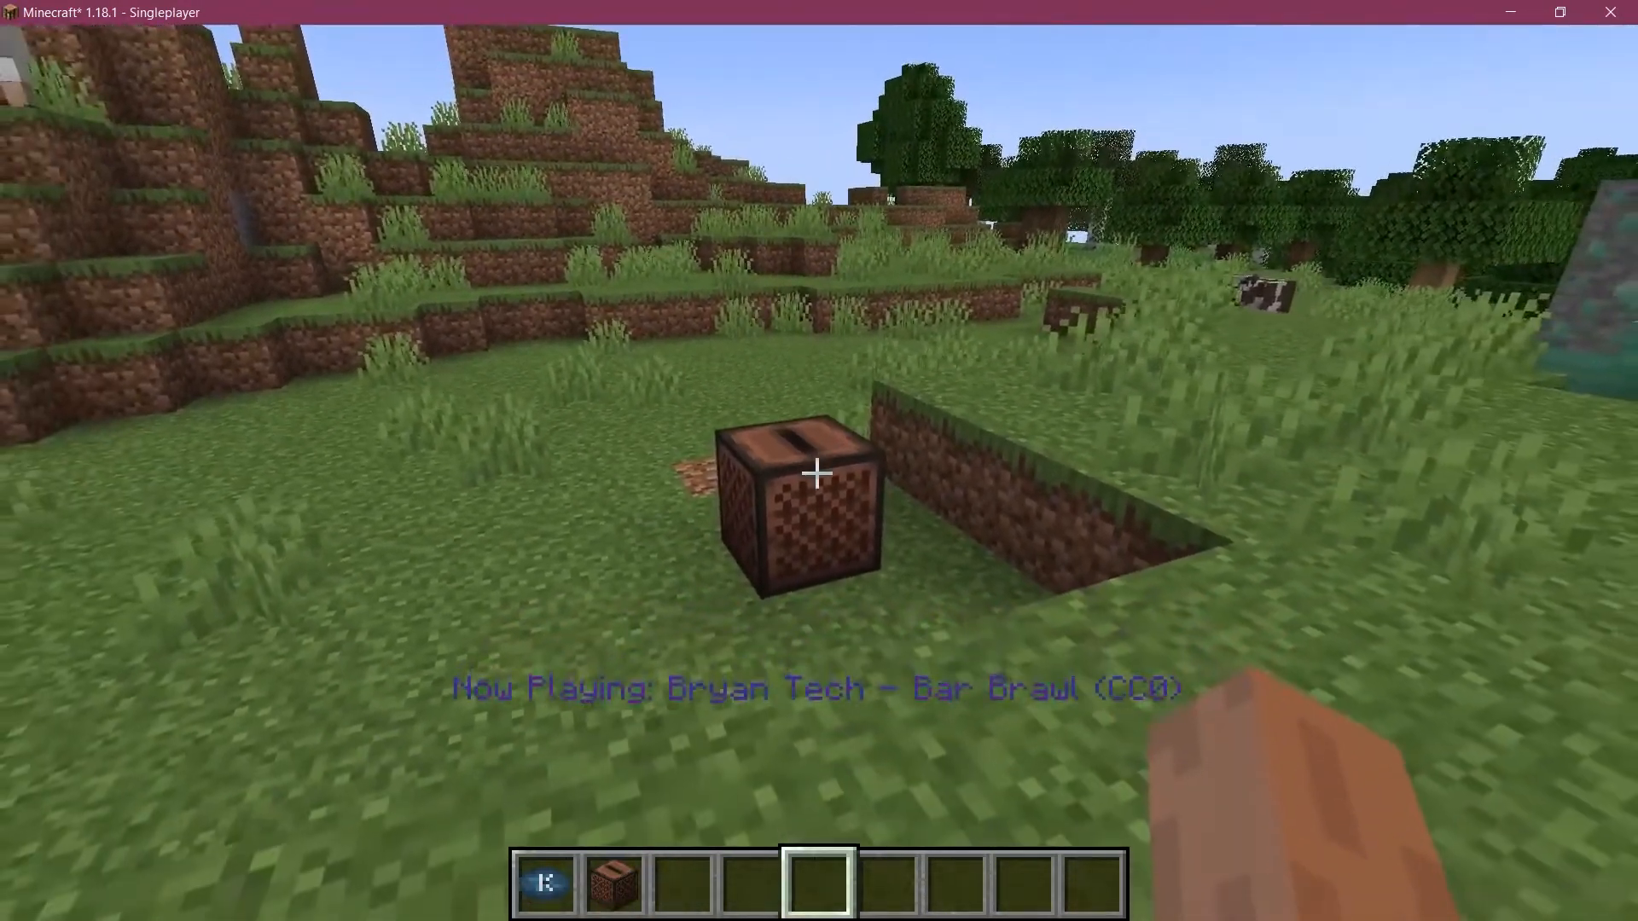
- Leave Minecraft, with Bar Brawl playing from the jukebox, for the mod's code project
key(alt+tab)
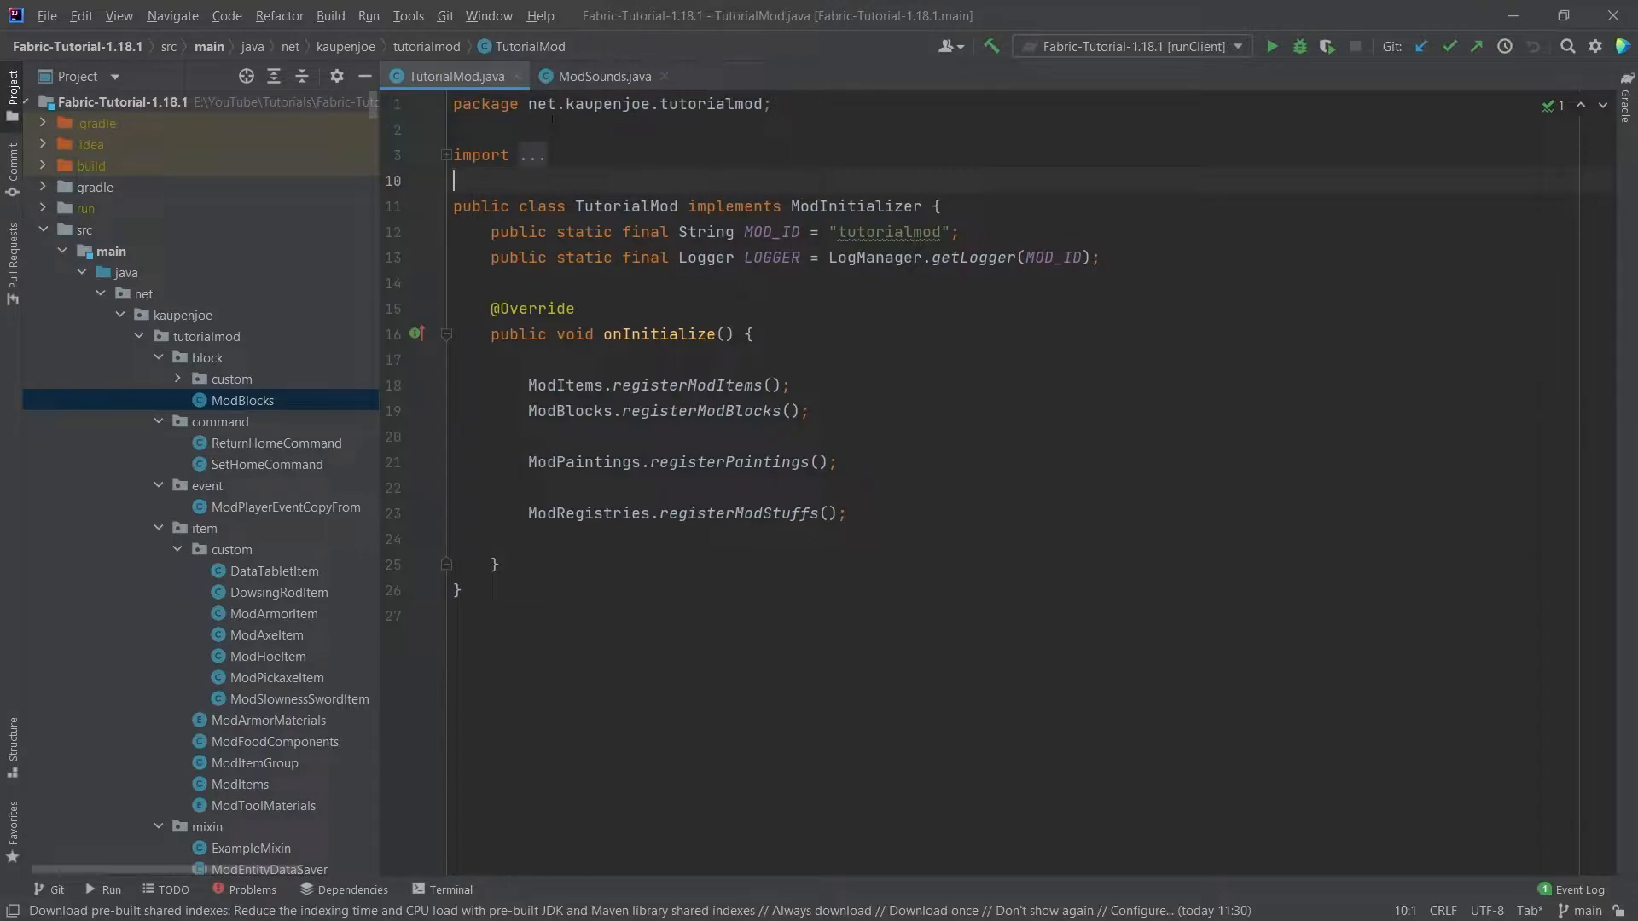
- In ModSounds, duplicate the MYTHRIL_LAMP_FALL line as BAR_BRAWL with name "bar_brawl"
click(604, 76)
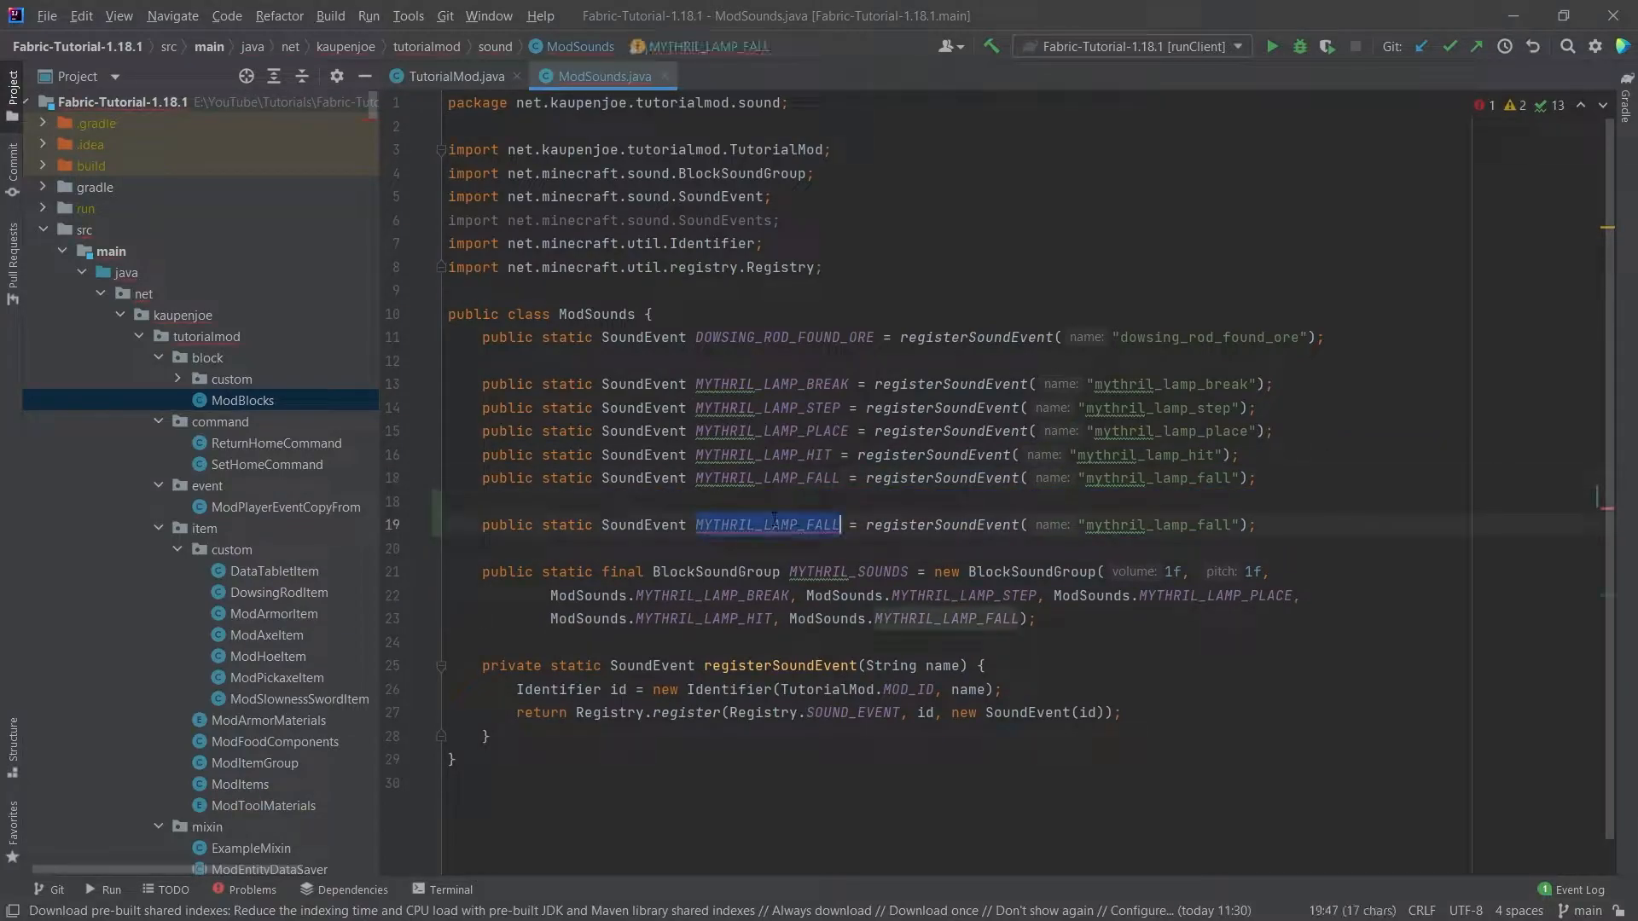
text(BAR_BRAW)
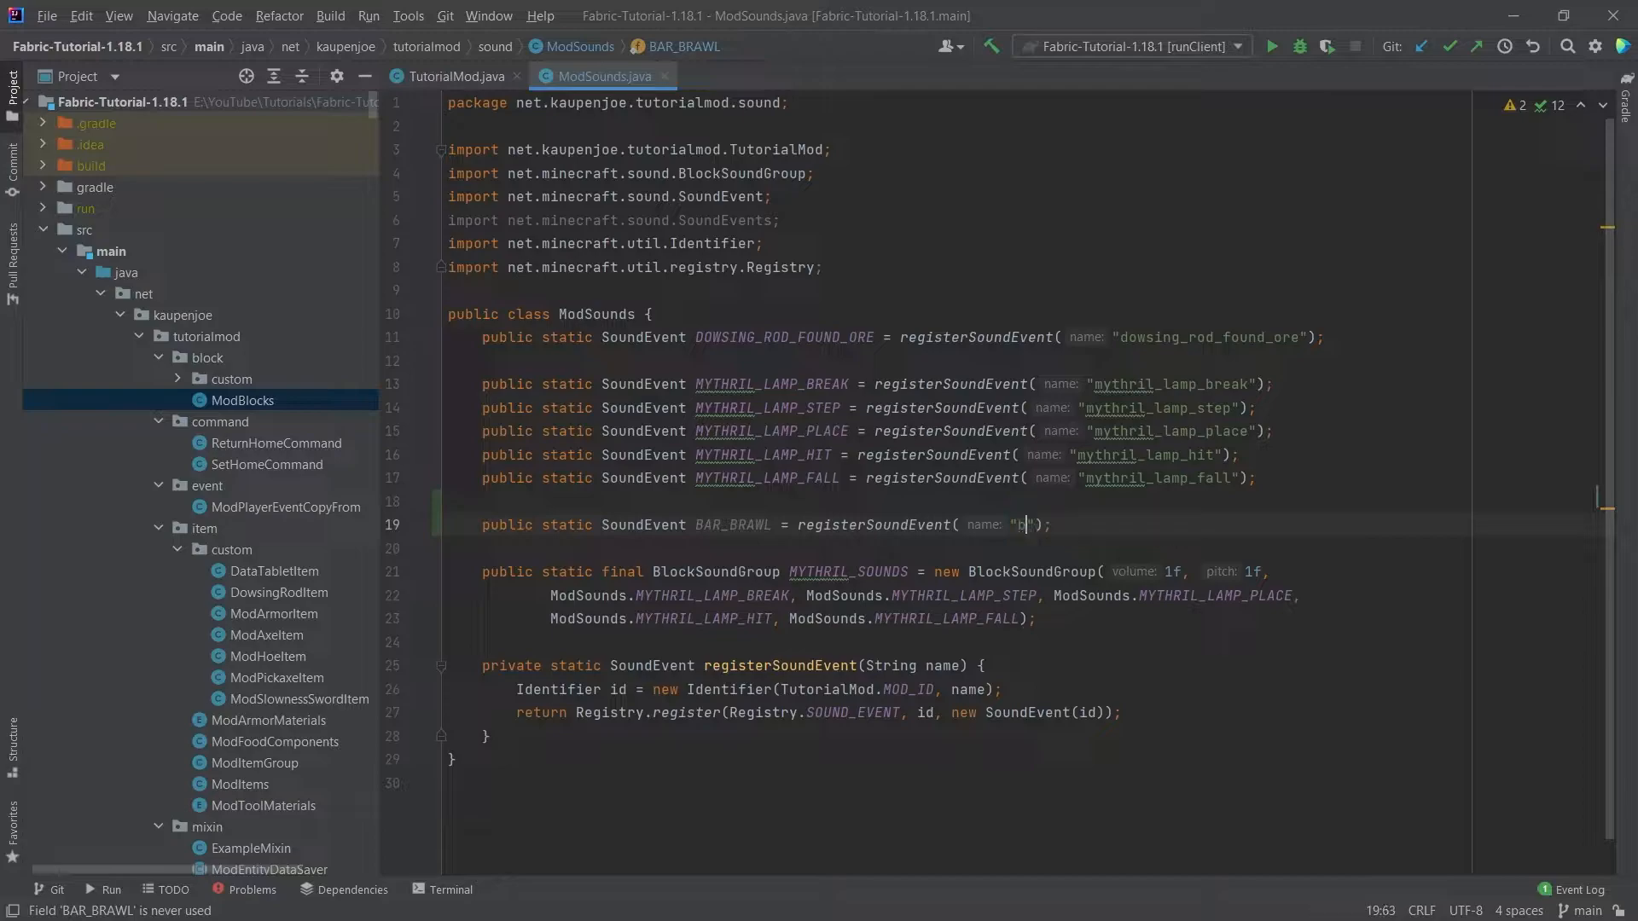
text(ar_brawl)
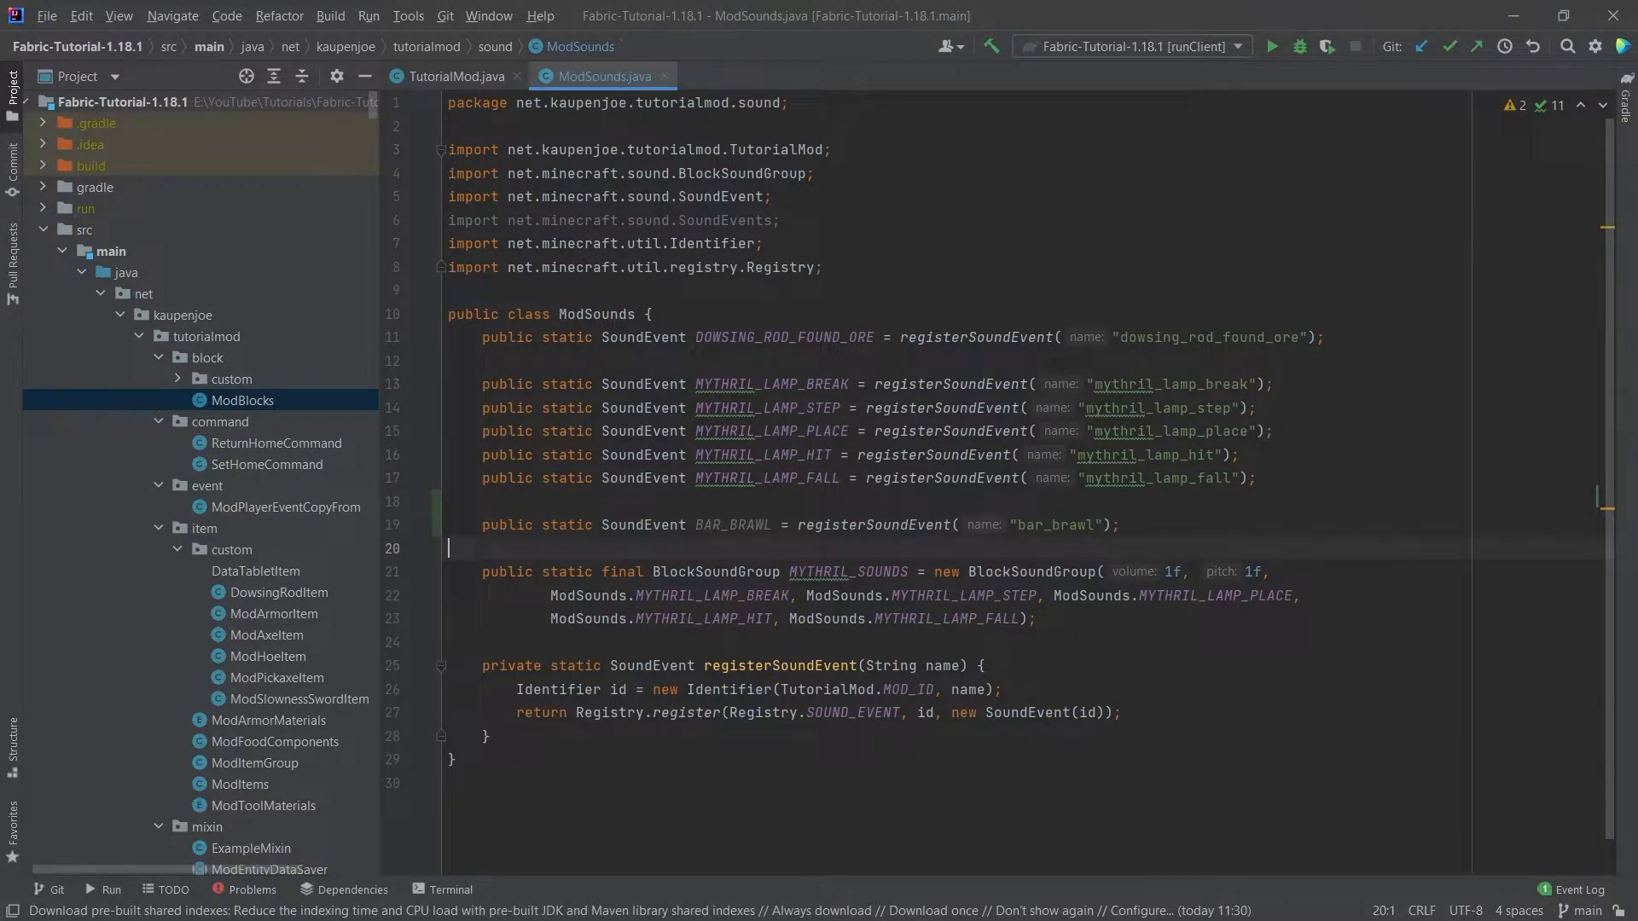
mouse_move(42, 693)
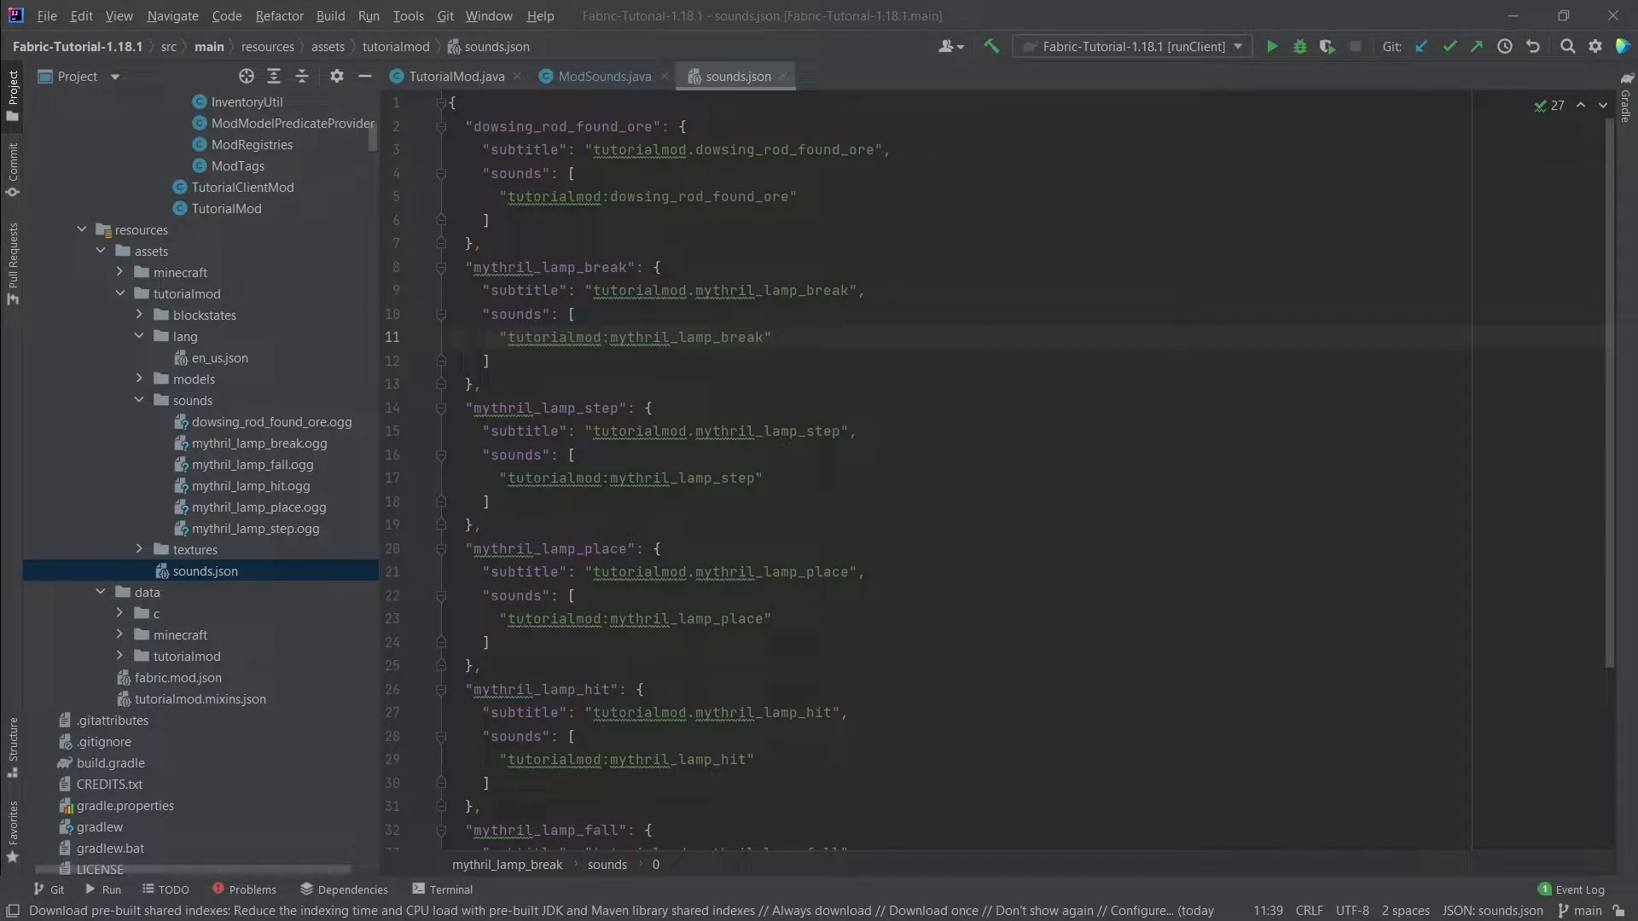
- Append a bar_brawl object to sounds.json: name tutorialmod:bar_brawl, stream true
scroll(down, 3)
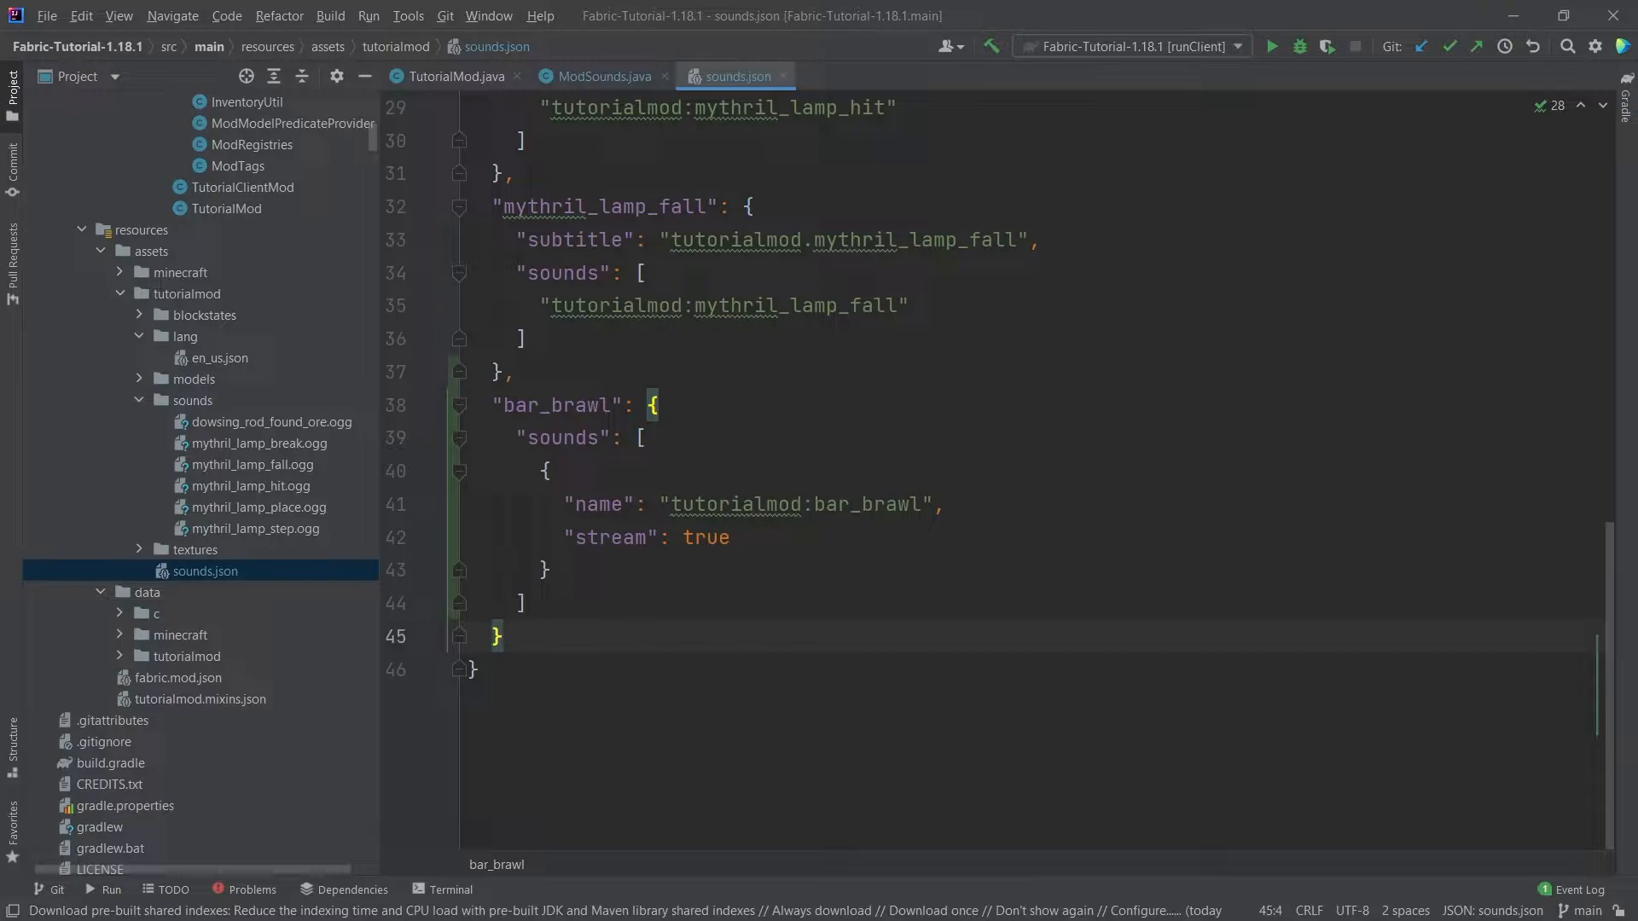
double_click(796, 505)
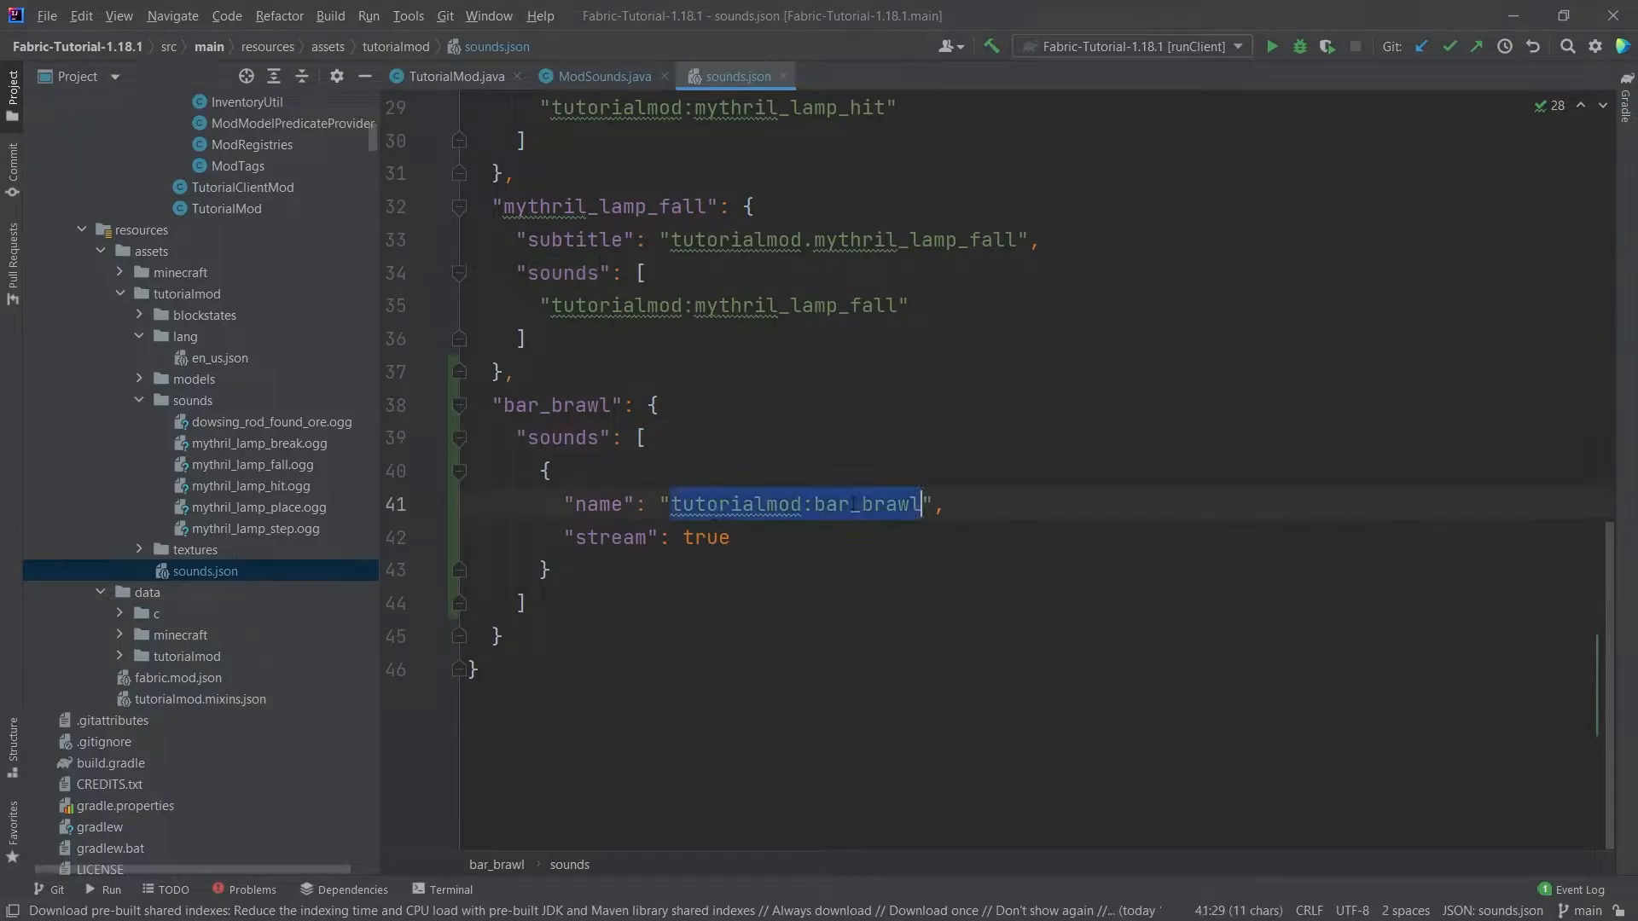
double_click(868, 504)
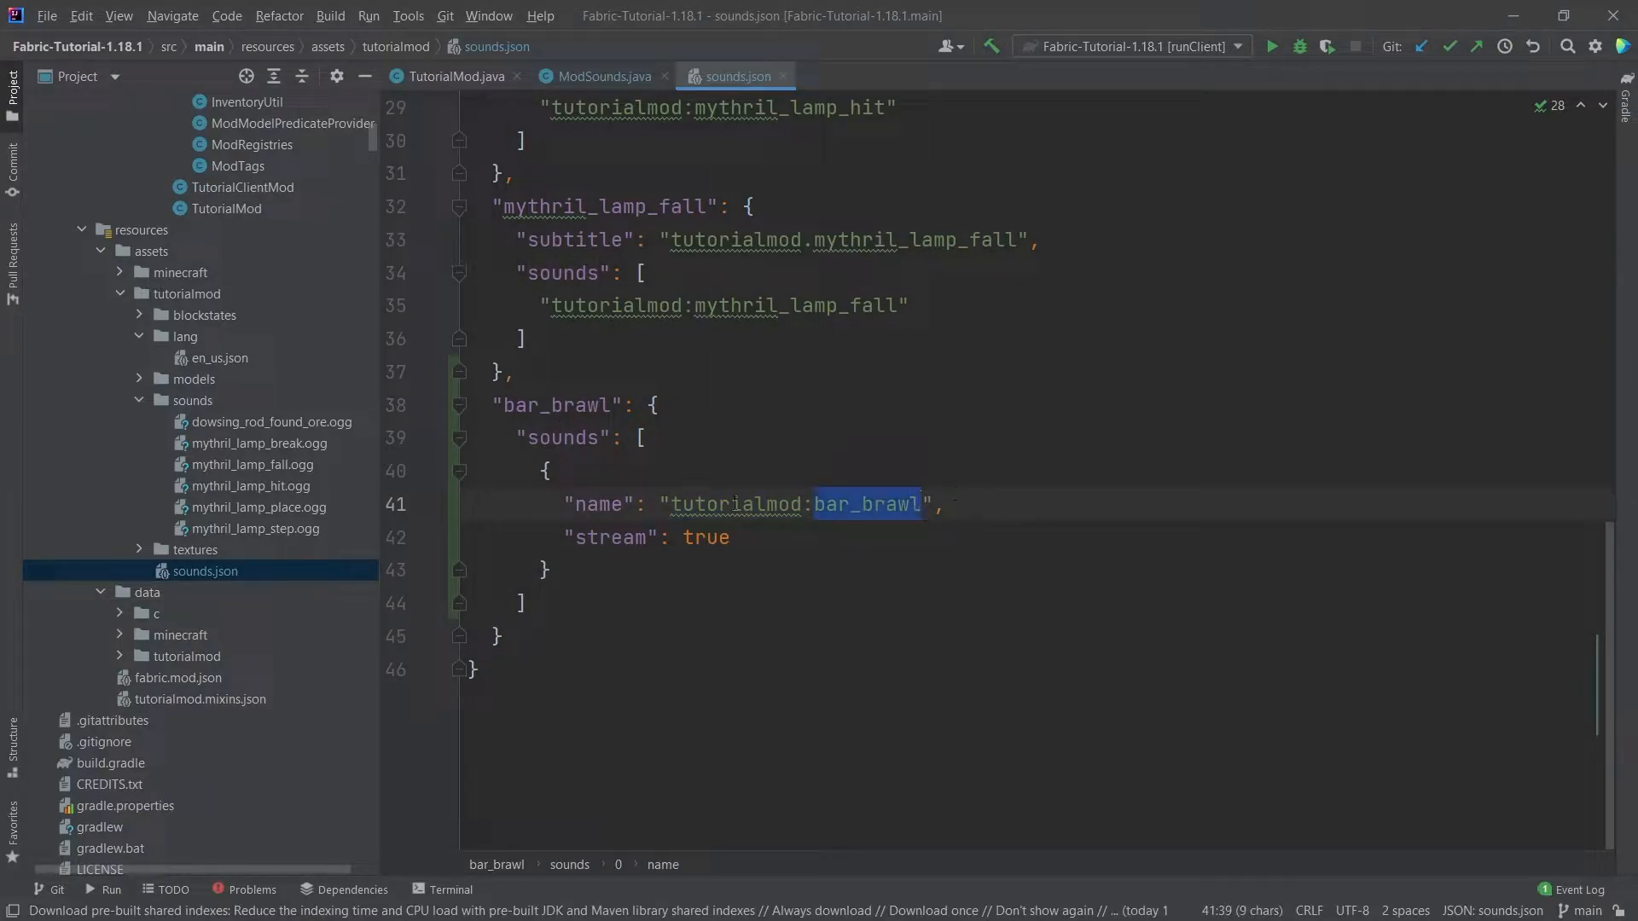
click(546, 470)
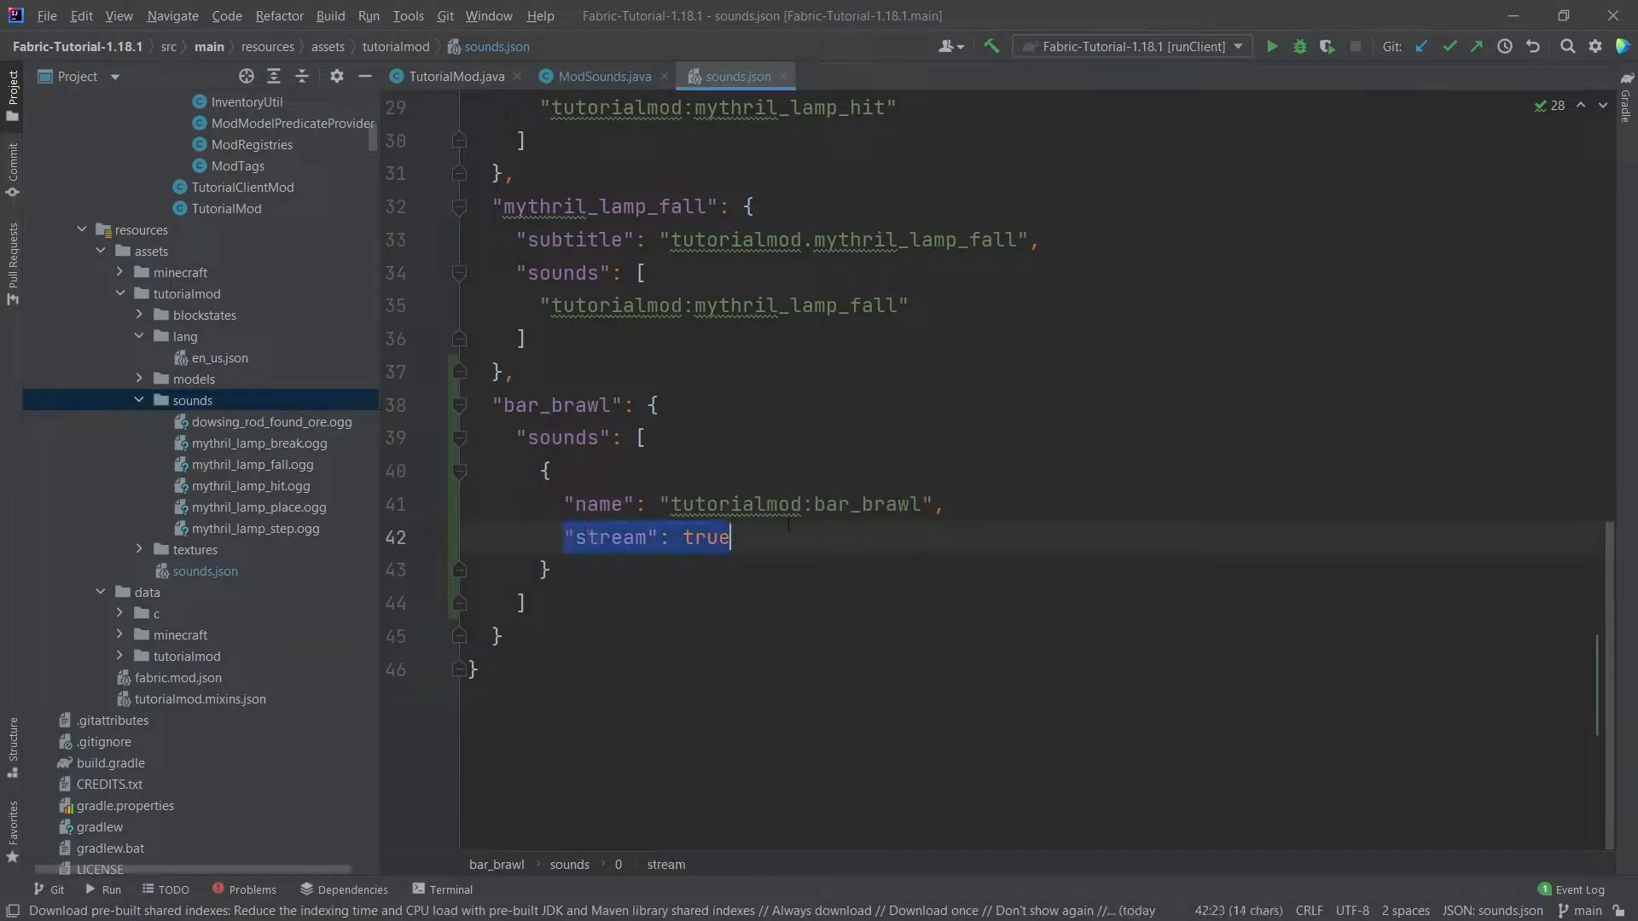
click(587, 537)
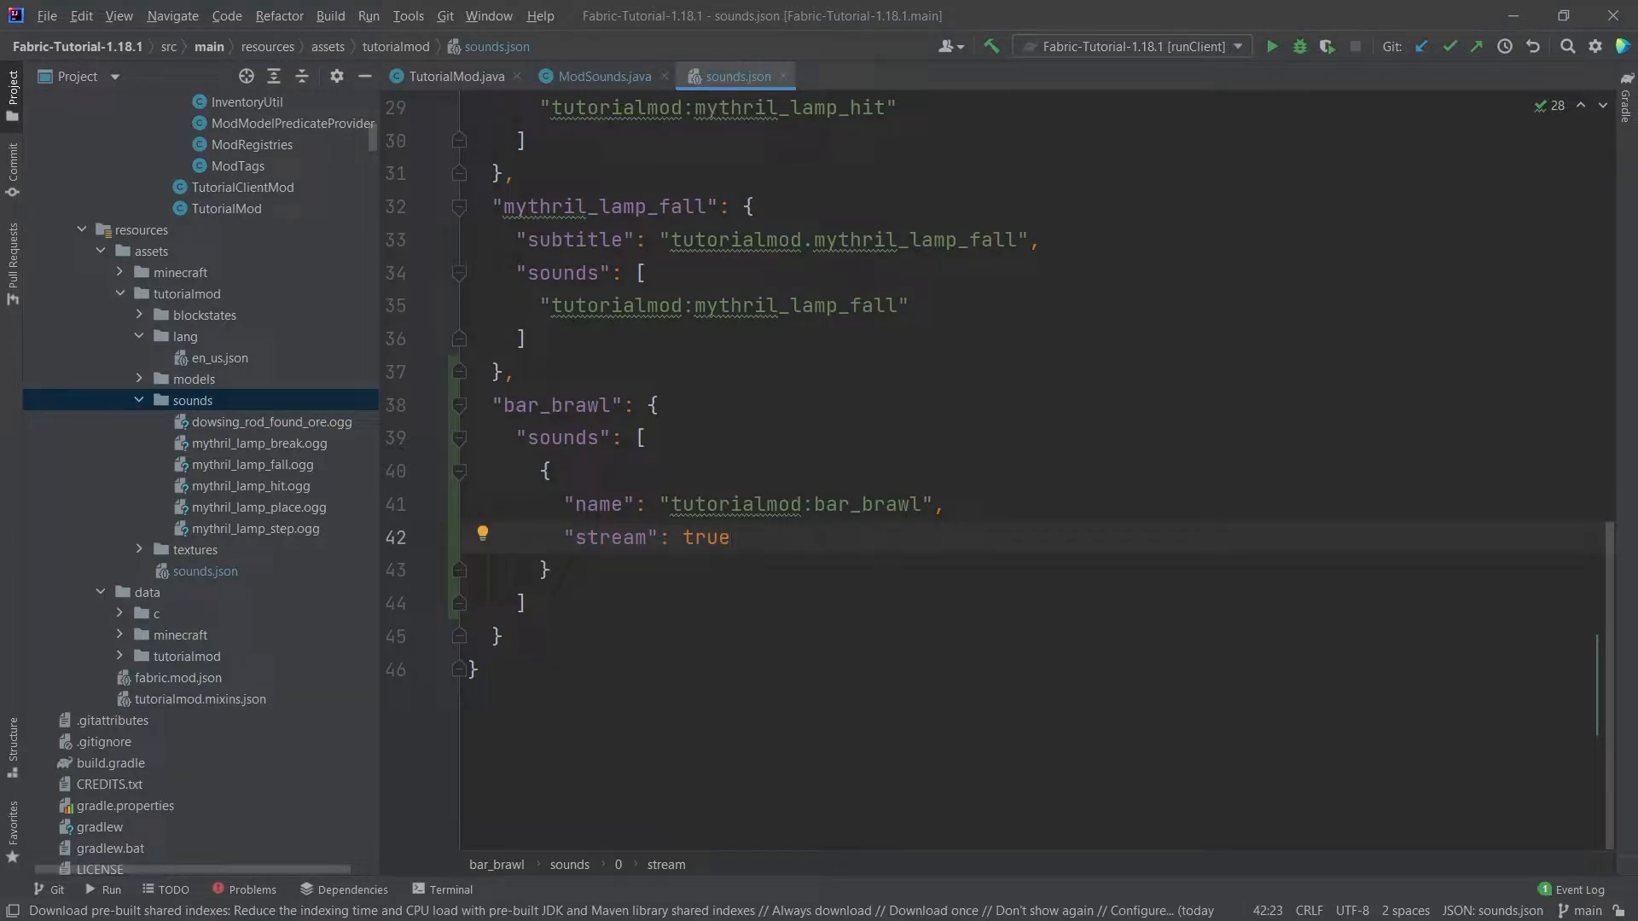
click(728, 537)
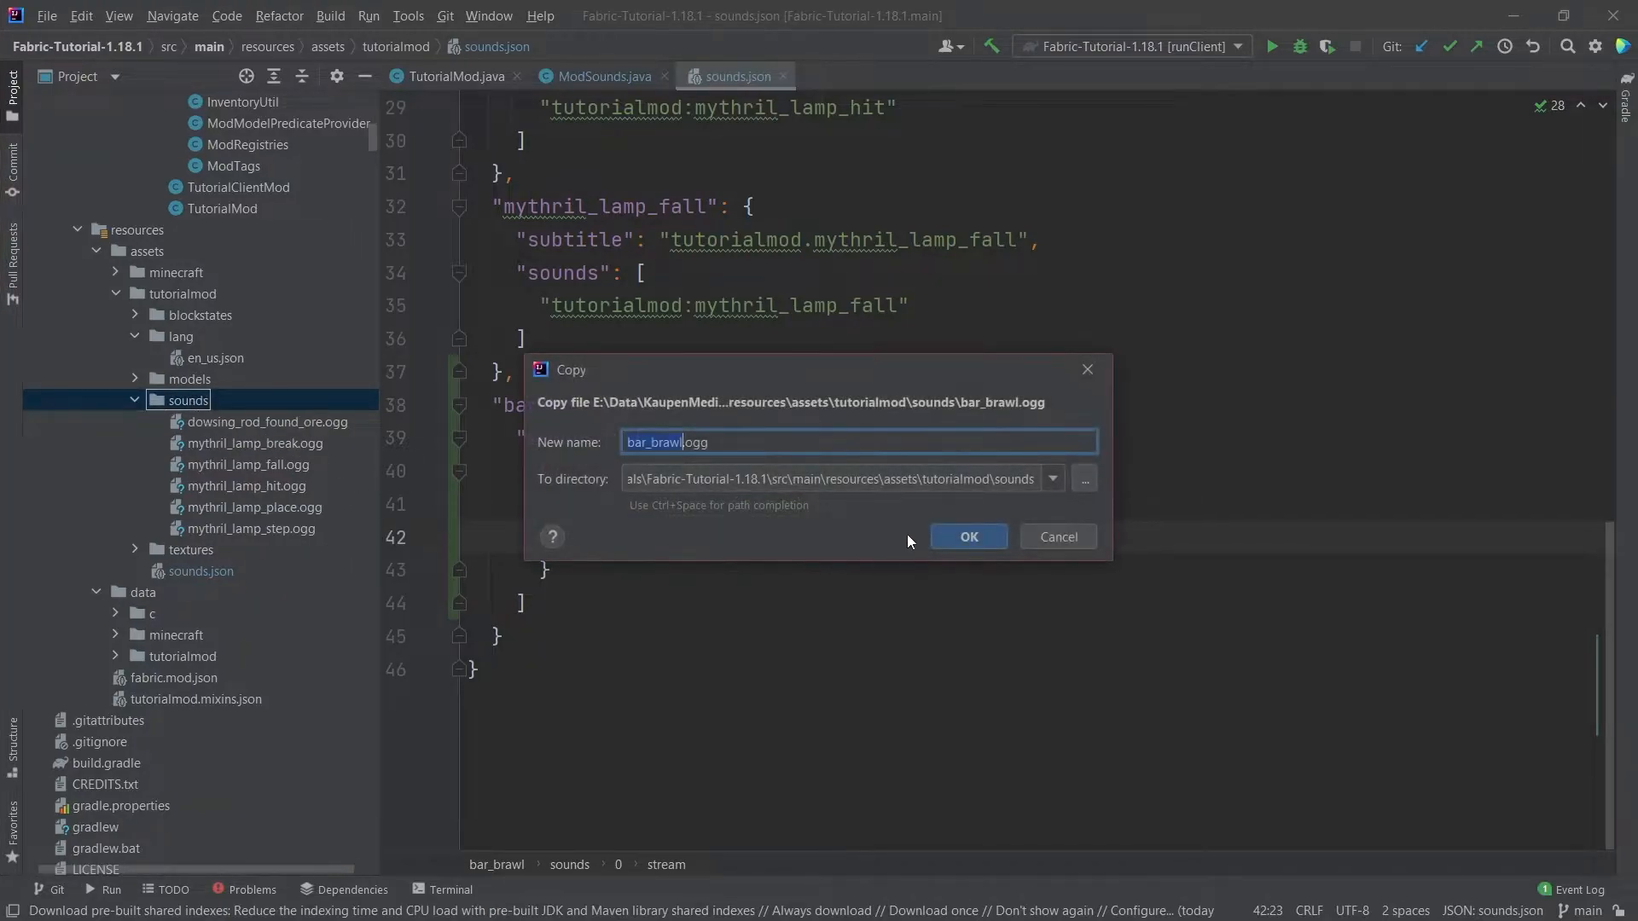
- Copy bar_brawl.ogg into the sounds folder and check its name against ModSounds and sounds.json
click(966, 536)
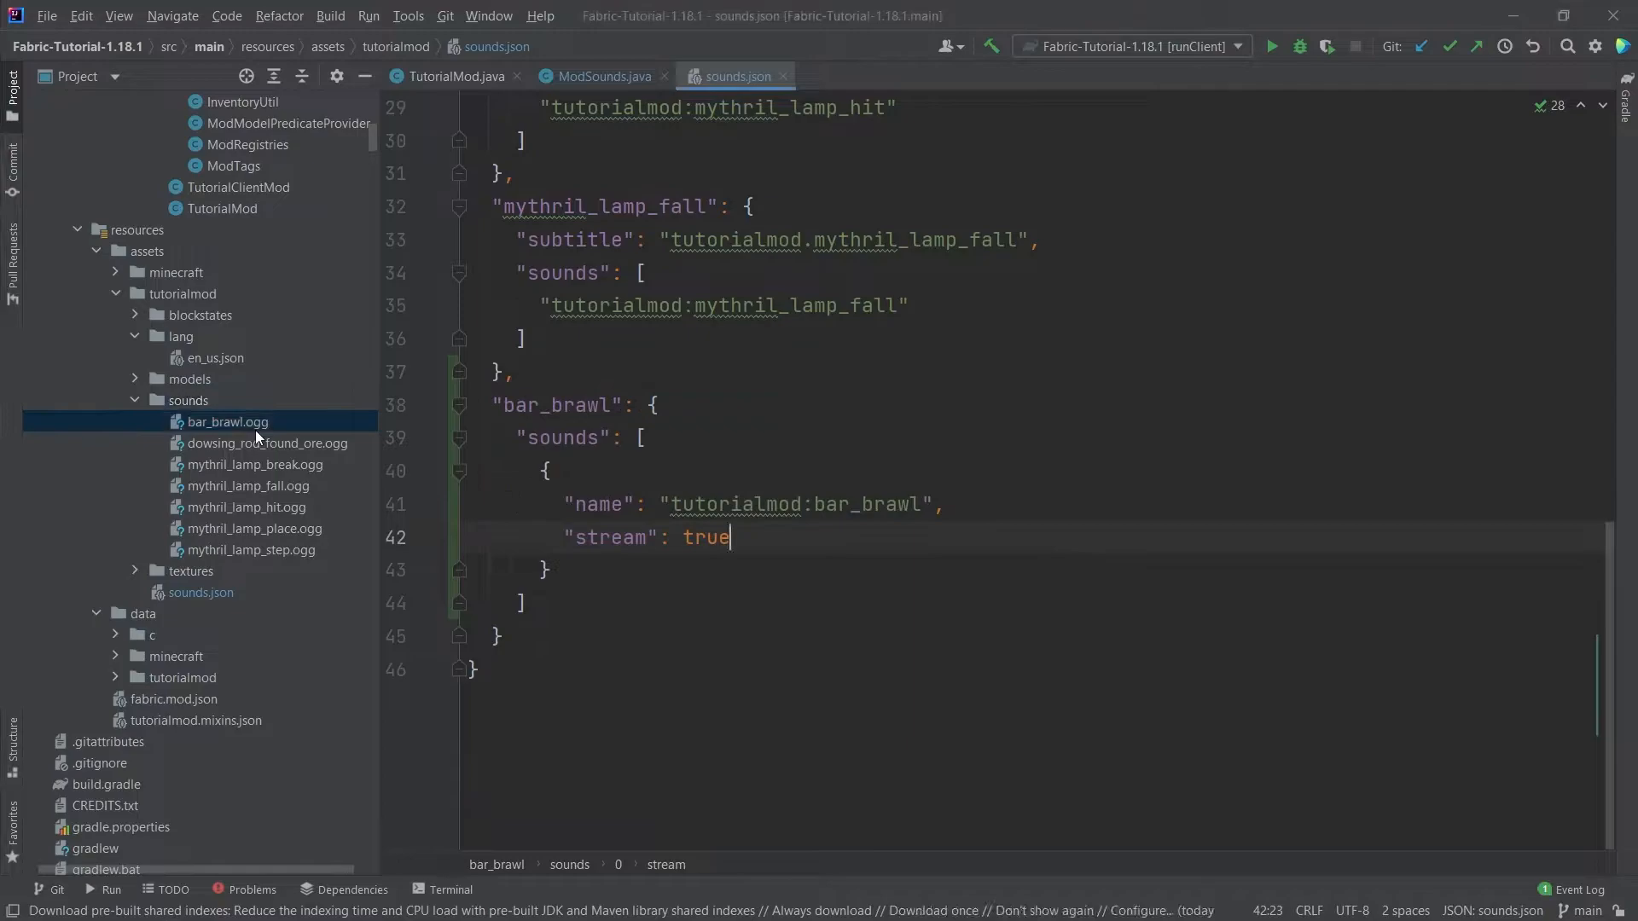
click(227, 423)
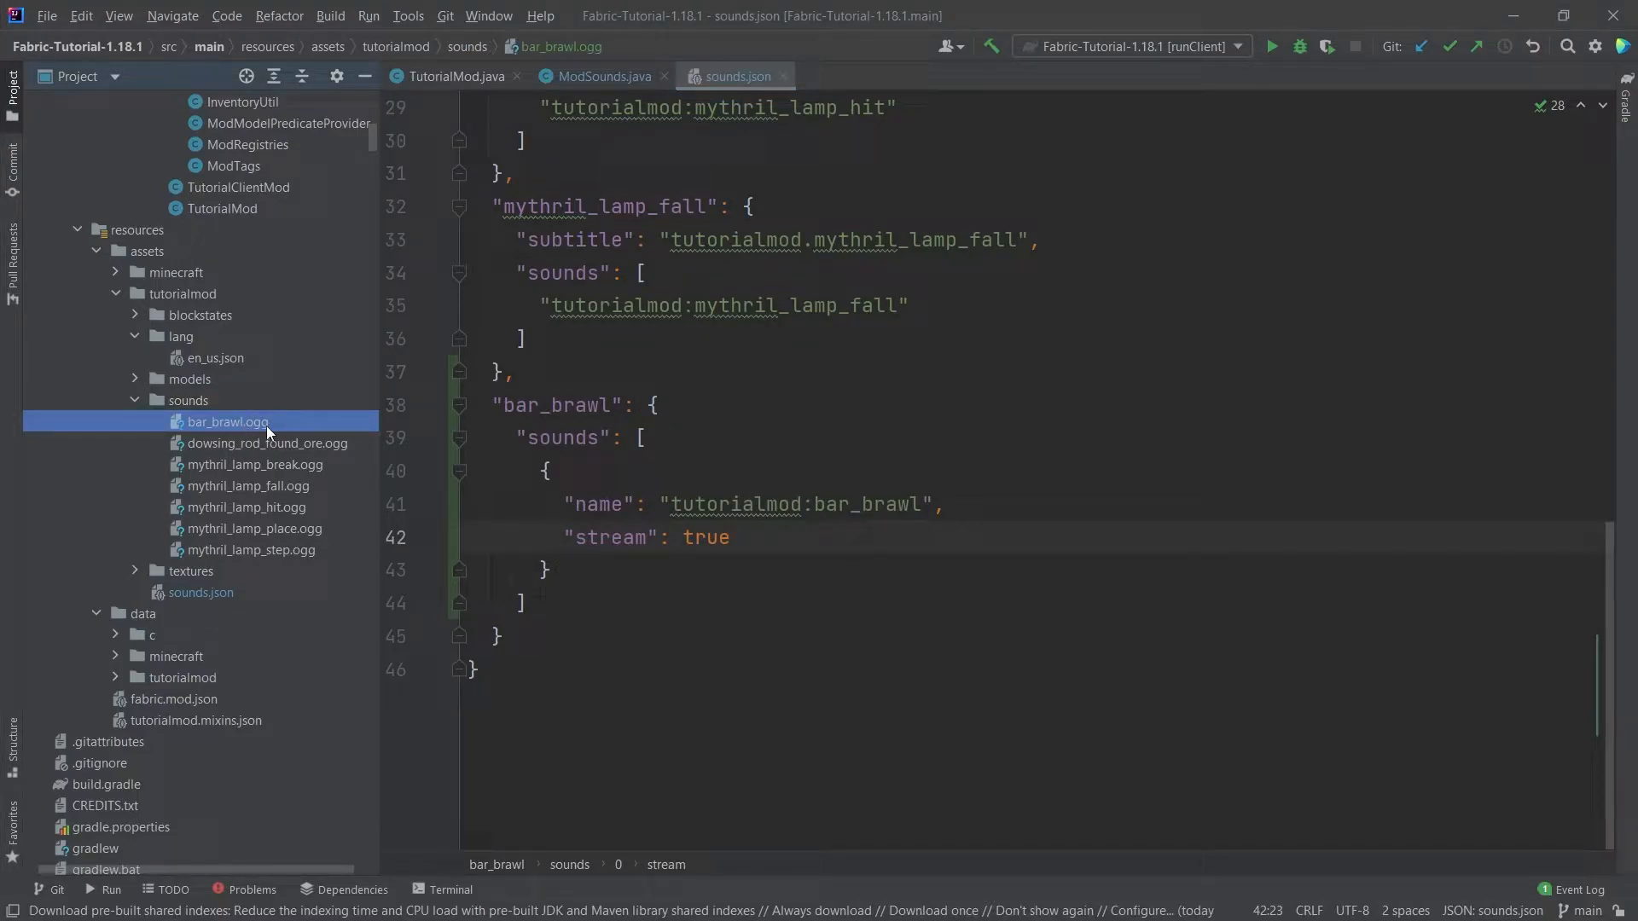
mouse_move(279, 432)
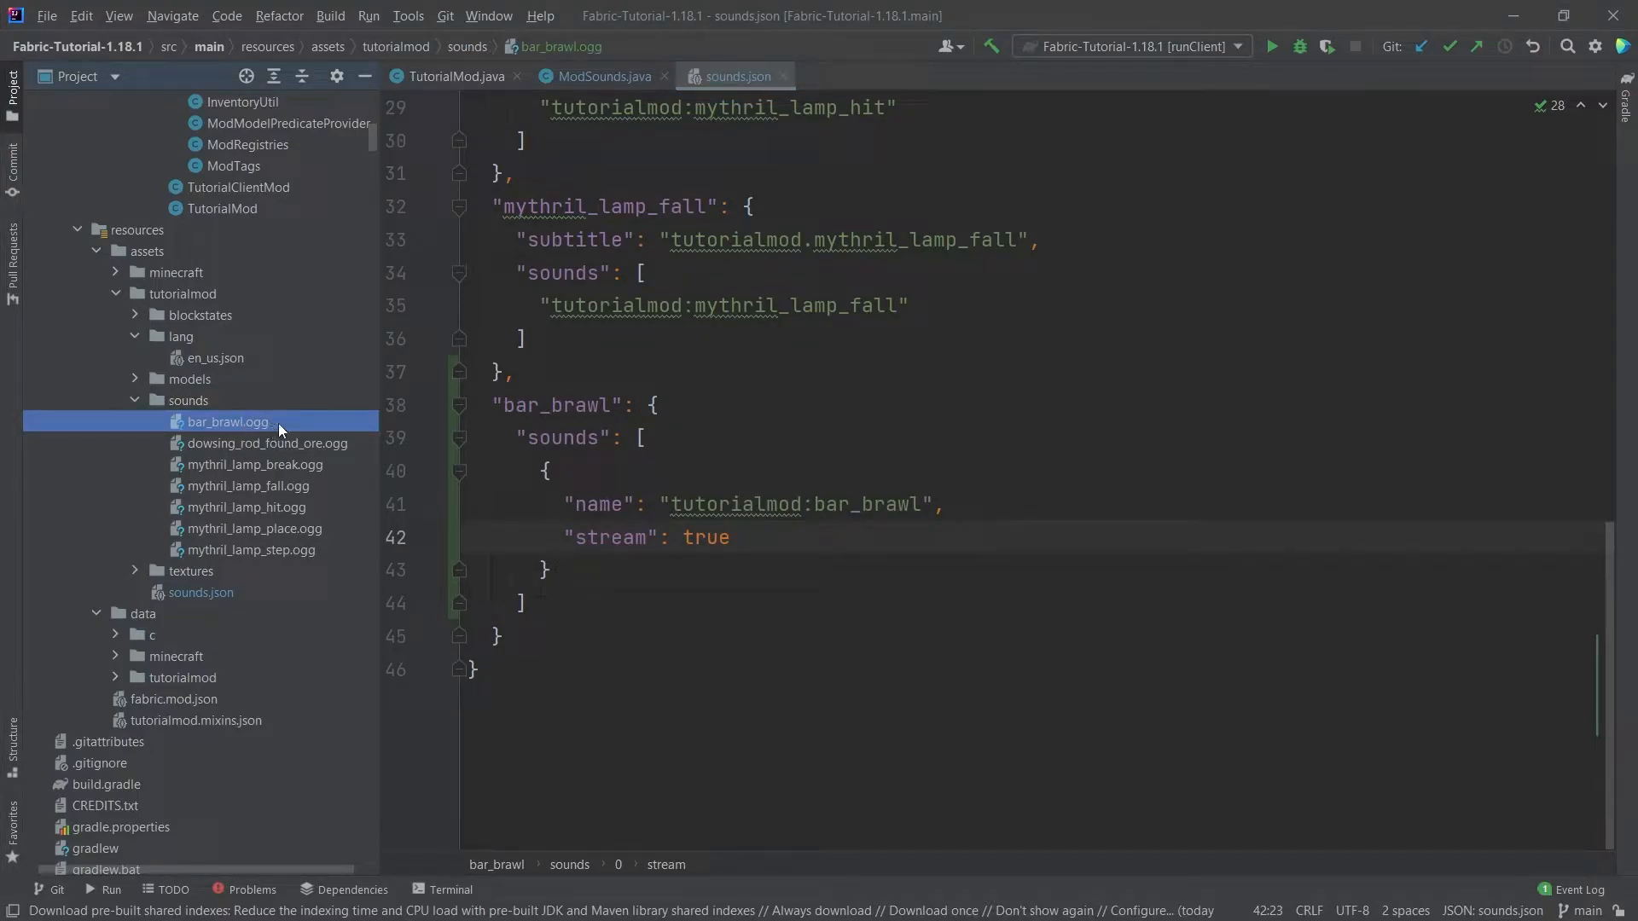
mouse_move(234, 428)
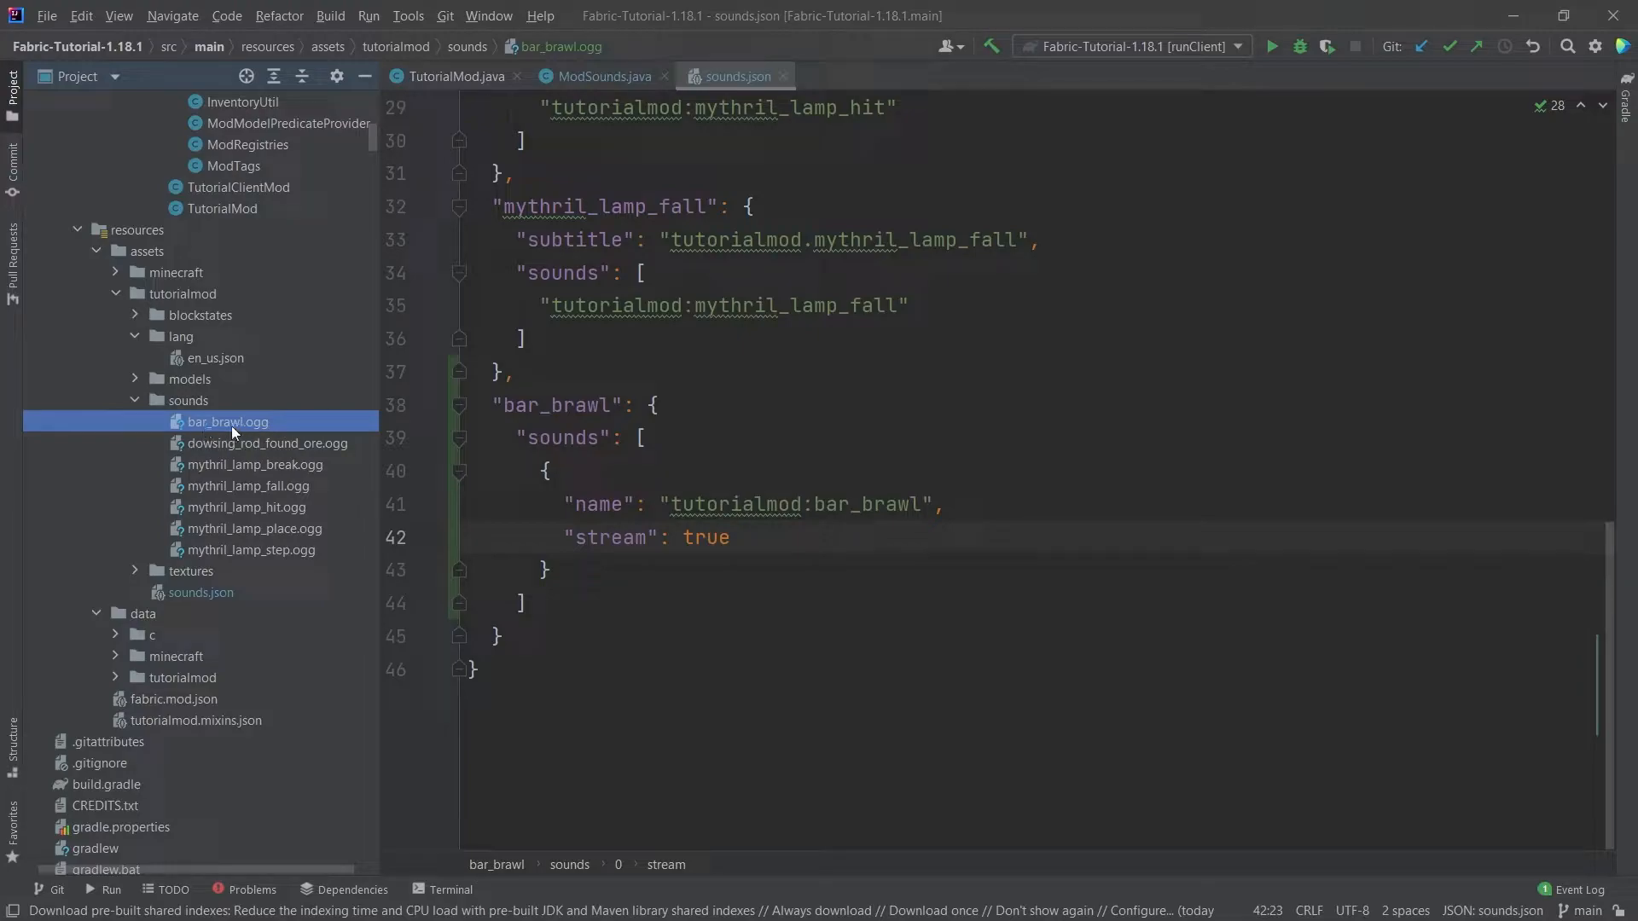
double_click(865, 503)
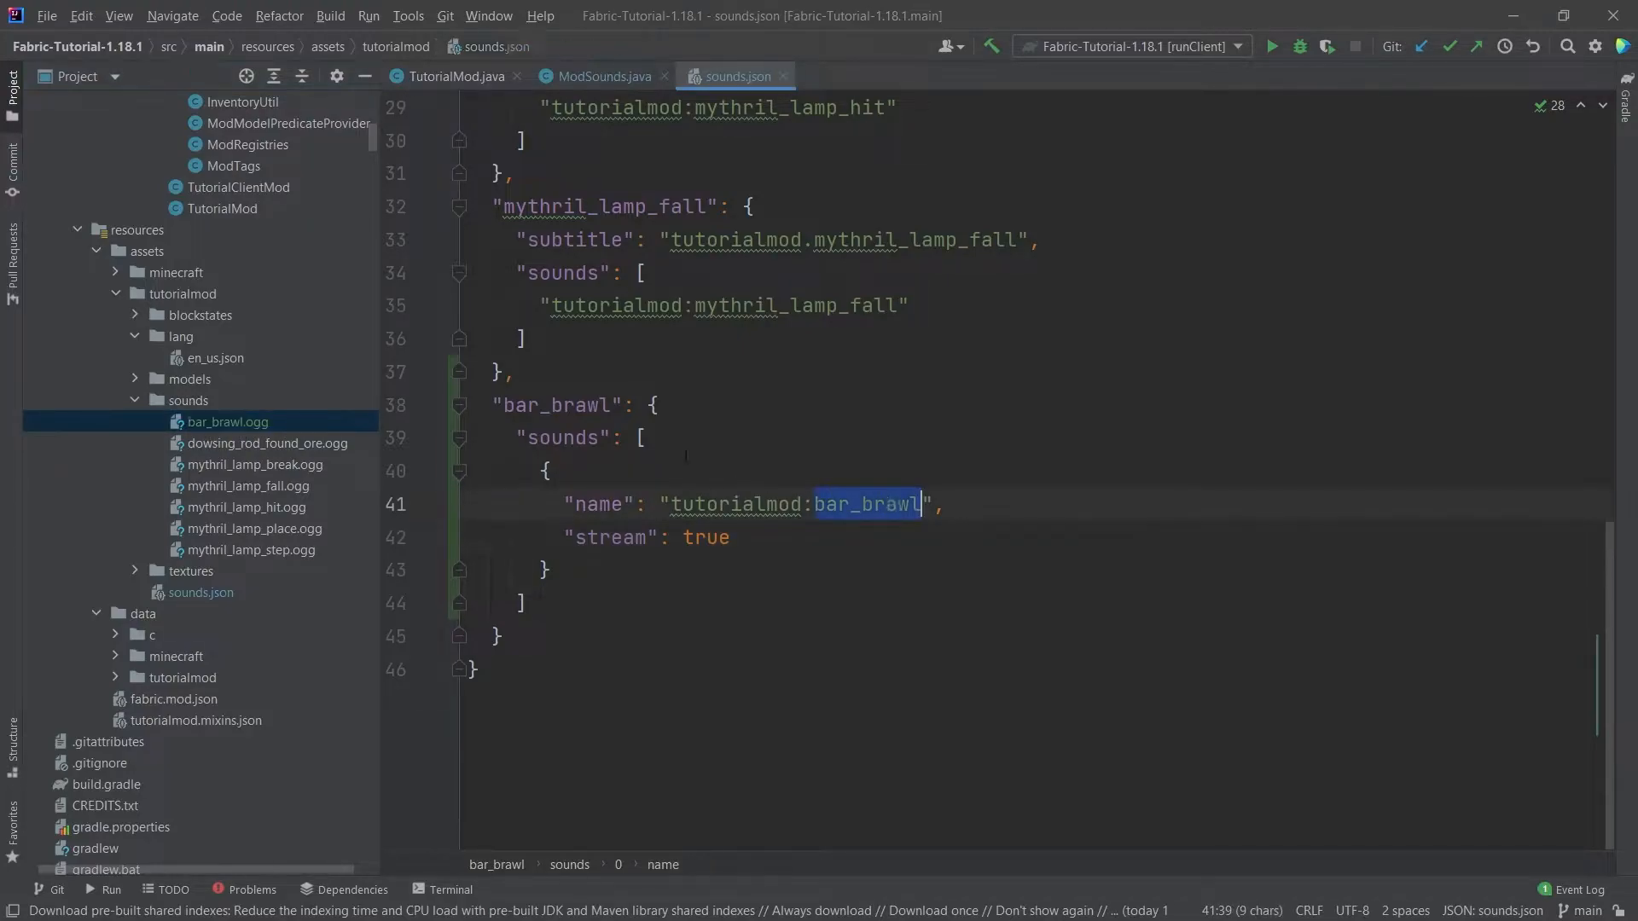
click(600, 75)
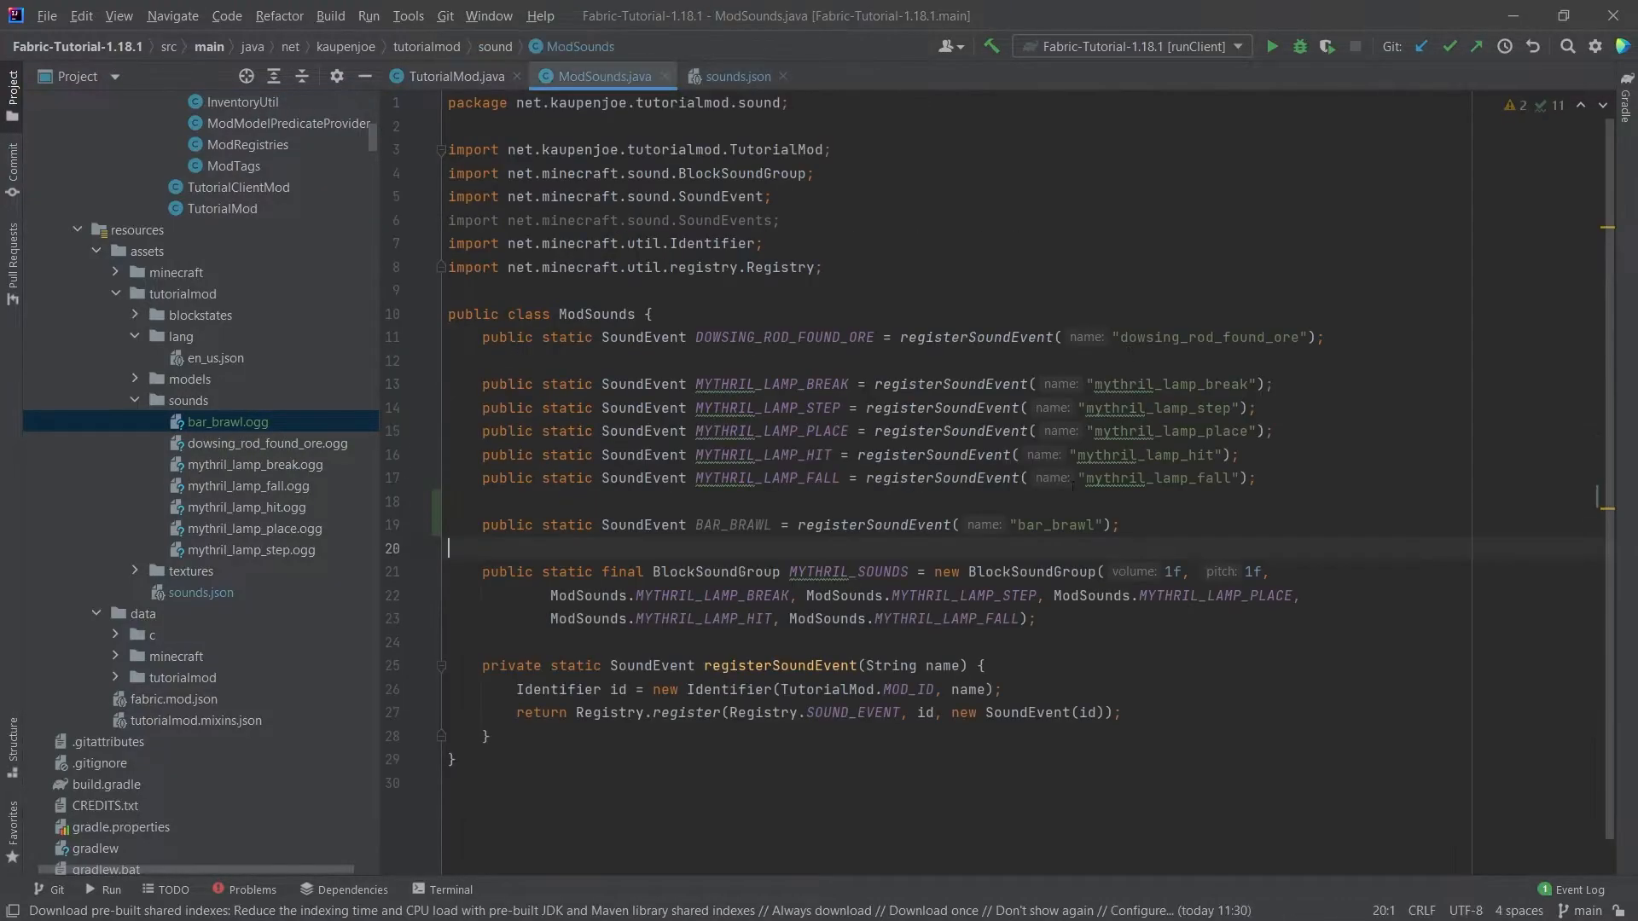
click(736, 75)
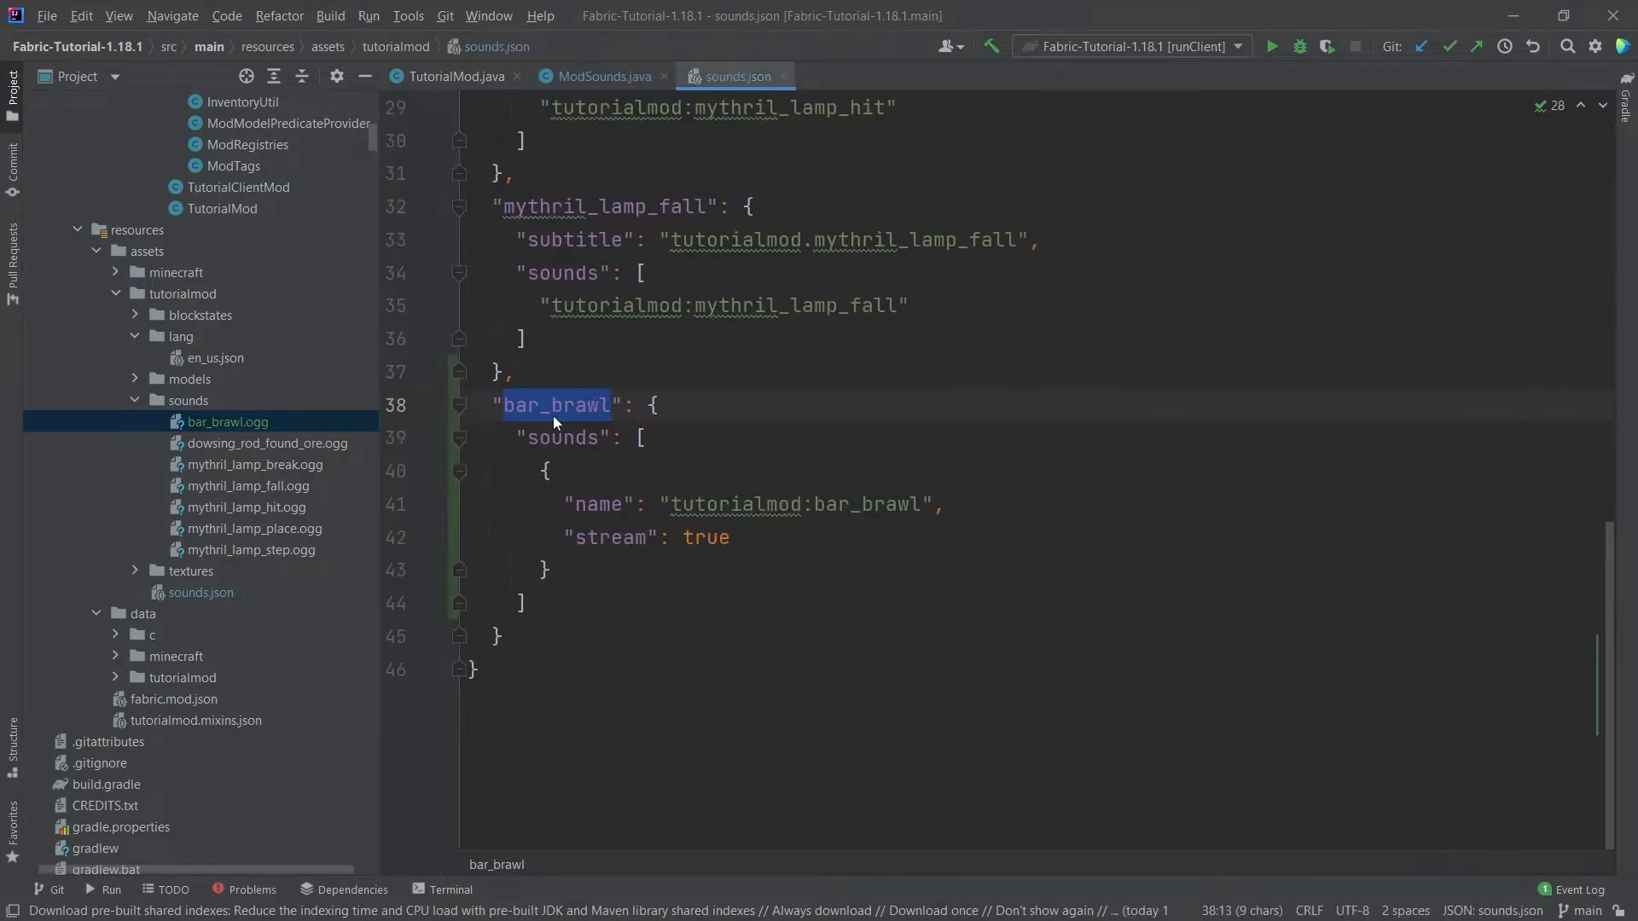
mouse_move(817, 574)
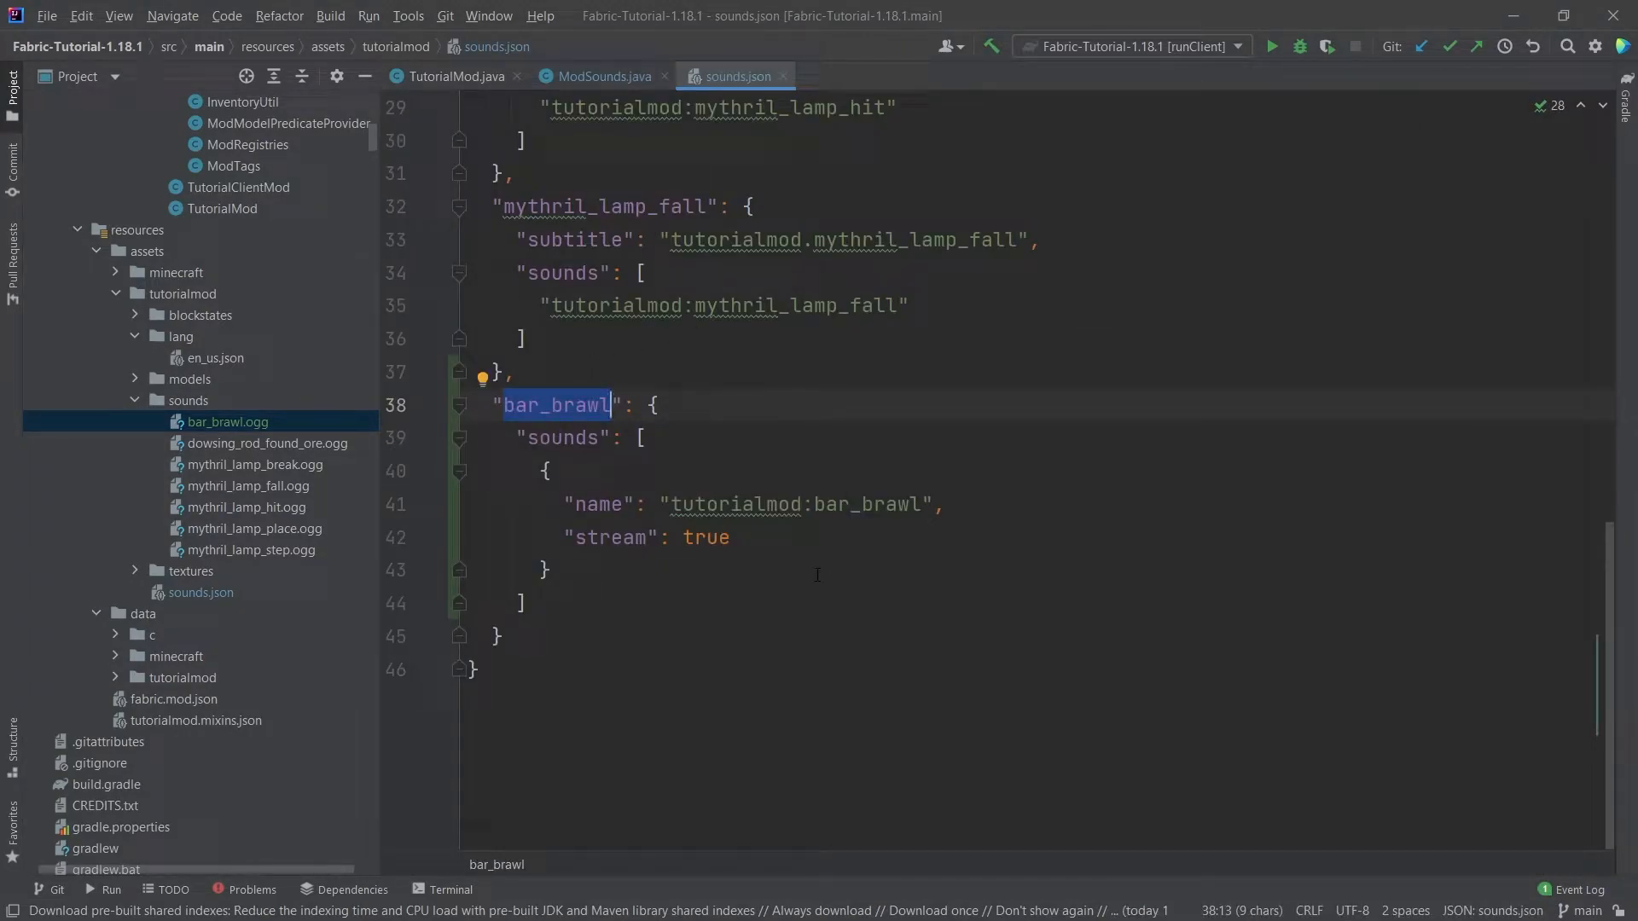
click(836, 504)
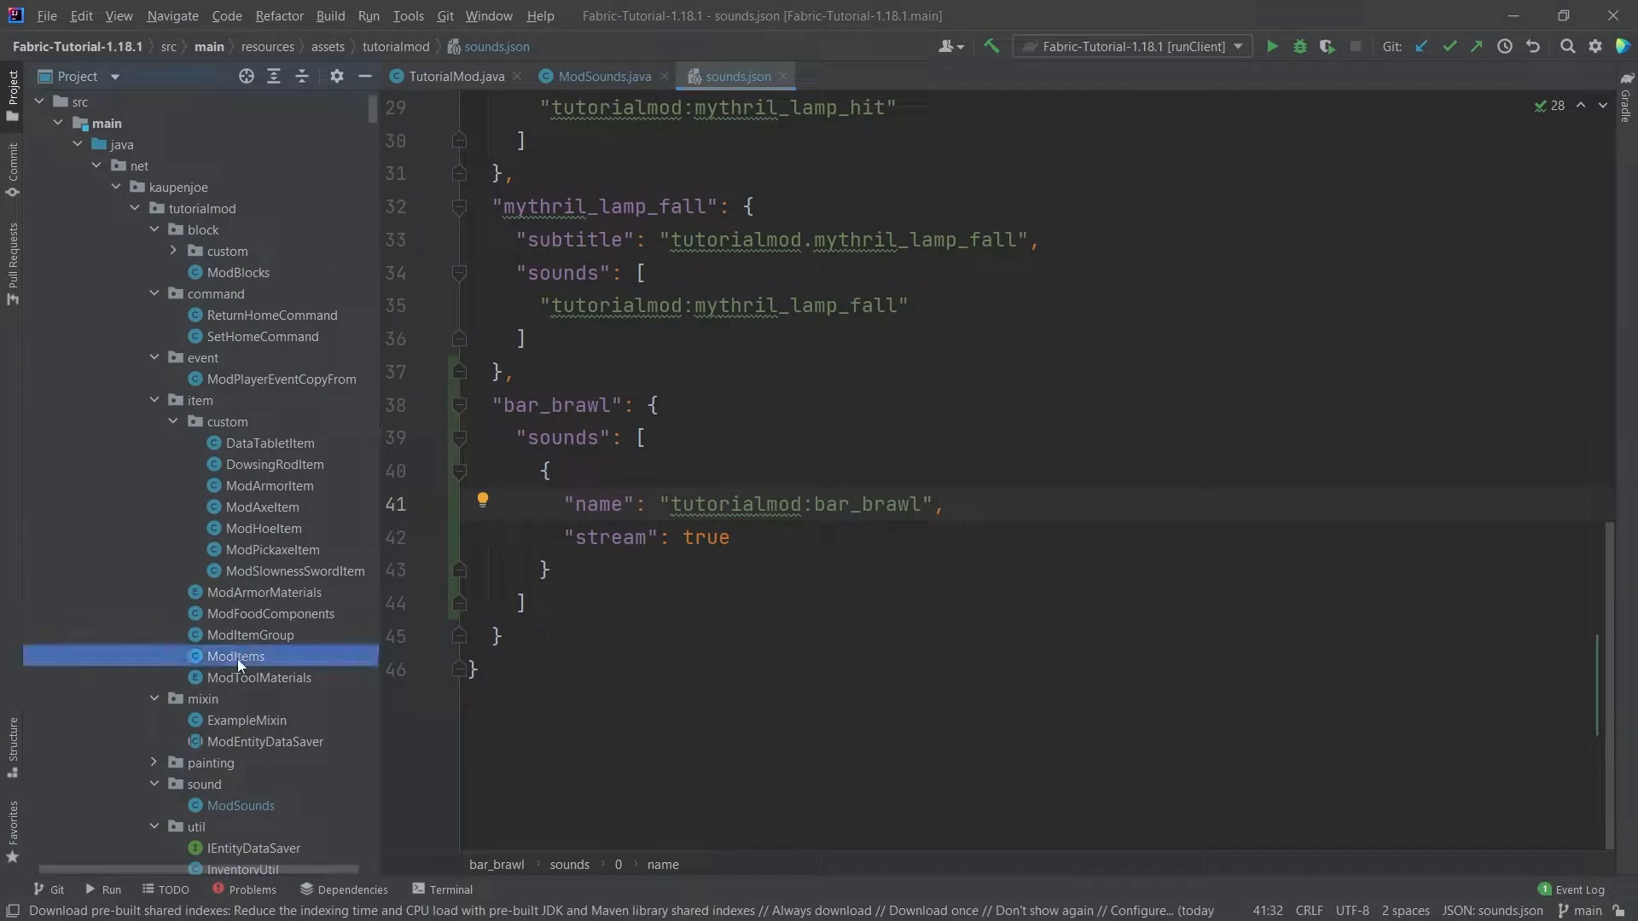
- In ModItems, register BAR_BRAWL_MUSIC_DISC as "bar_brawl_music_disc" using new MusicDiscItem
double_click(237, 656)
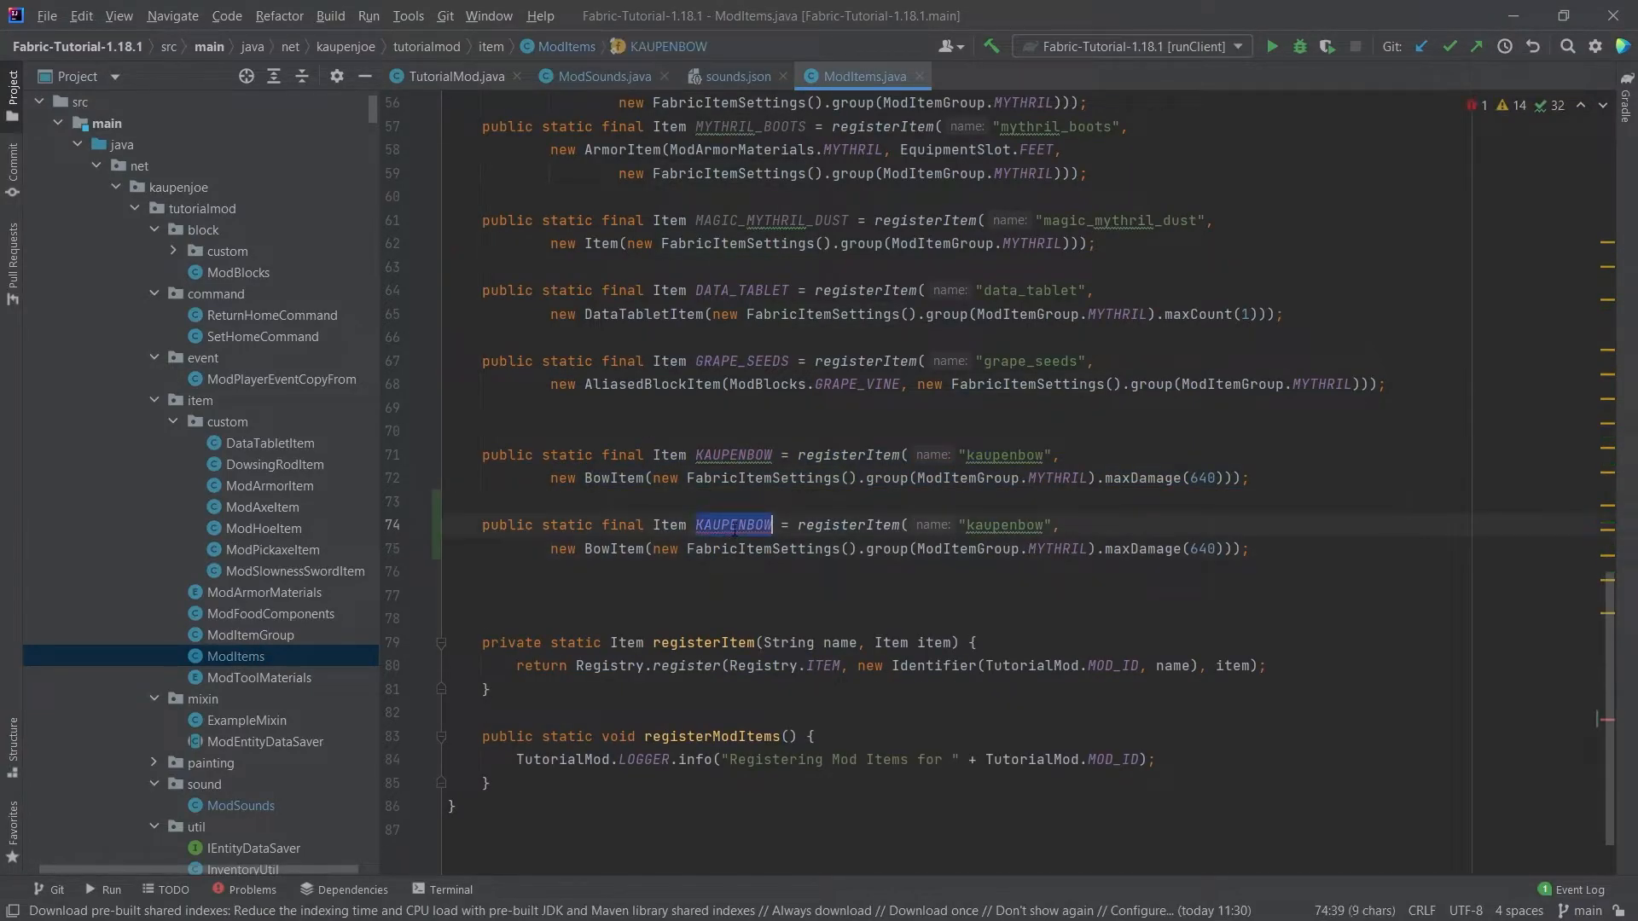
text(BAR_BR)
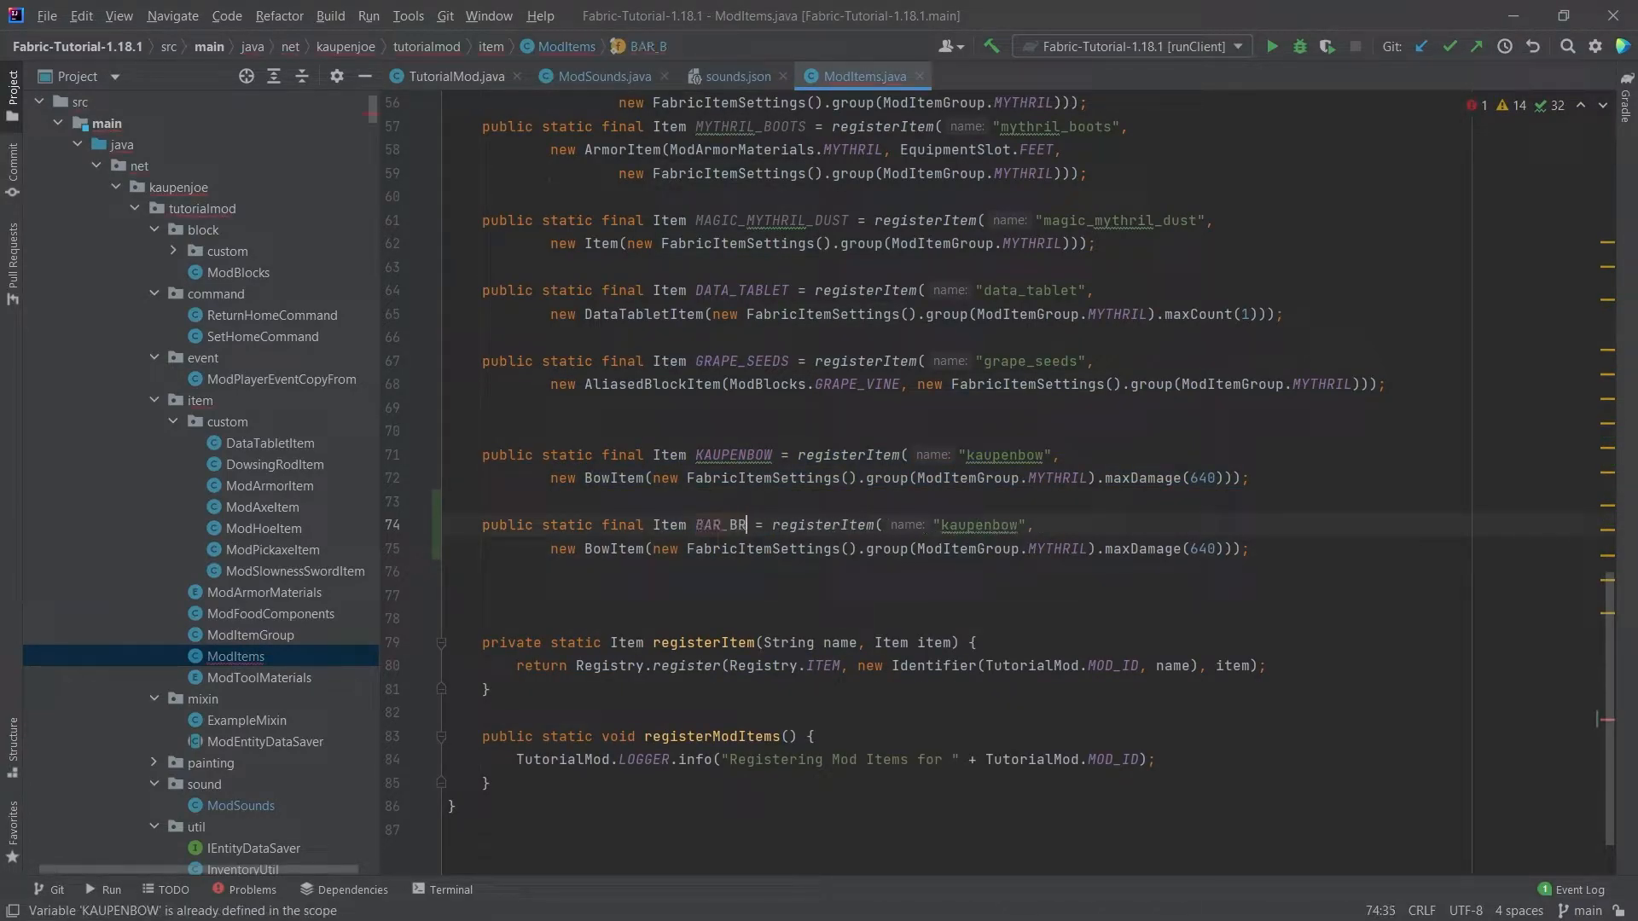
text(AWL_)
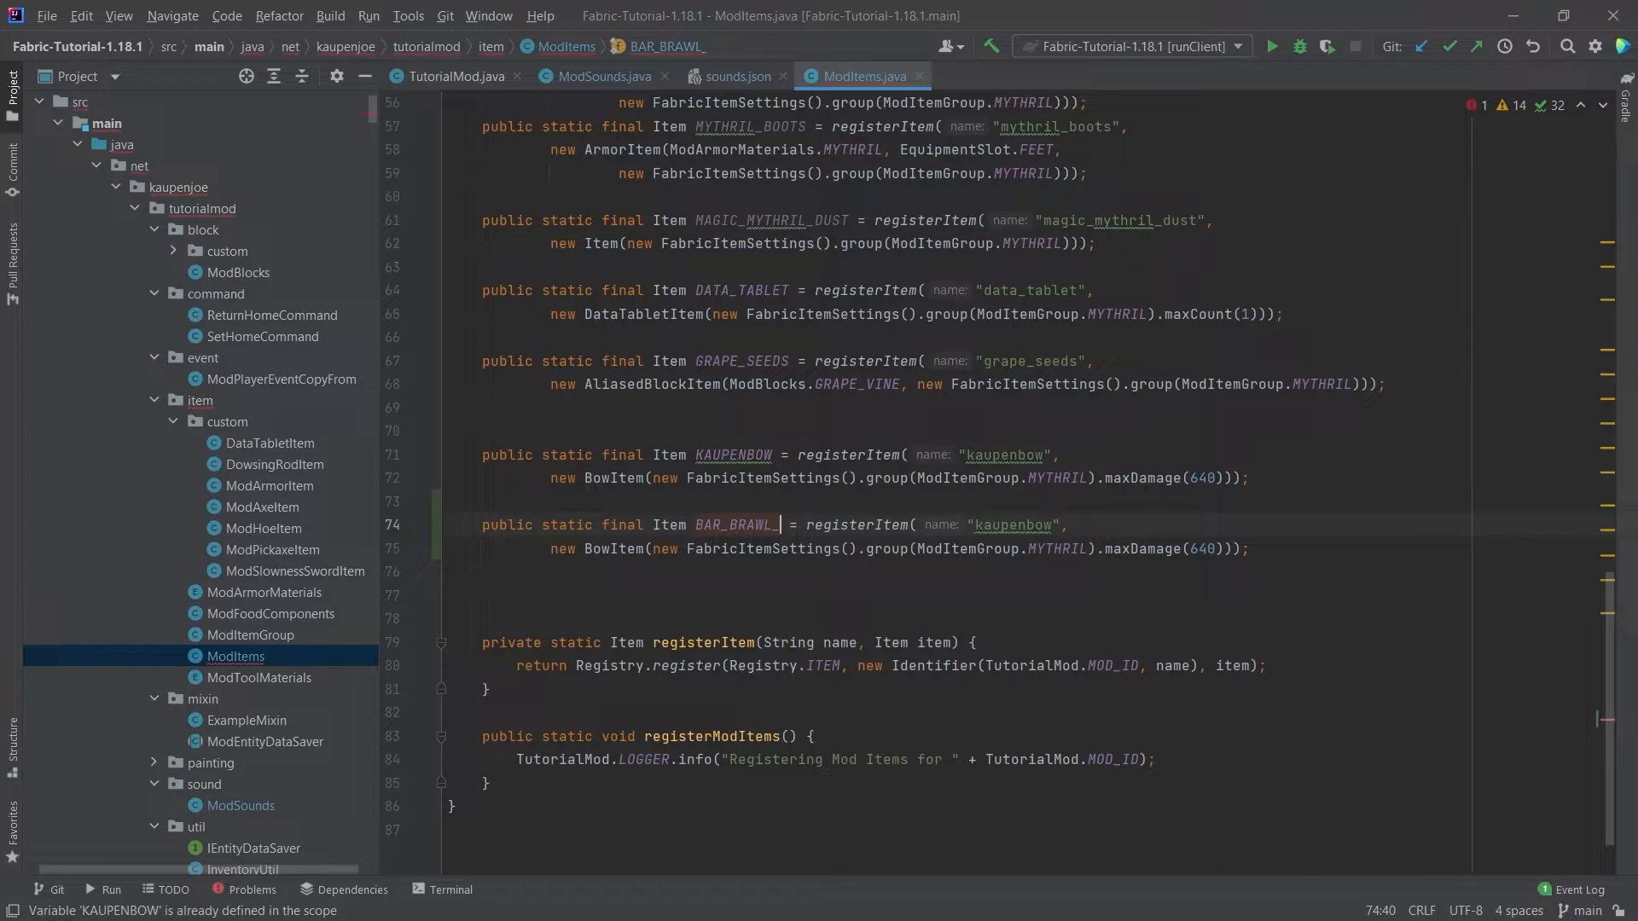
text(MUSIC_DISC)
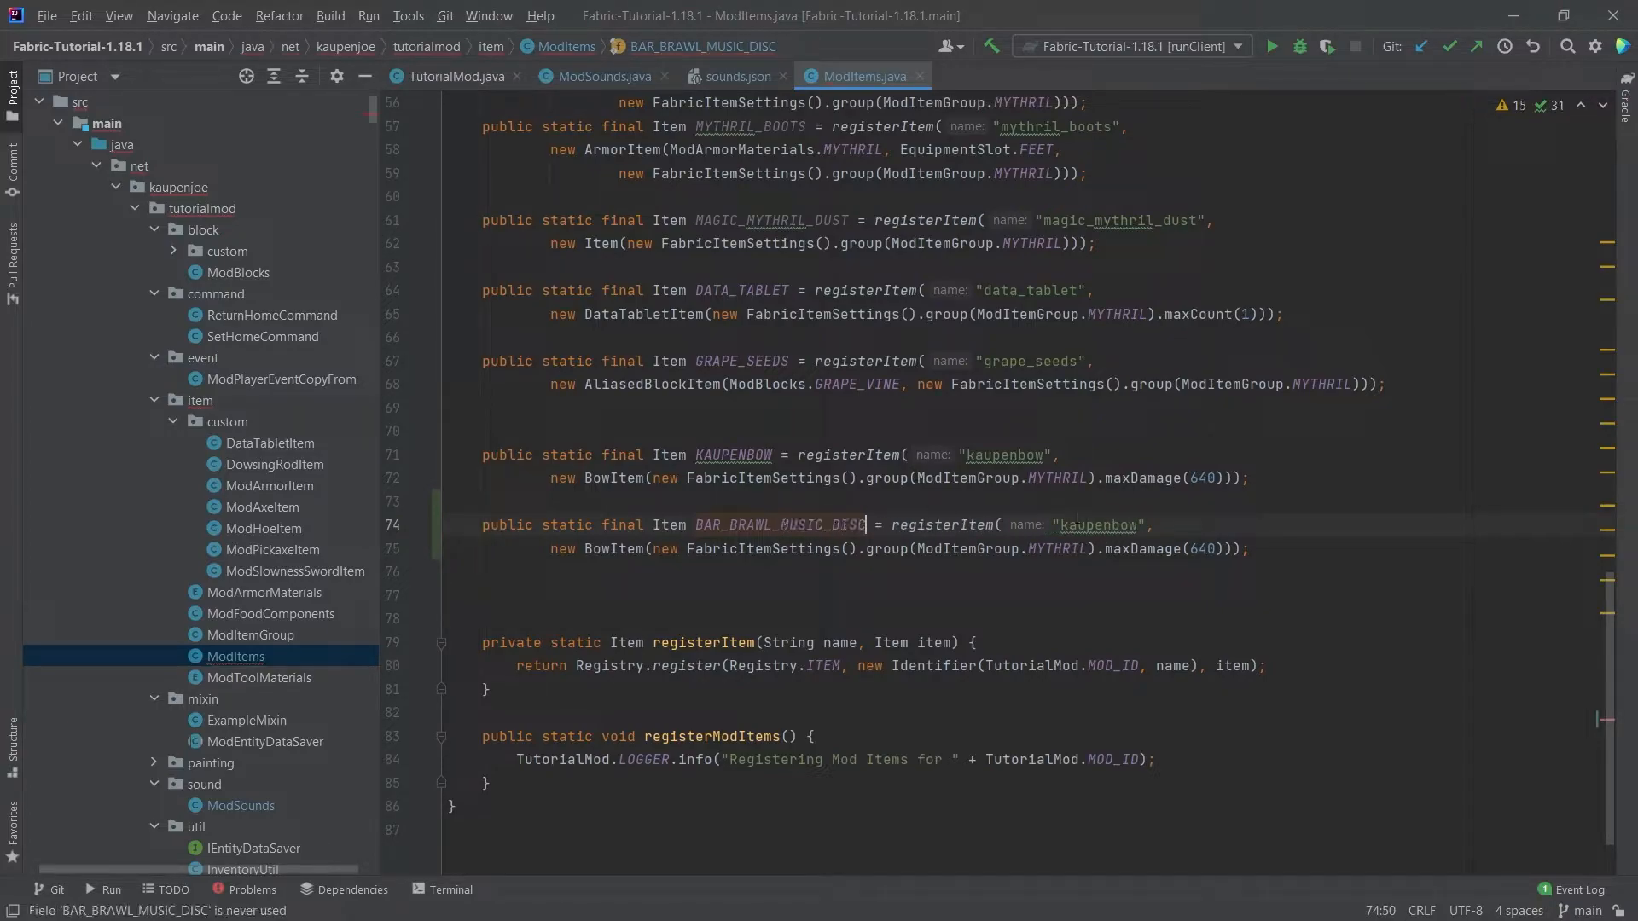
text(bar_brawl_)
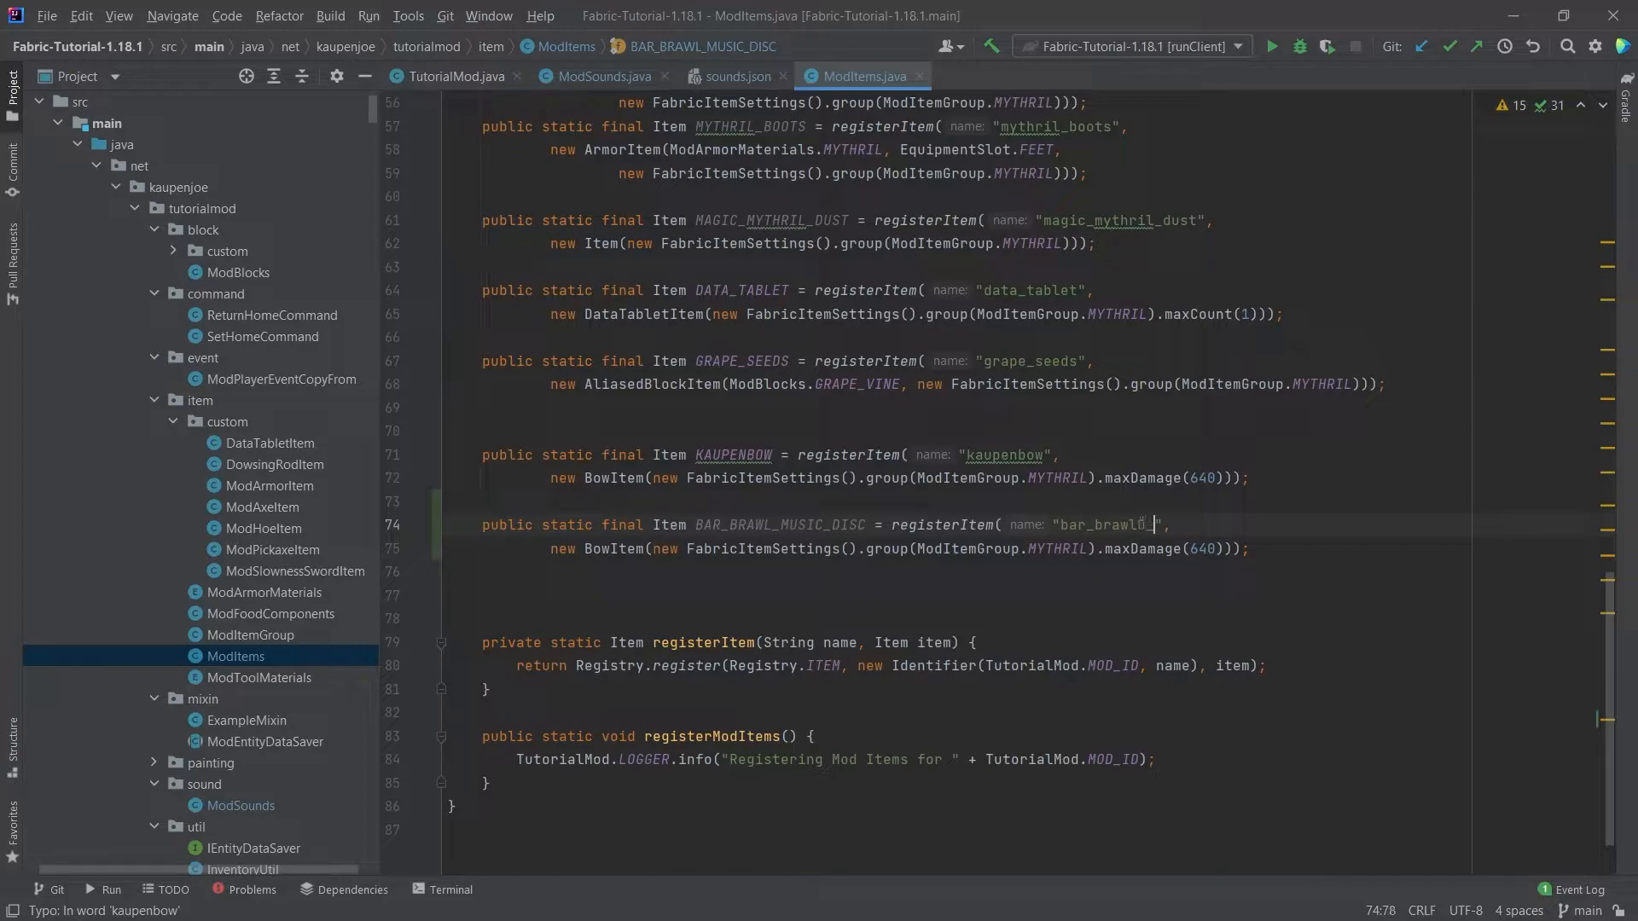
text(music_disc)
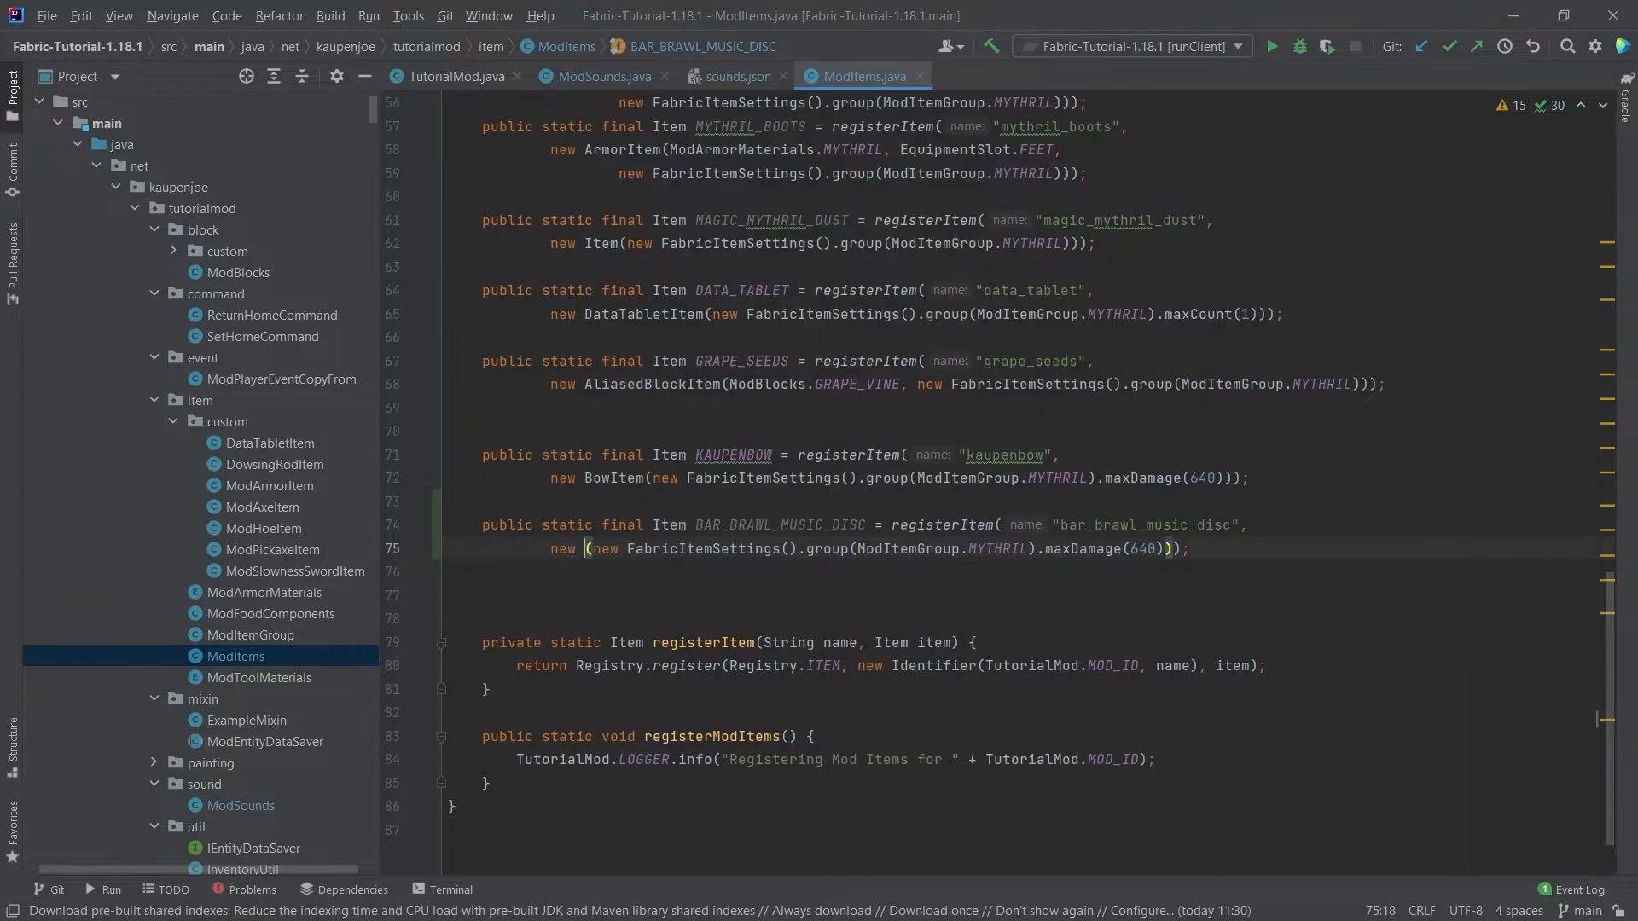
text(MusicDiscItem)
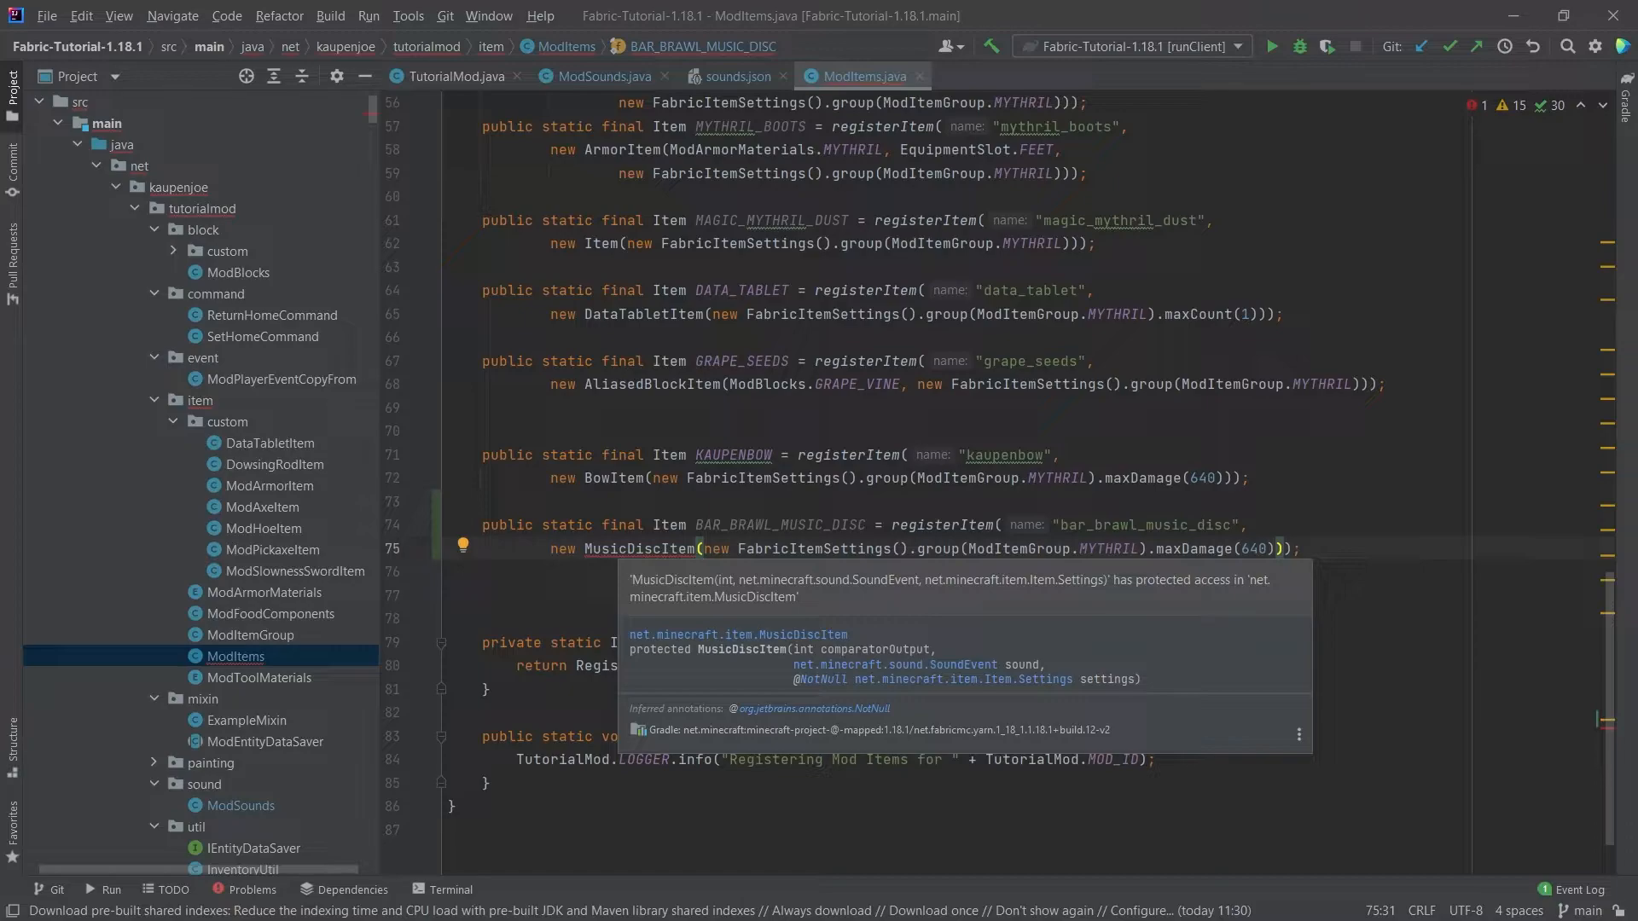
- Create ModMusicDiscItem in the custom package, extending MusicDiscItem with a public constructor
right_click(227, 420)
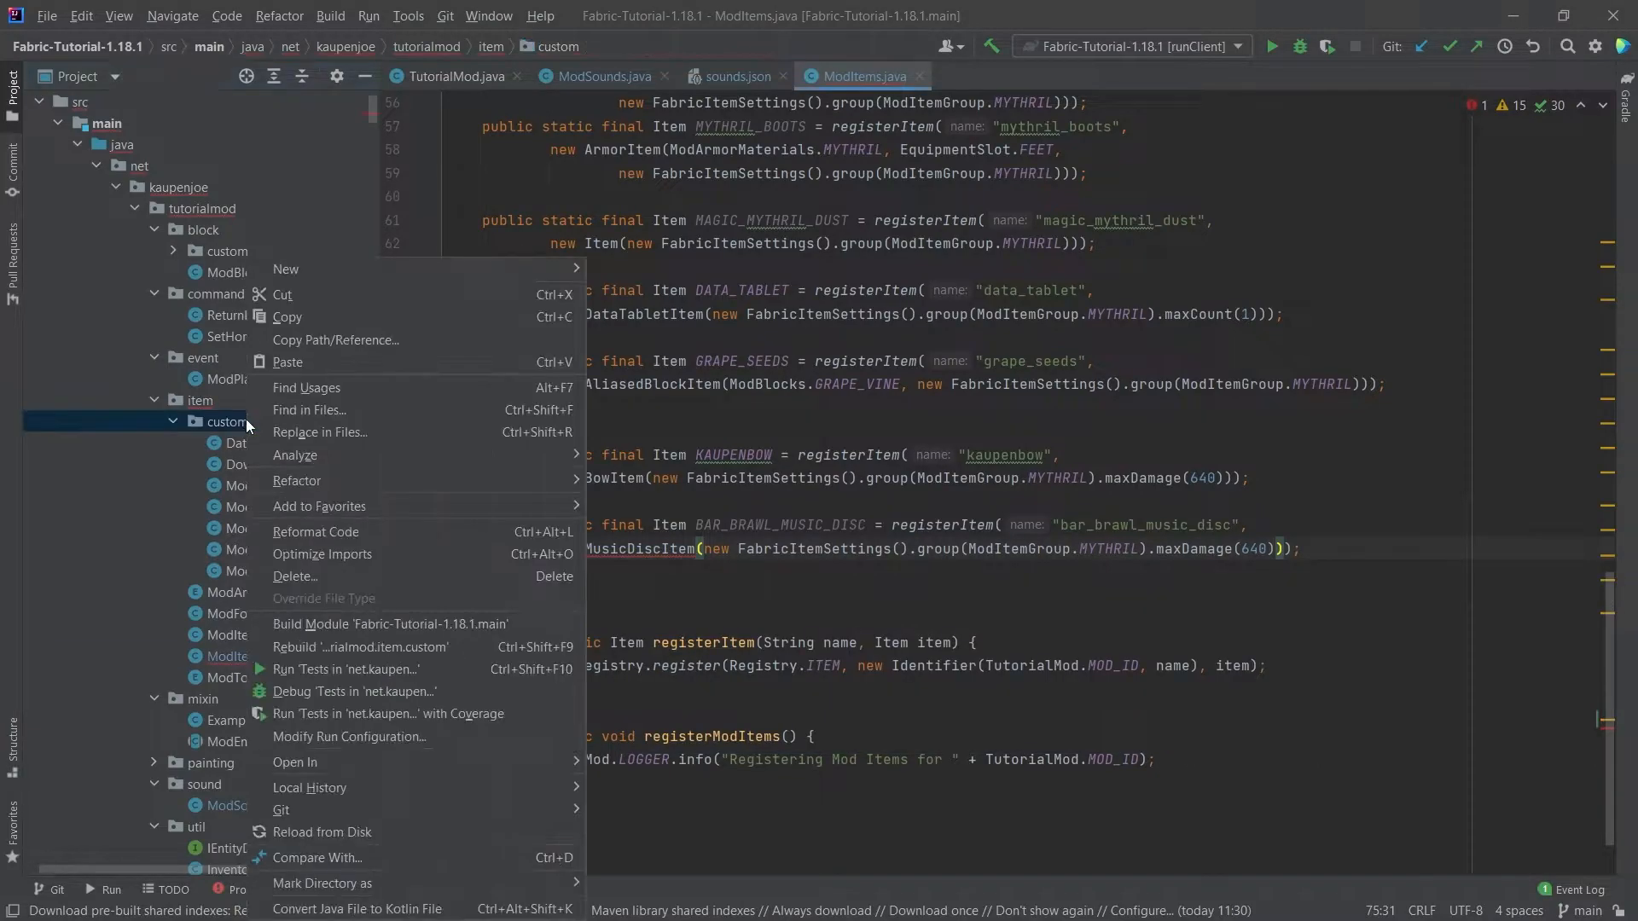
click(285, 269)
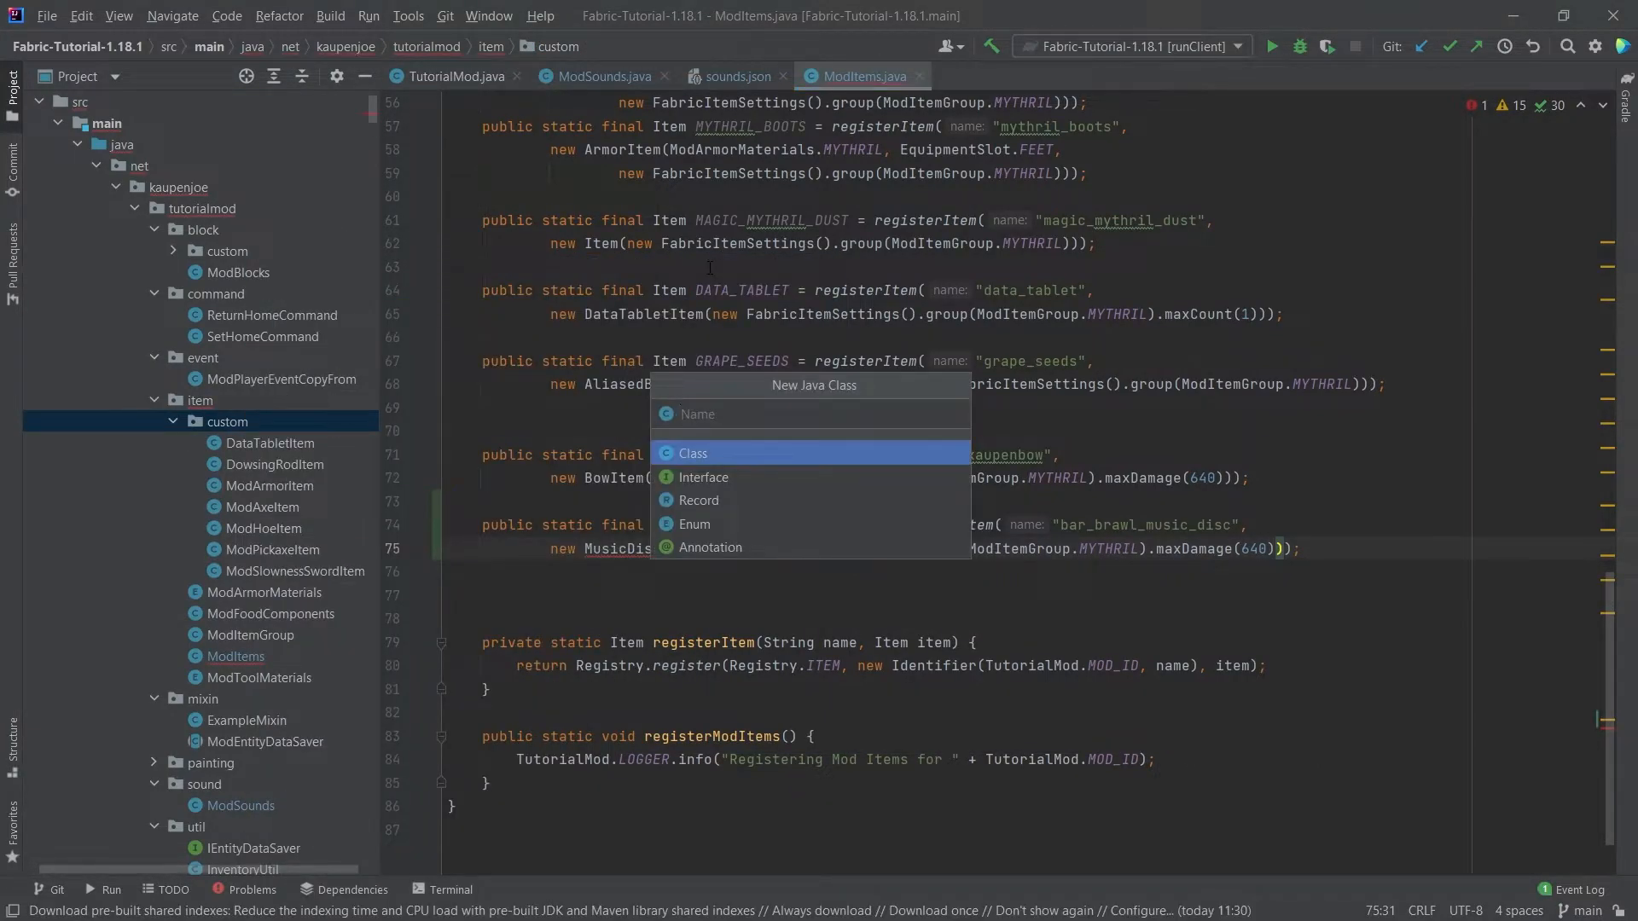
text(ModMusic)
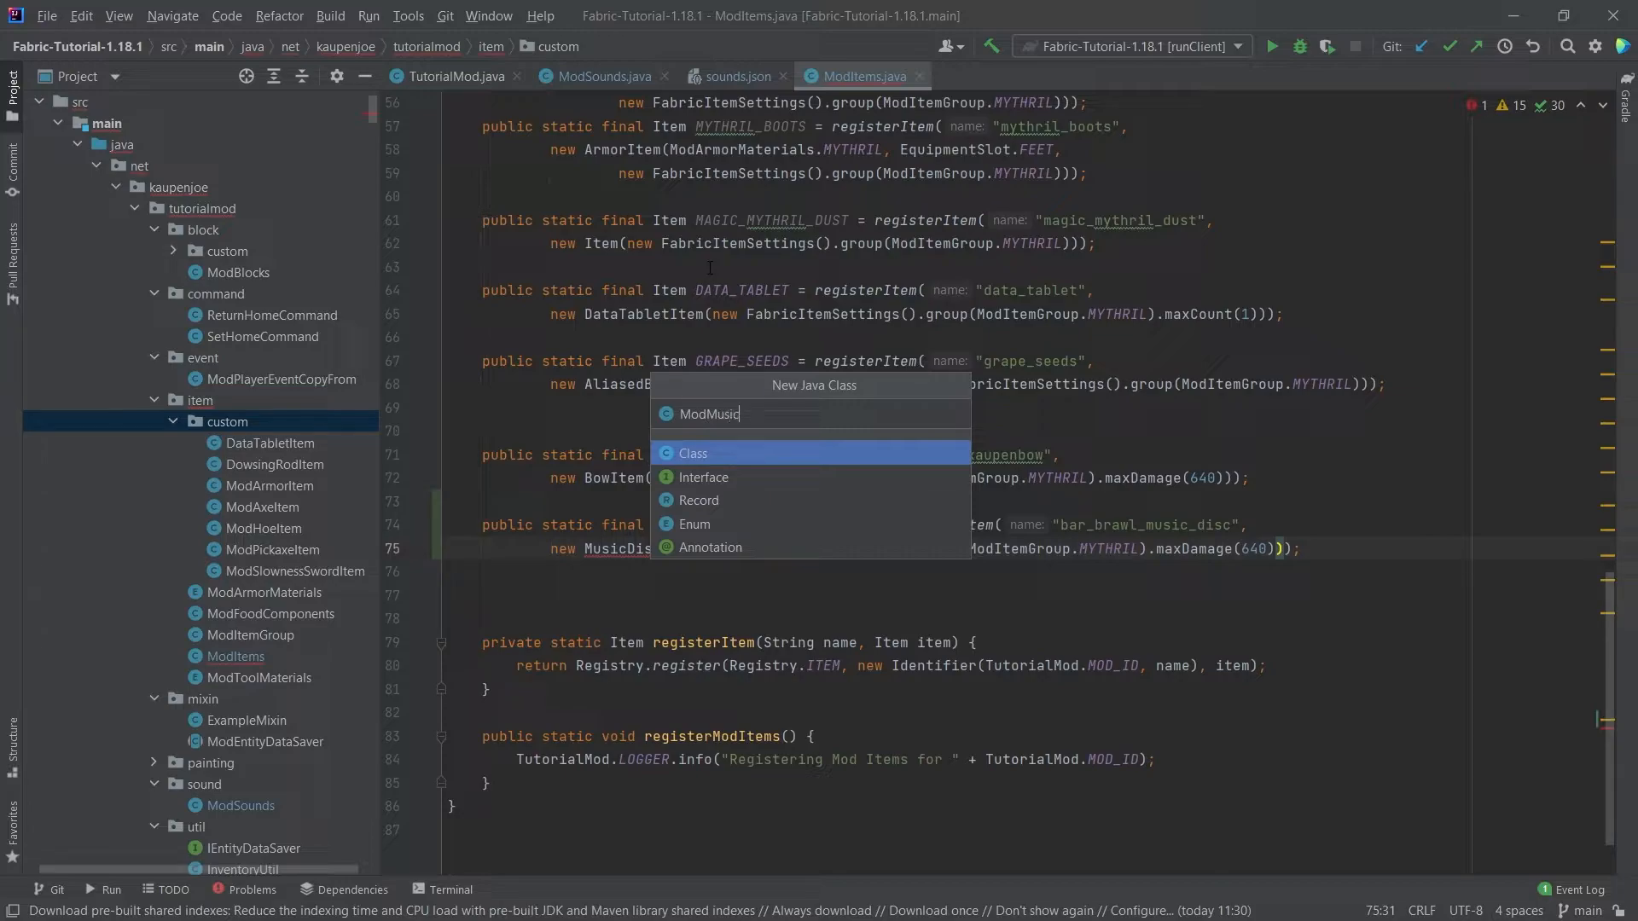
text(DiscItem)
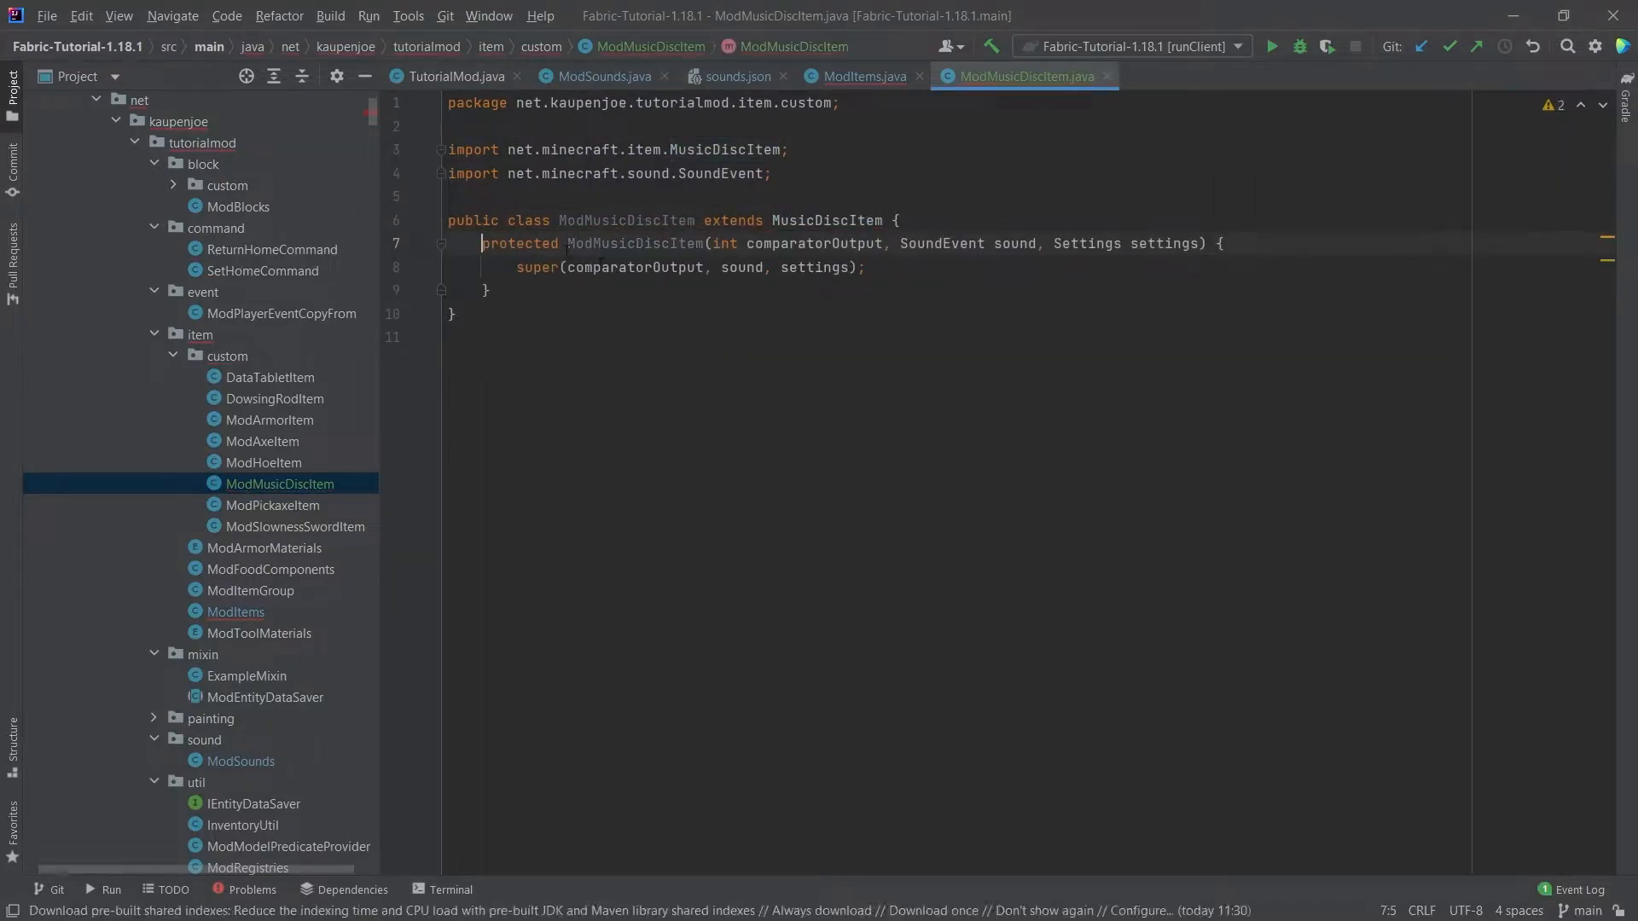
text(pu)
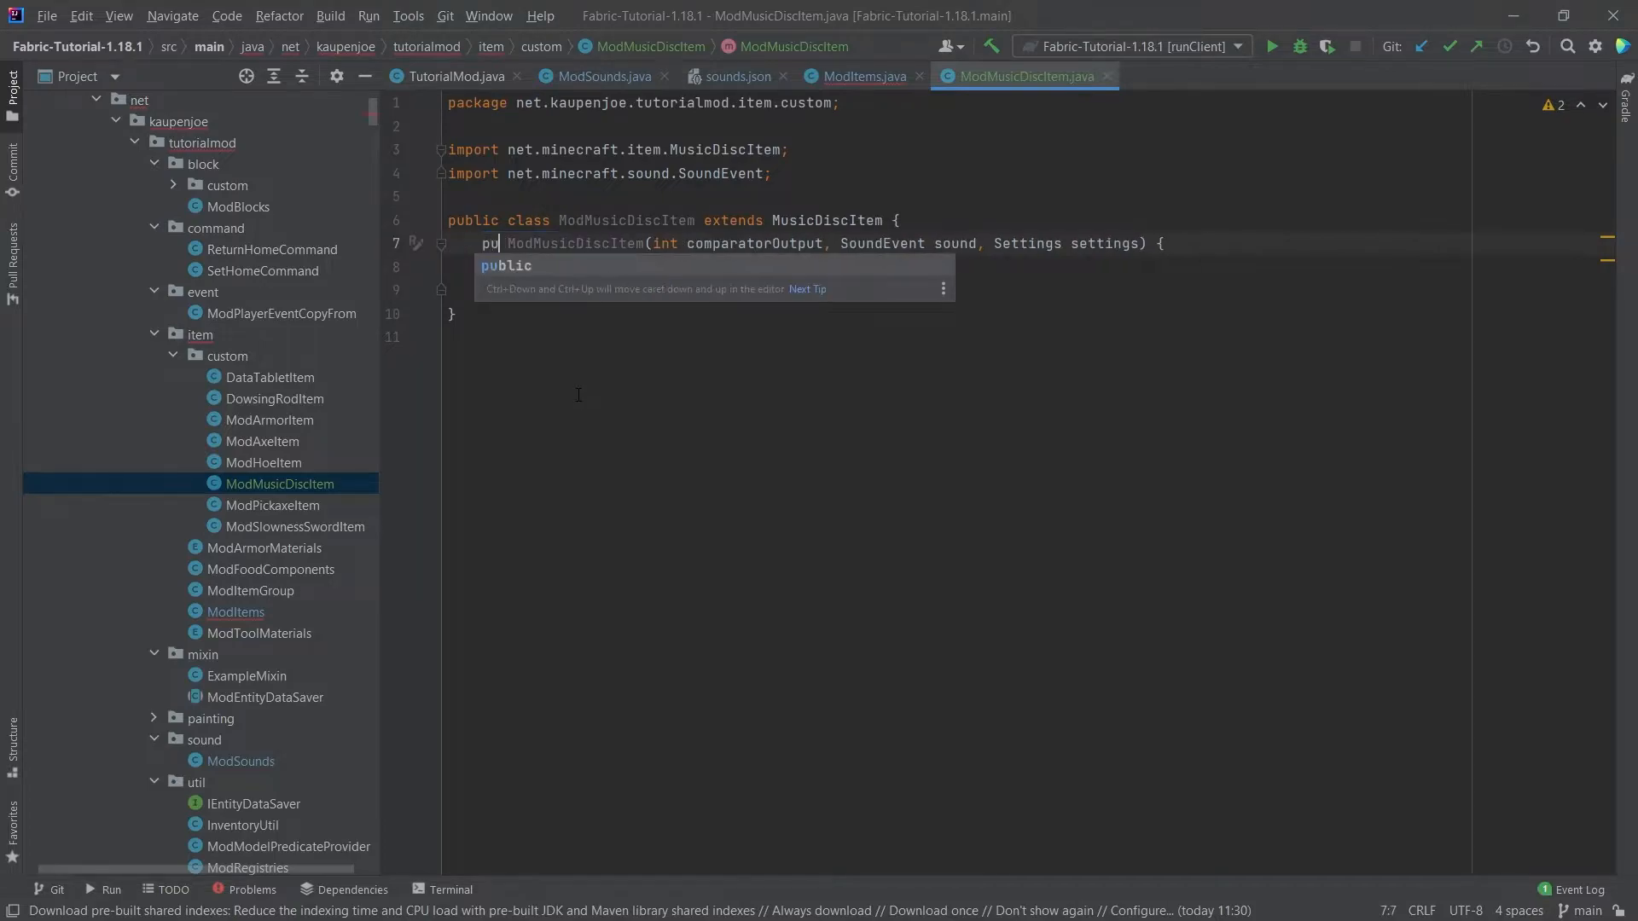
click(862, 75)
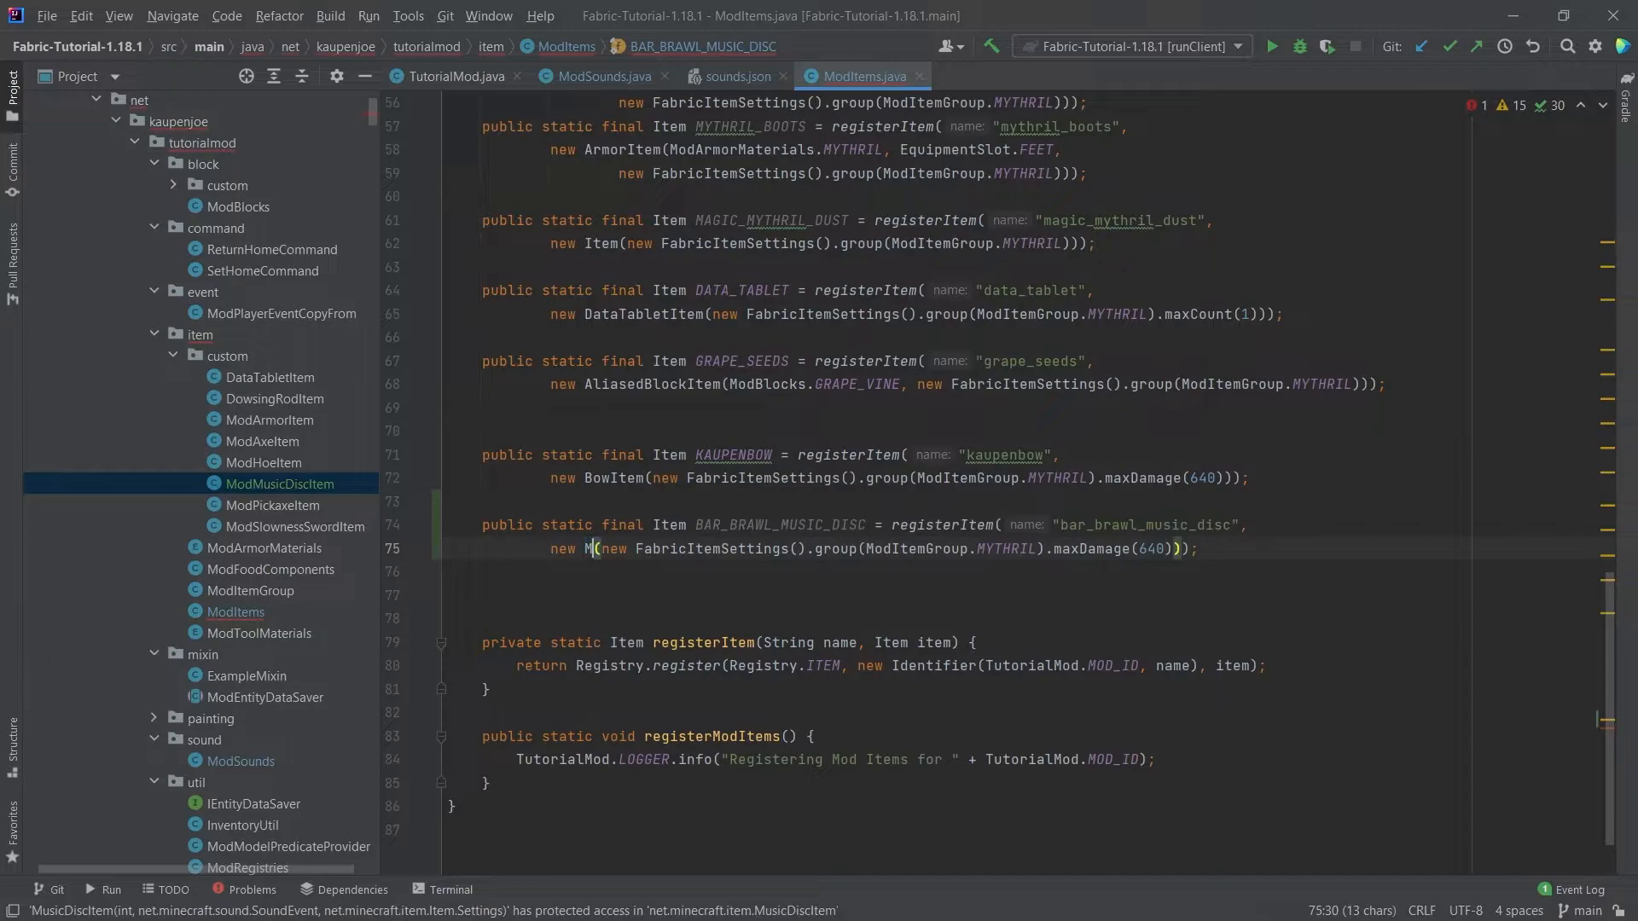
- Use new ModMusicDiscItem(7, ModSounds.BAR_BRAWL, settings) and replace maxDamage(640) with maxCount(1)
text(ModMusicDiscItem)
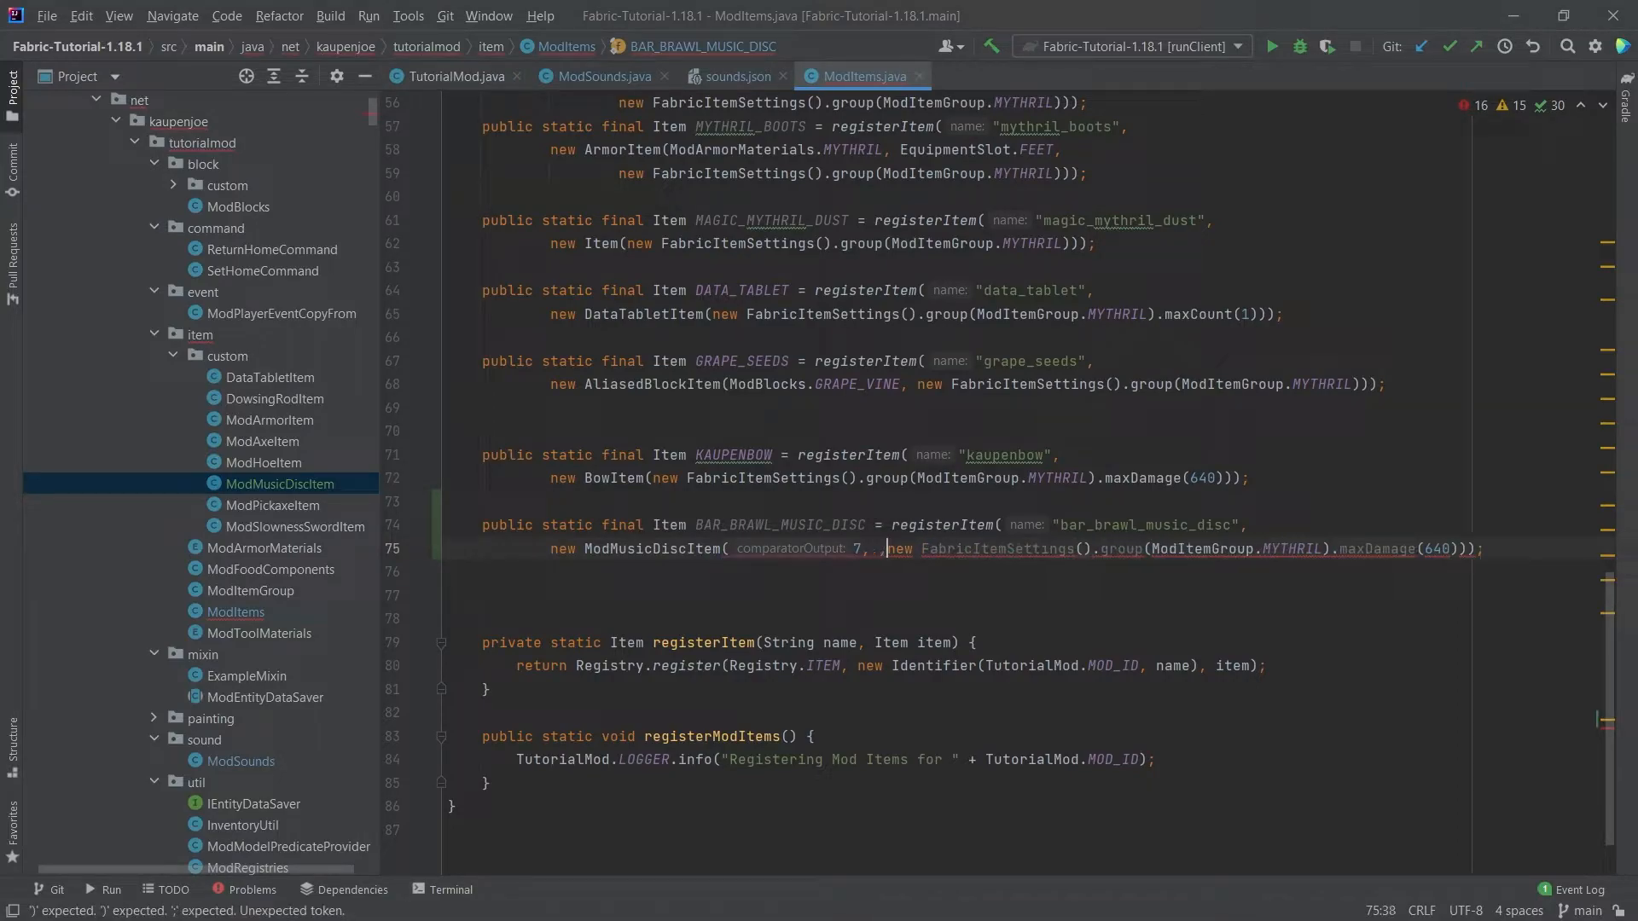
text(M)
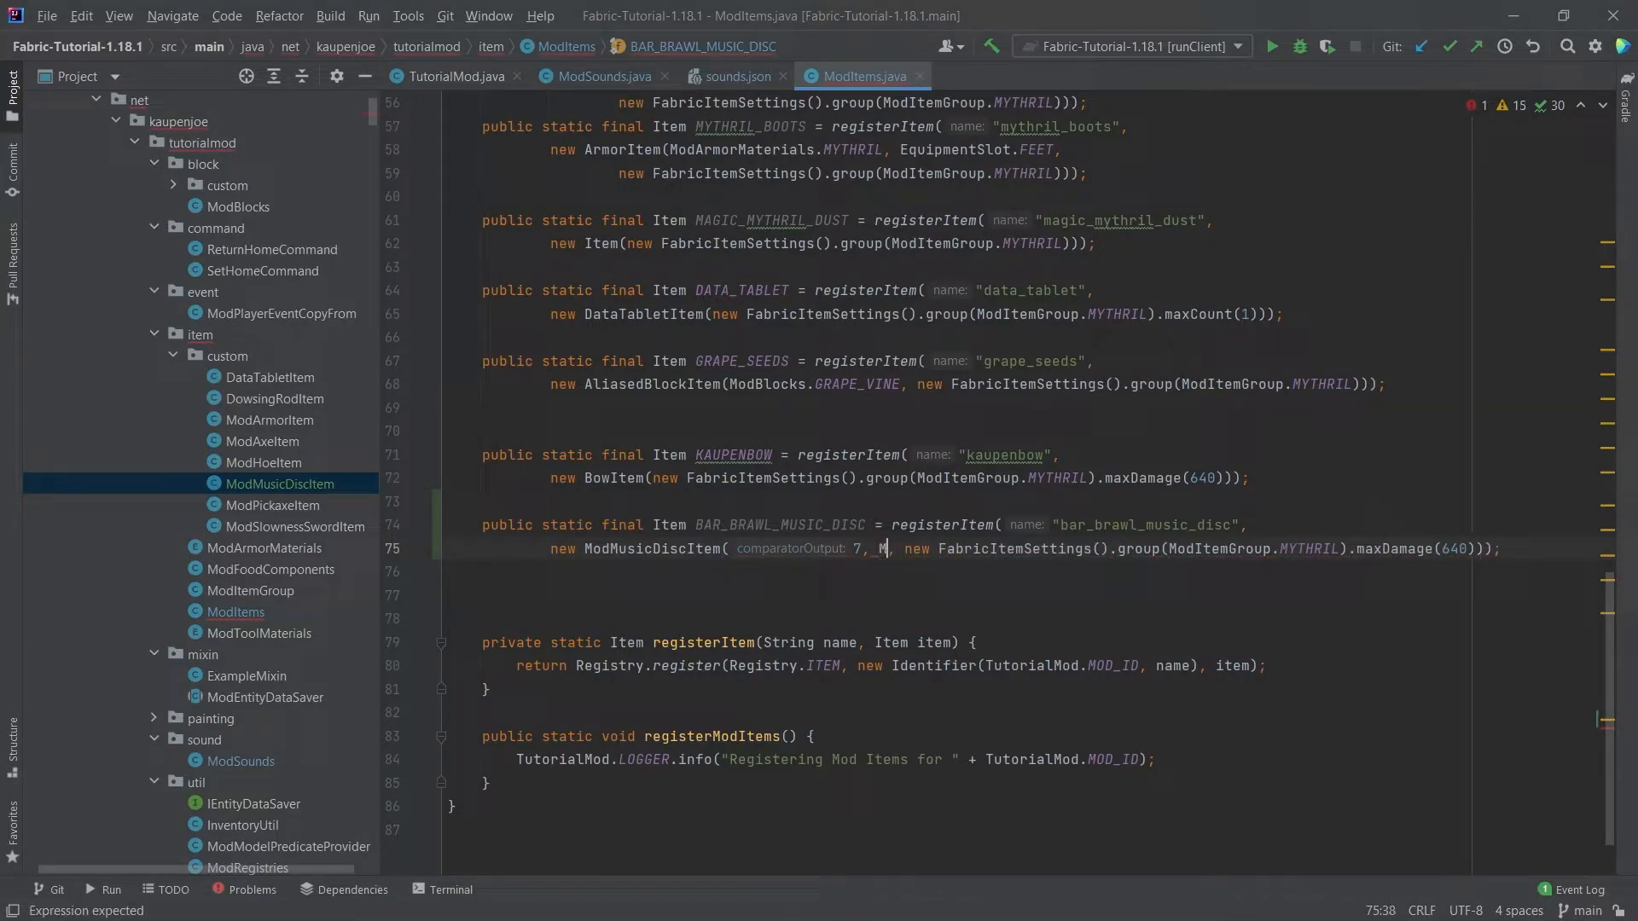
text(odSounds.BAR_BRAWL,)
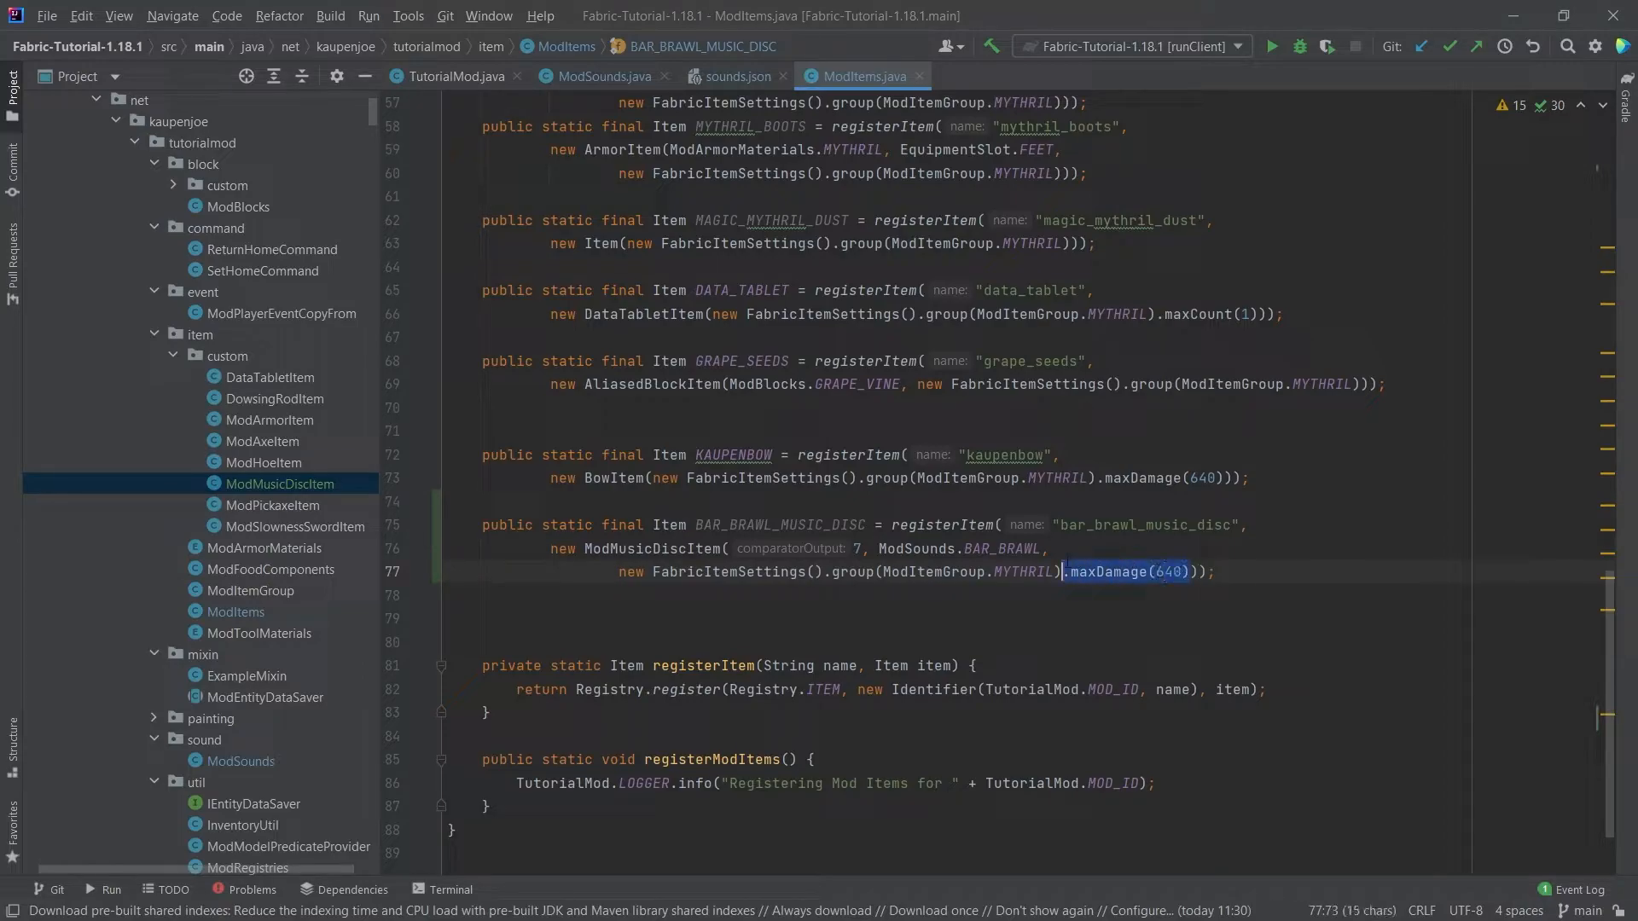
key(Delete)
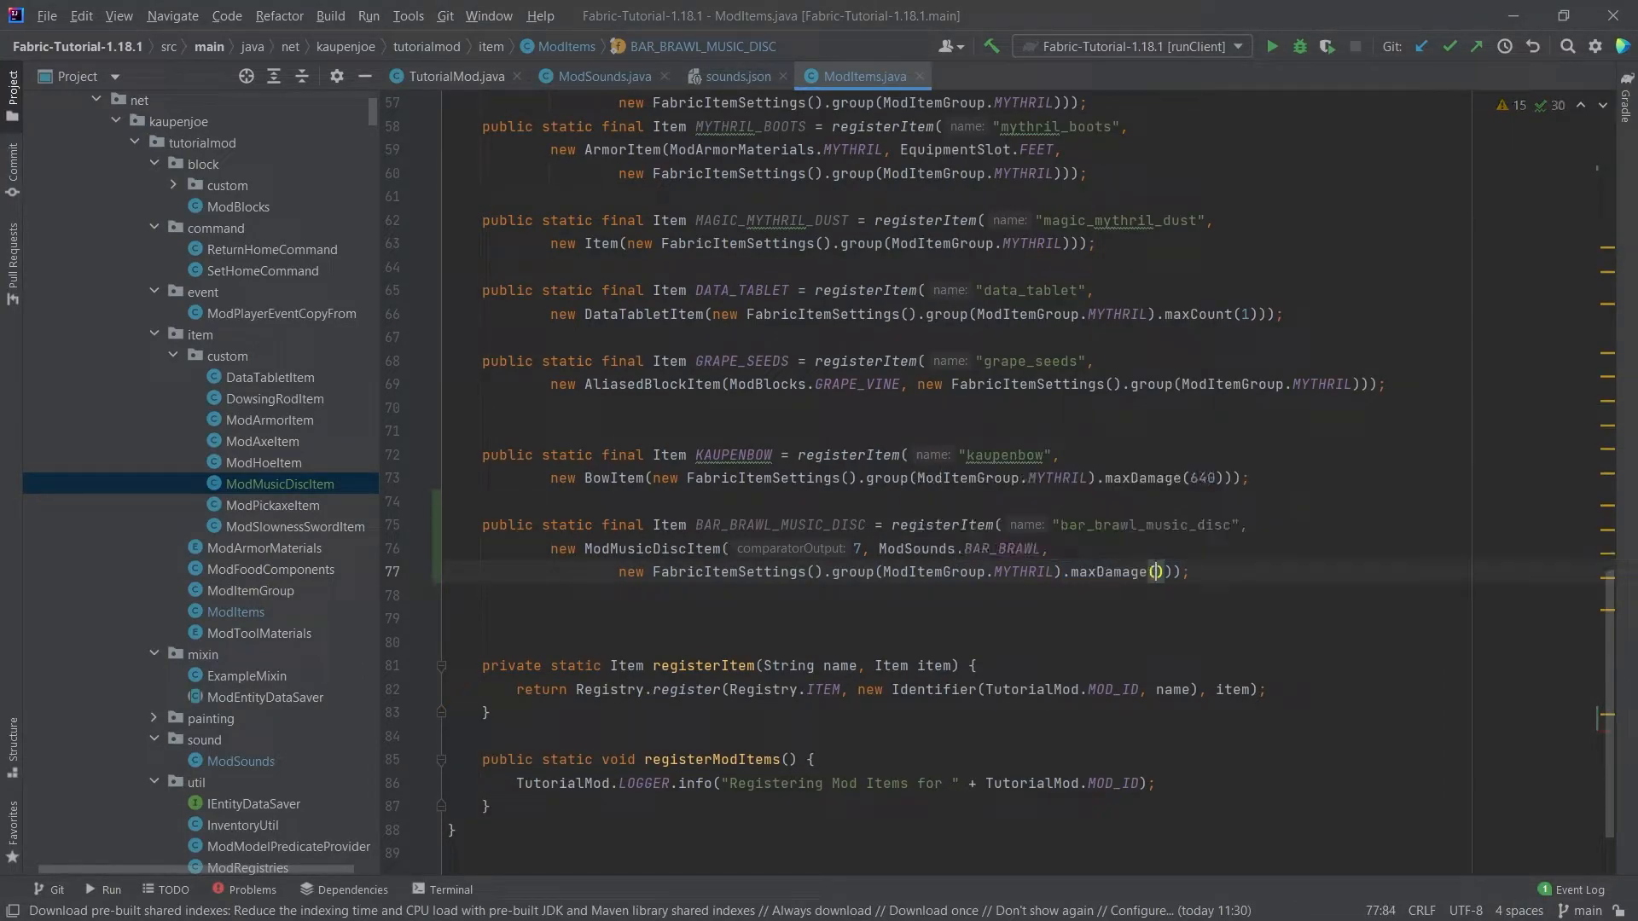
text(ma)
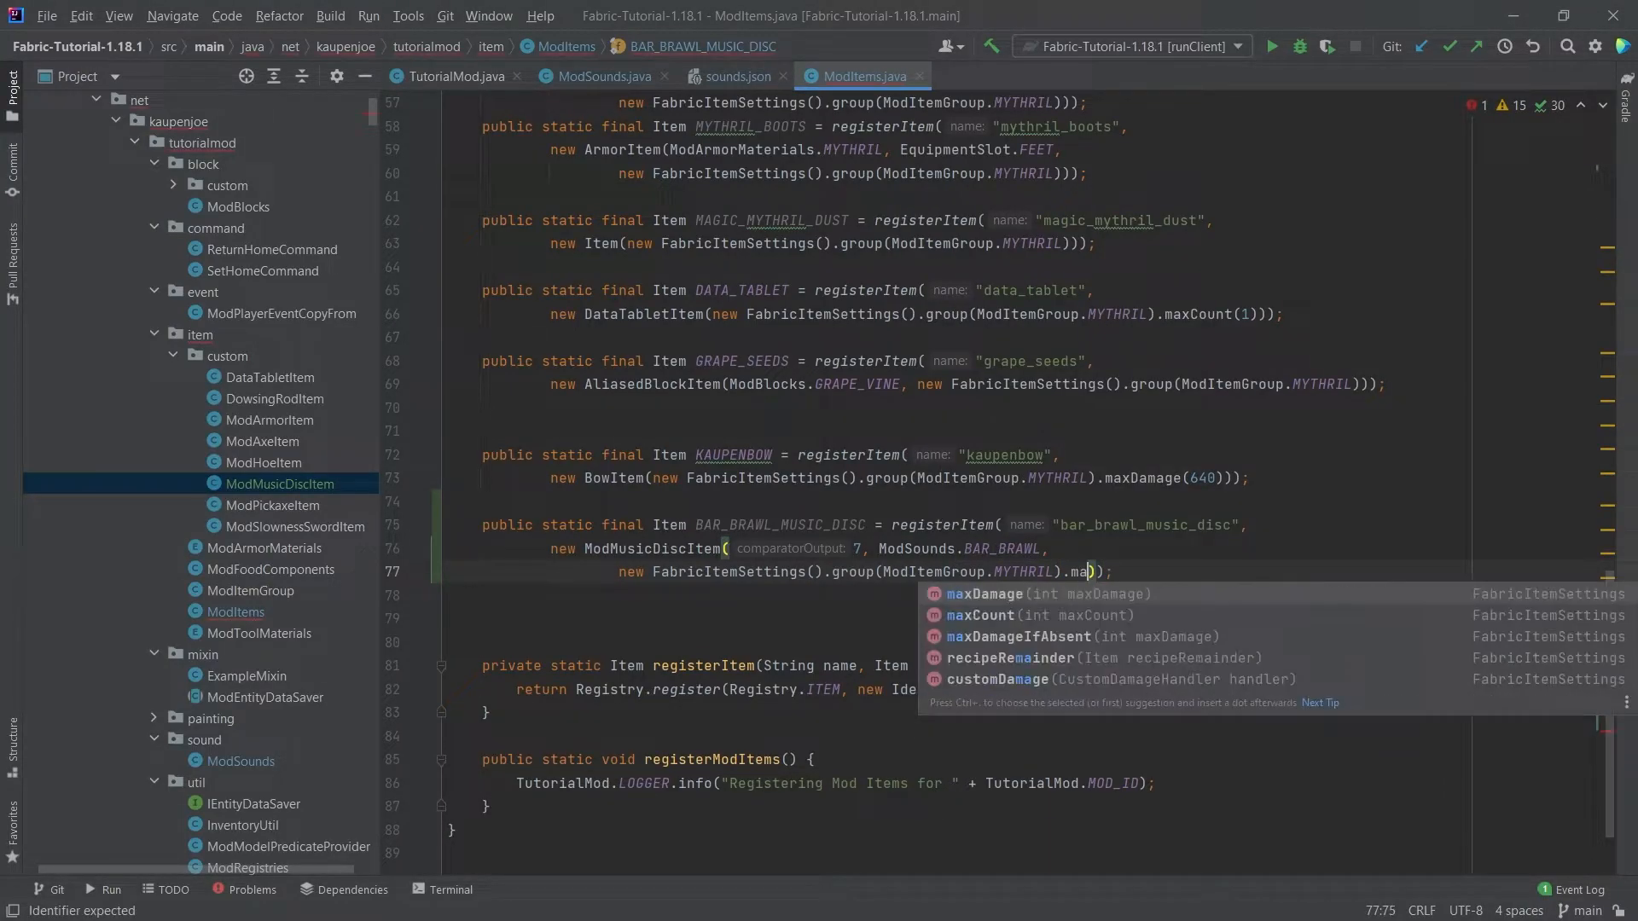
click(983, 615)
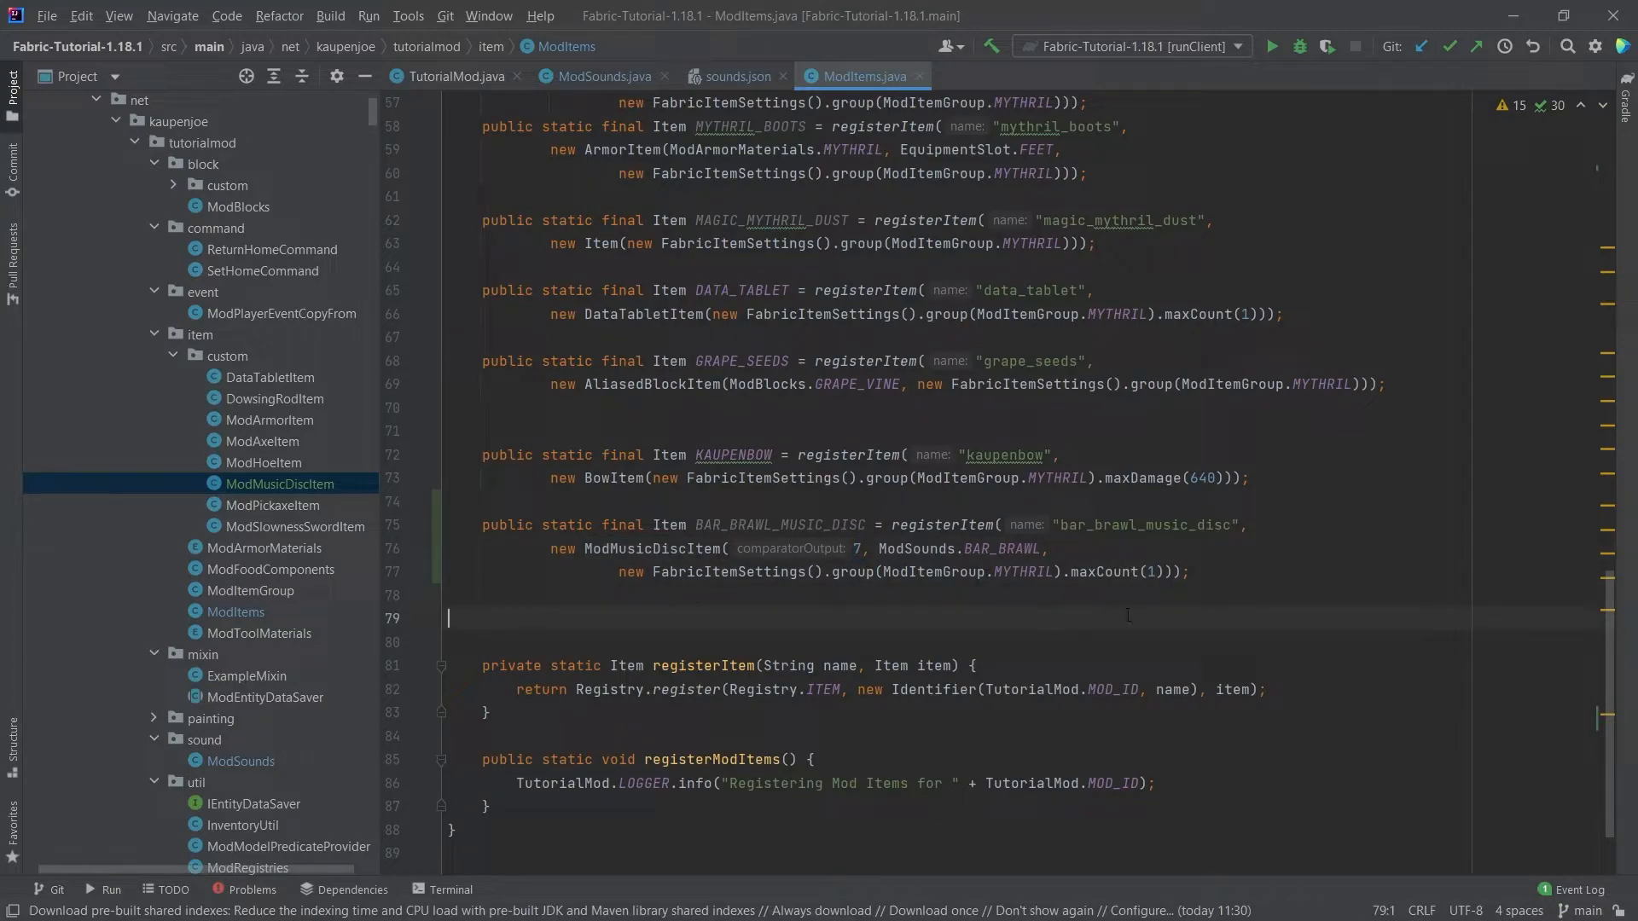
mouse_move(1043, 628)
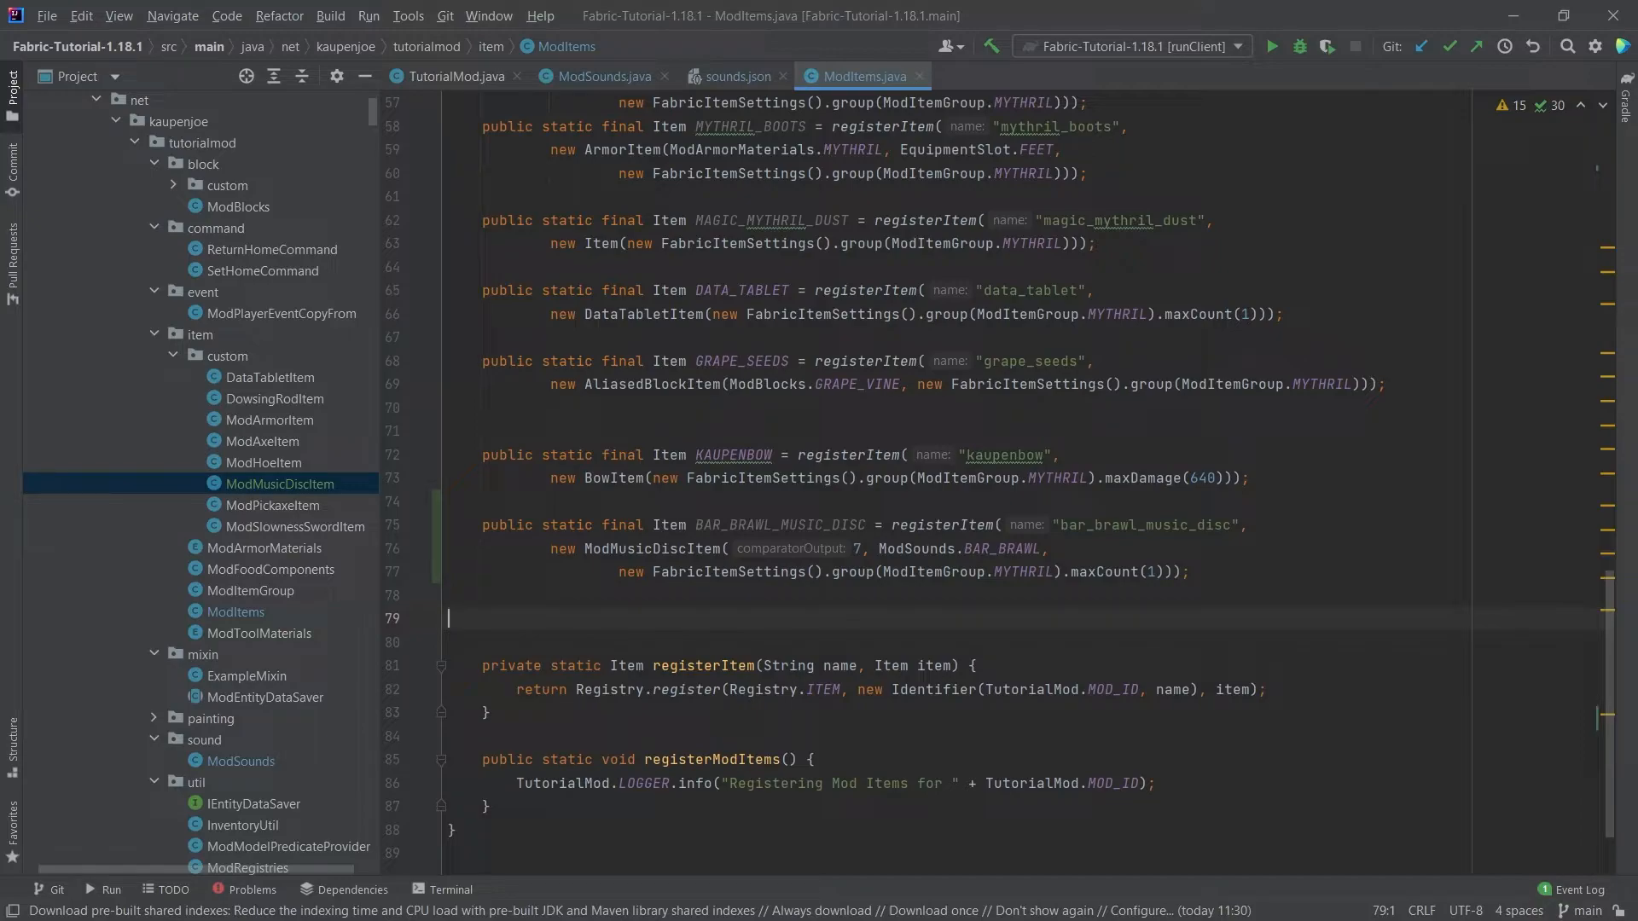
- Add en_us.json entries "Bar Brawl Music Disc" and its description "Bryan Tech - Bar Brawl (CC0)"
scroll(down, 3)
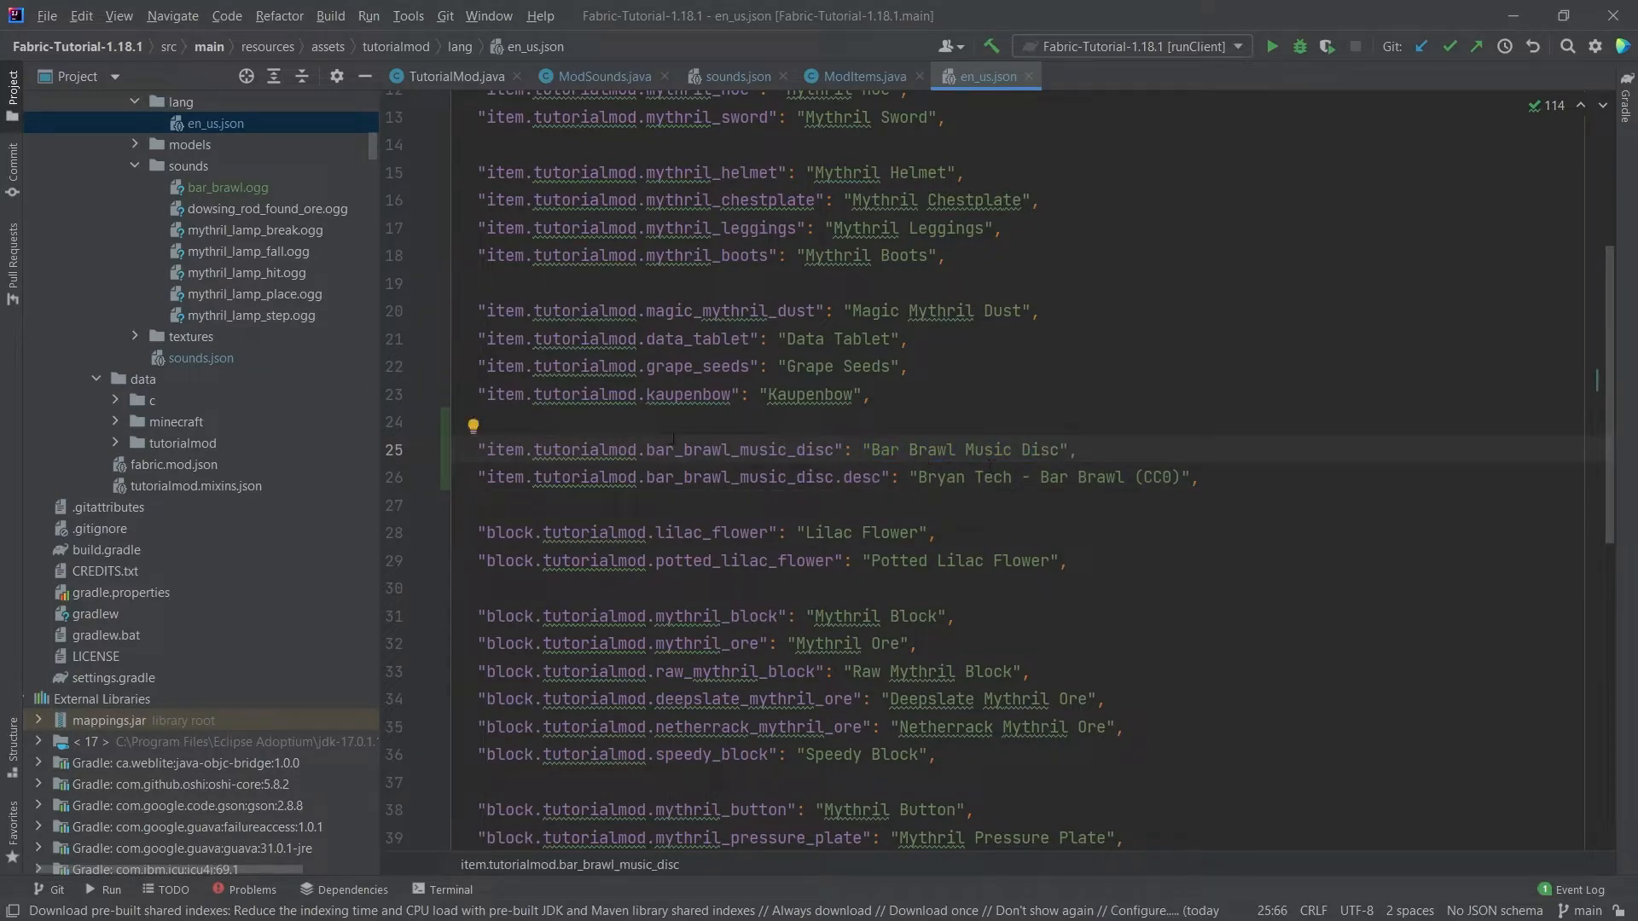
double_click(861, 478)
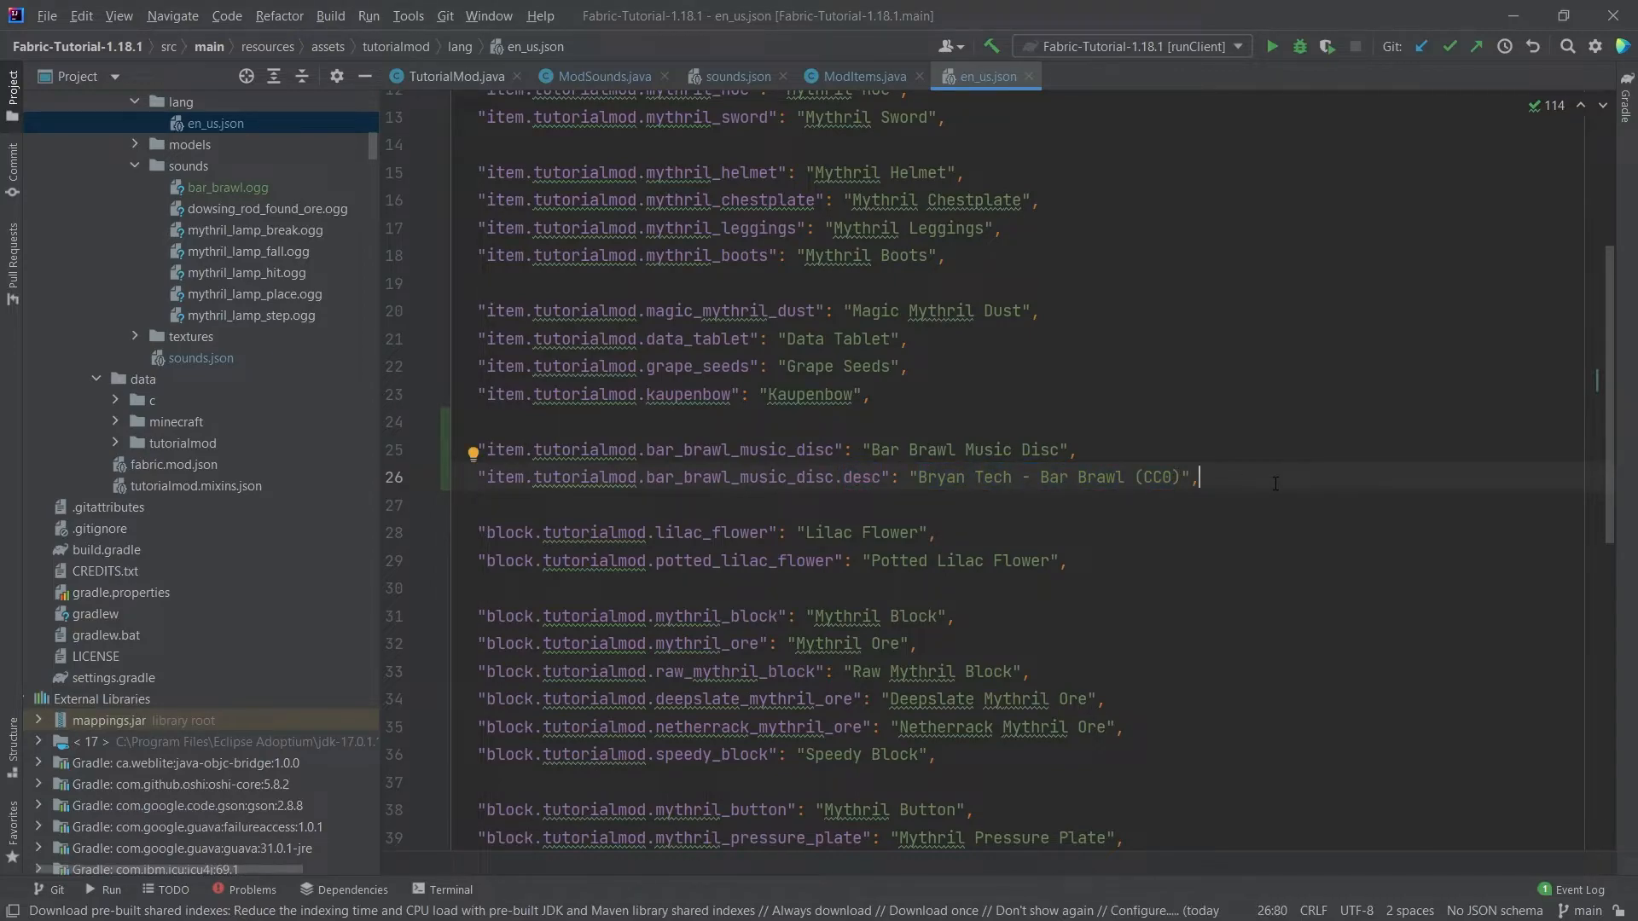
mouse_move(1092, 496)
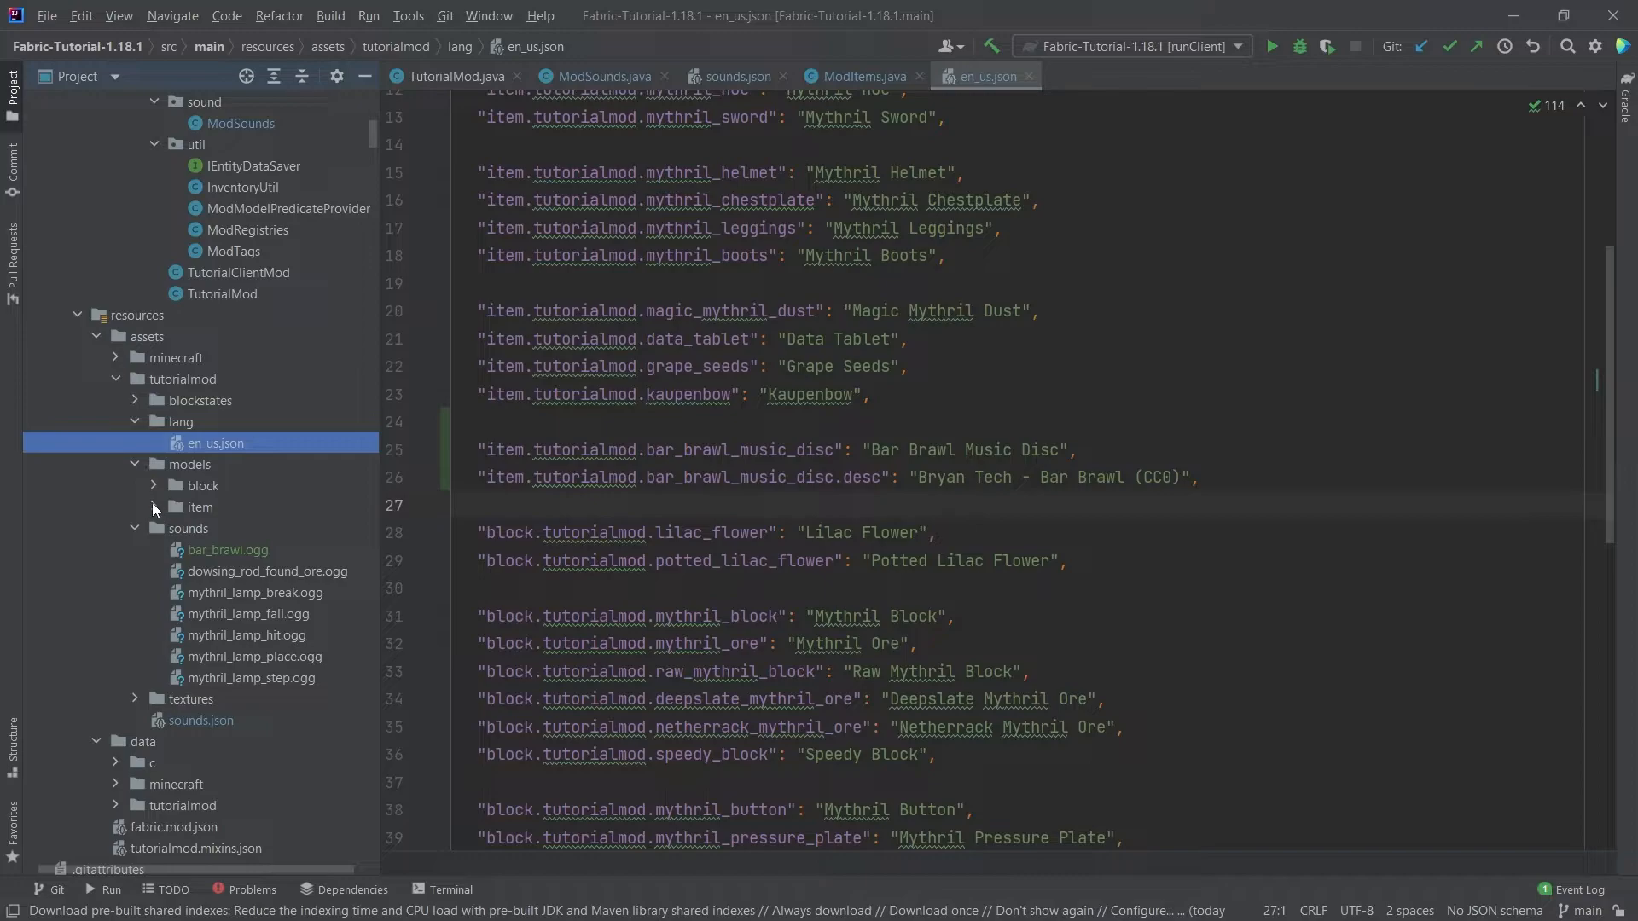
- Create an item/generated model bar_brawl_music_disc.json and copy bar_brawl_music_disc.png into textures/item
click(153, 506)
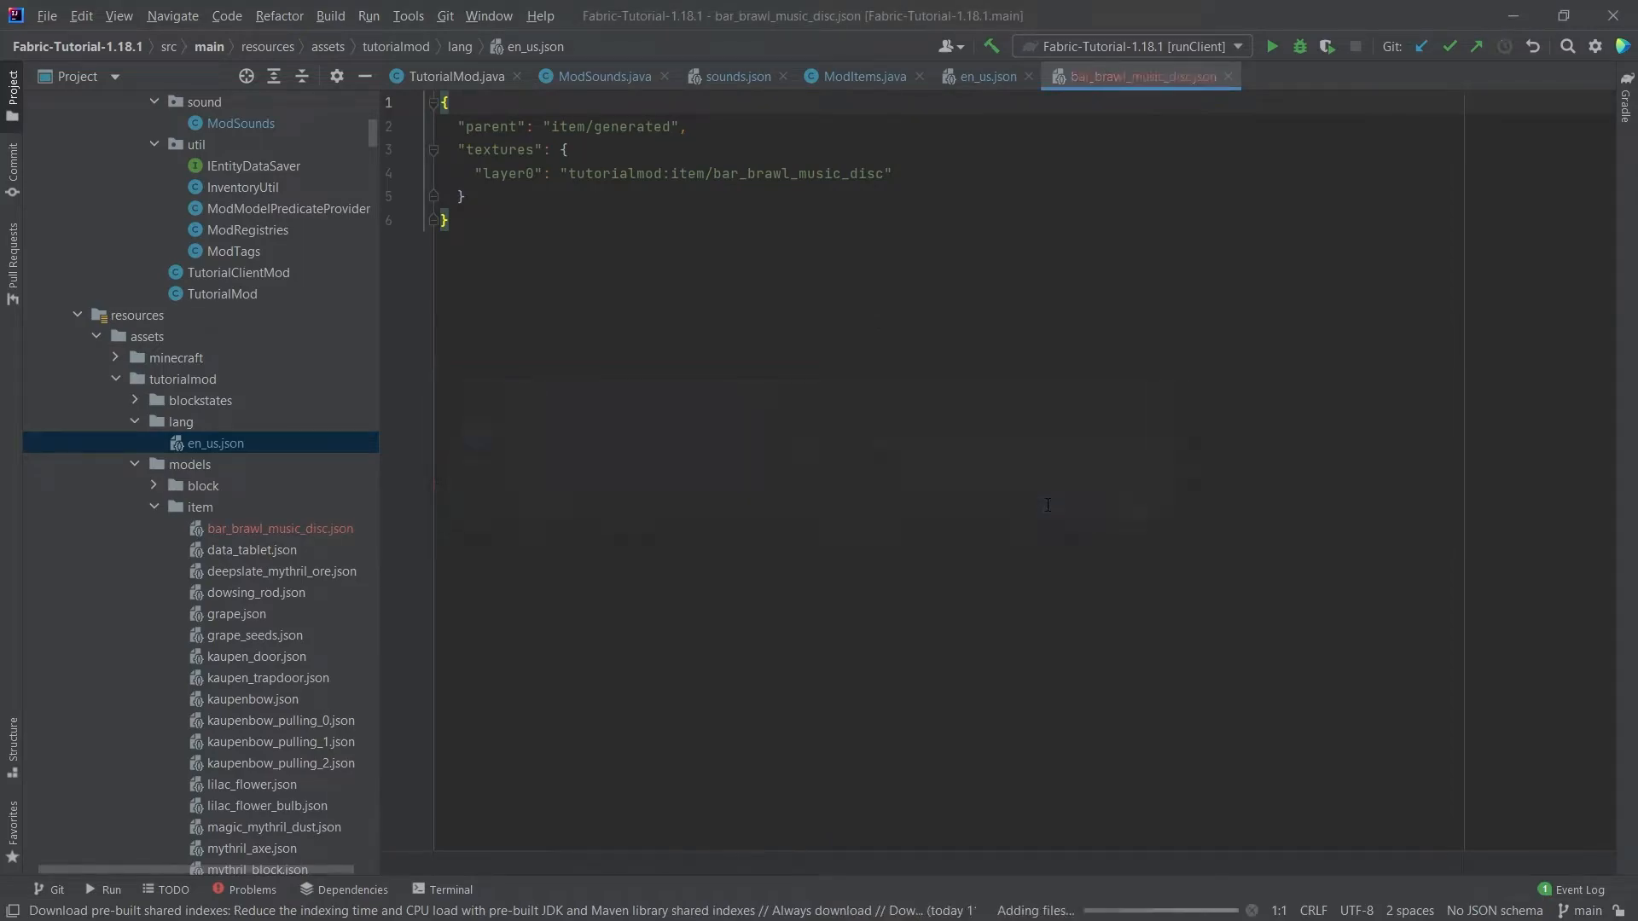
double_click(799, 173)
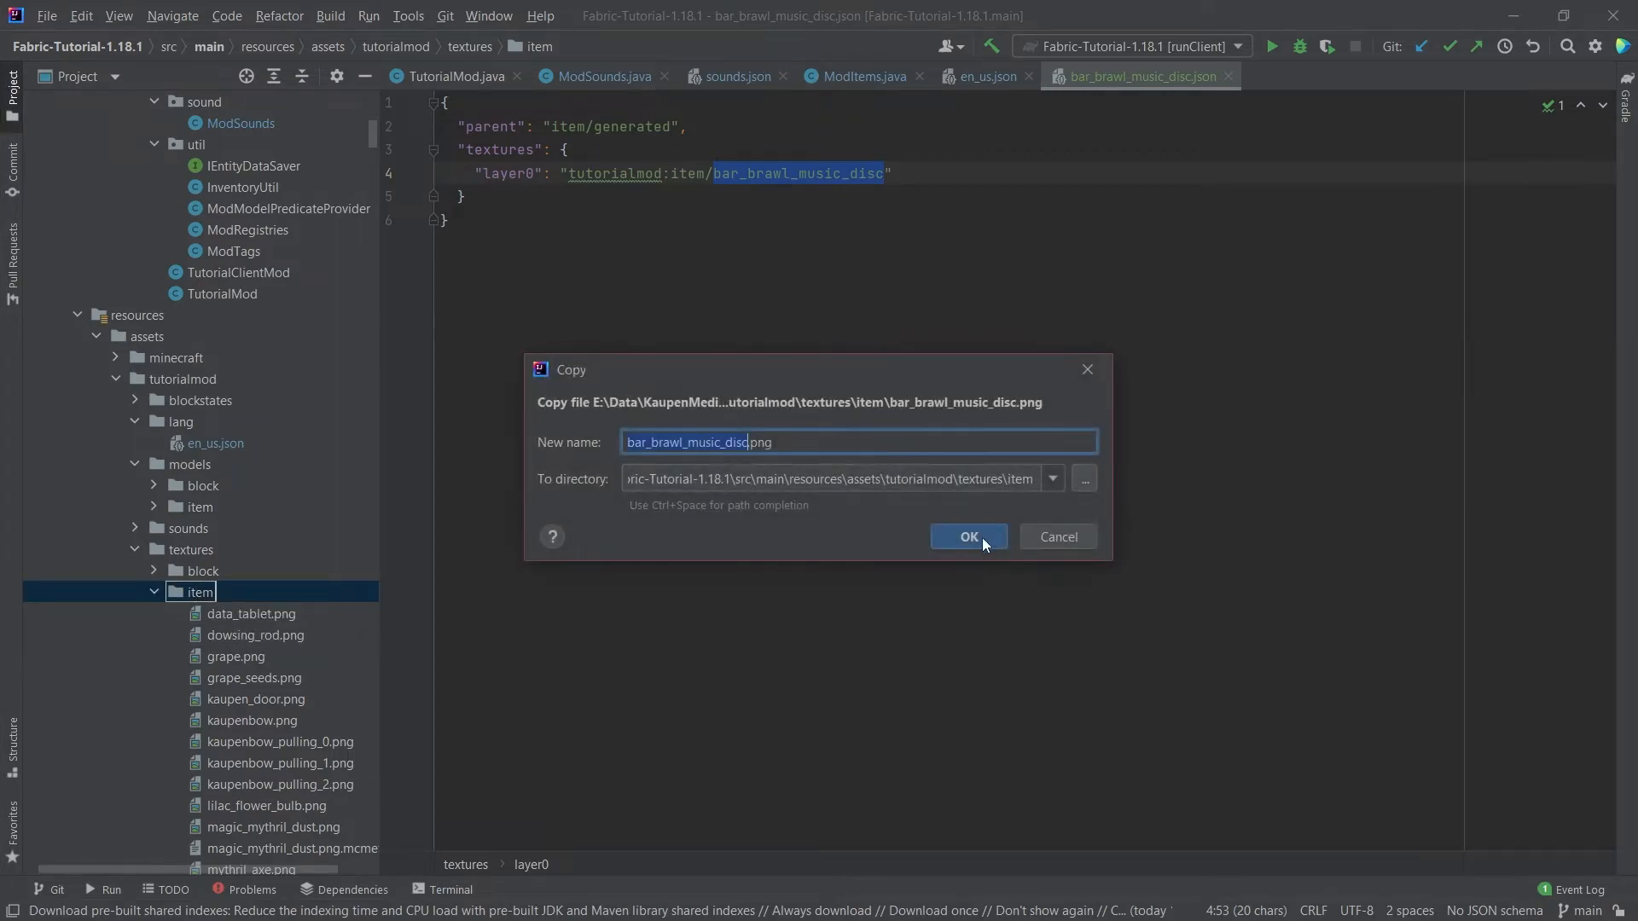
click(966, 536)
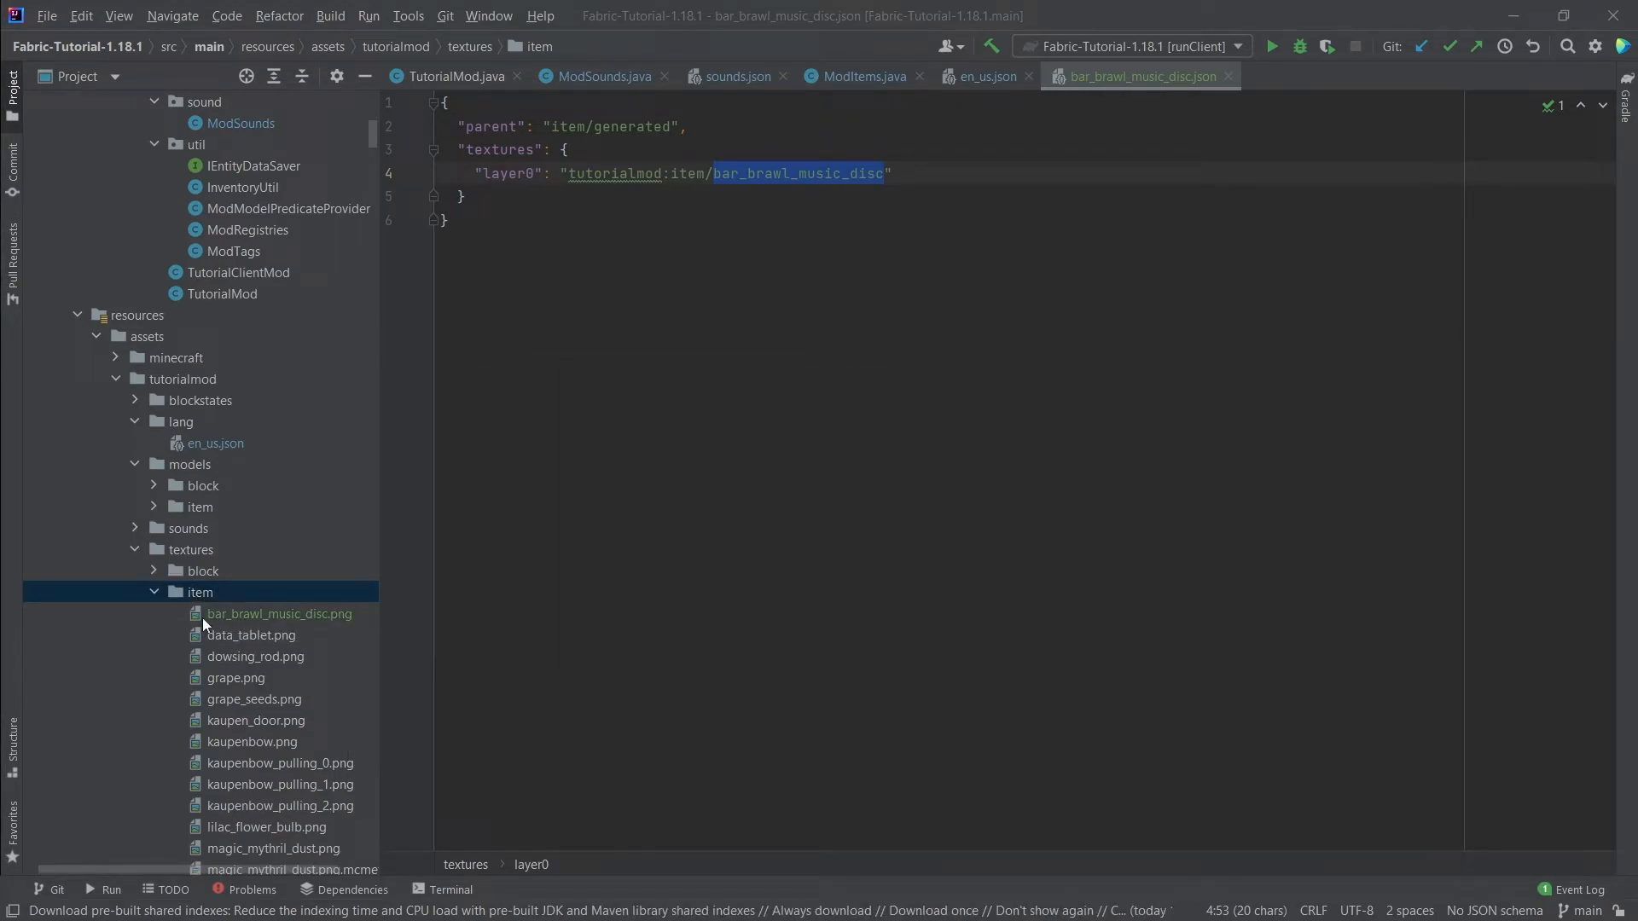
click(861, 75)
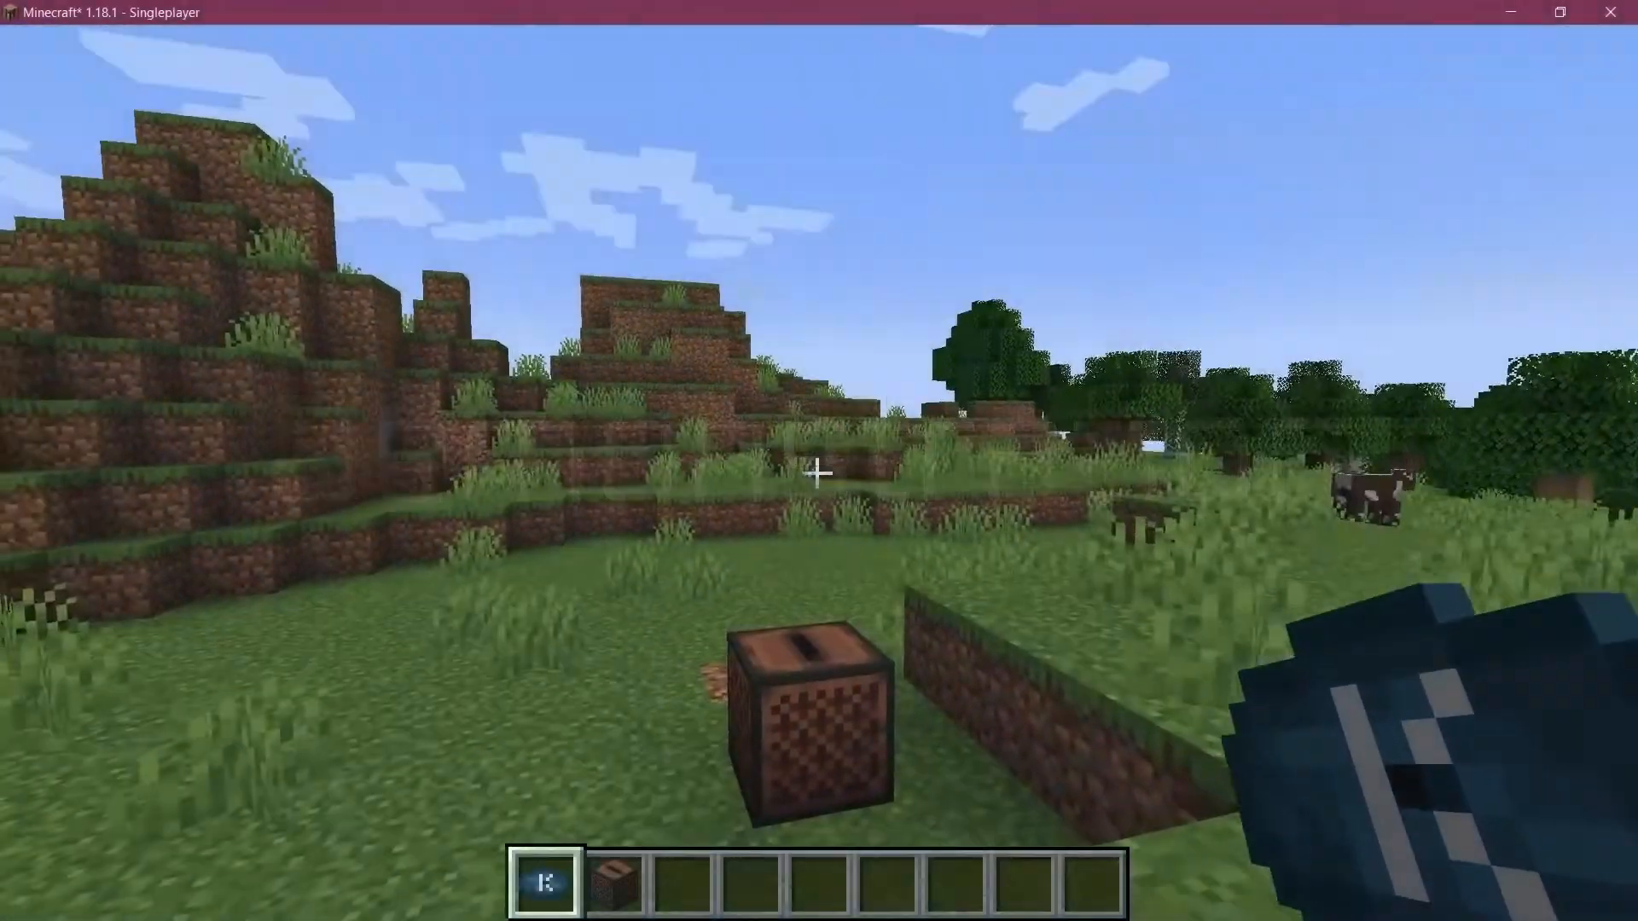
- Play the disc in the jukebox, break the jukebox to recover the disc, and view the Mythril Tutorial Tab
key(e)
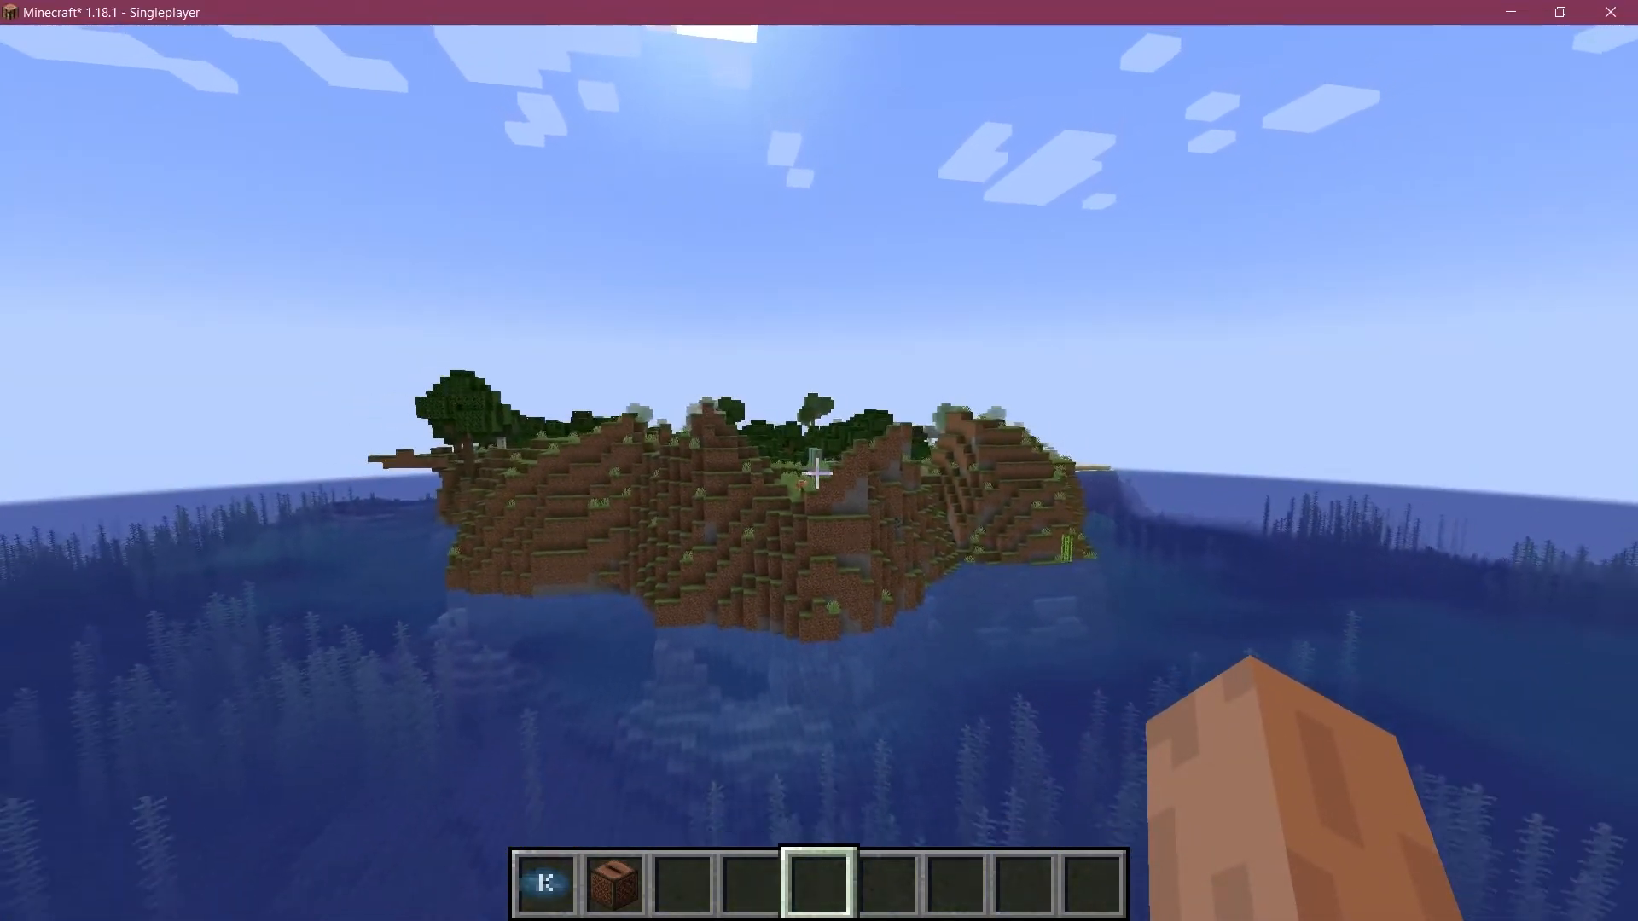
mouse_move(819, 474)
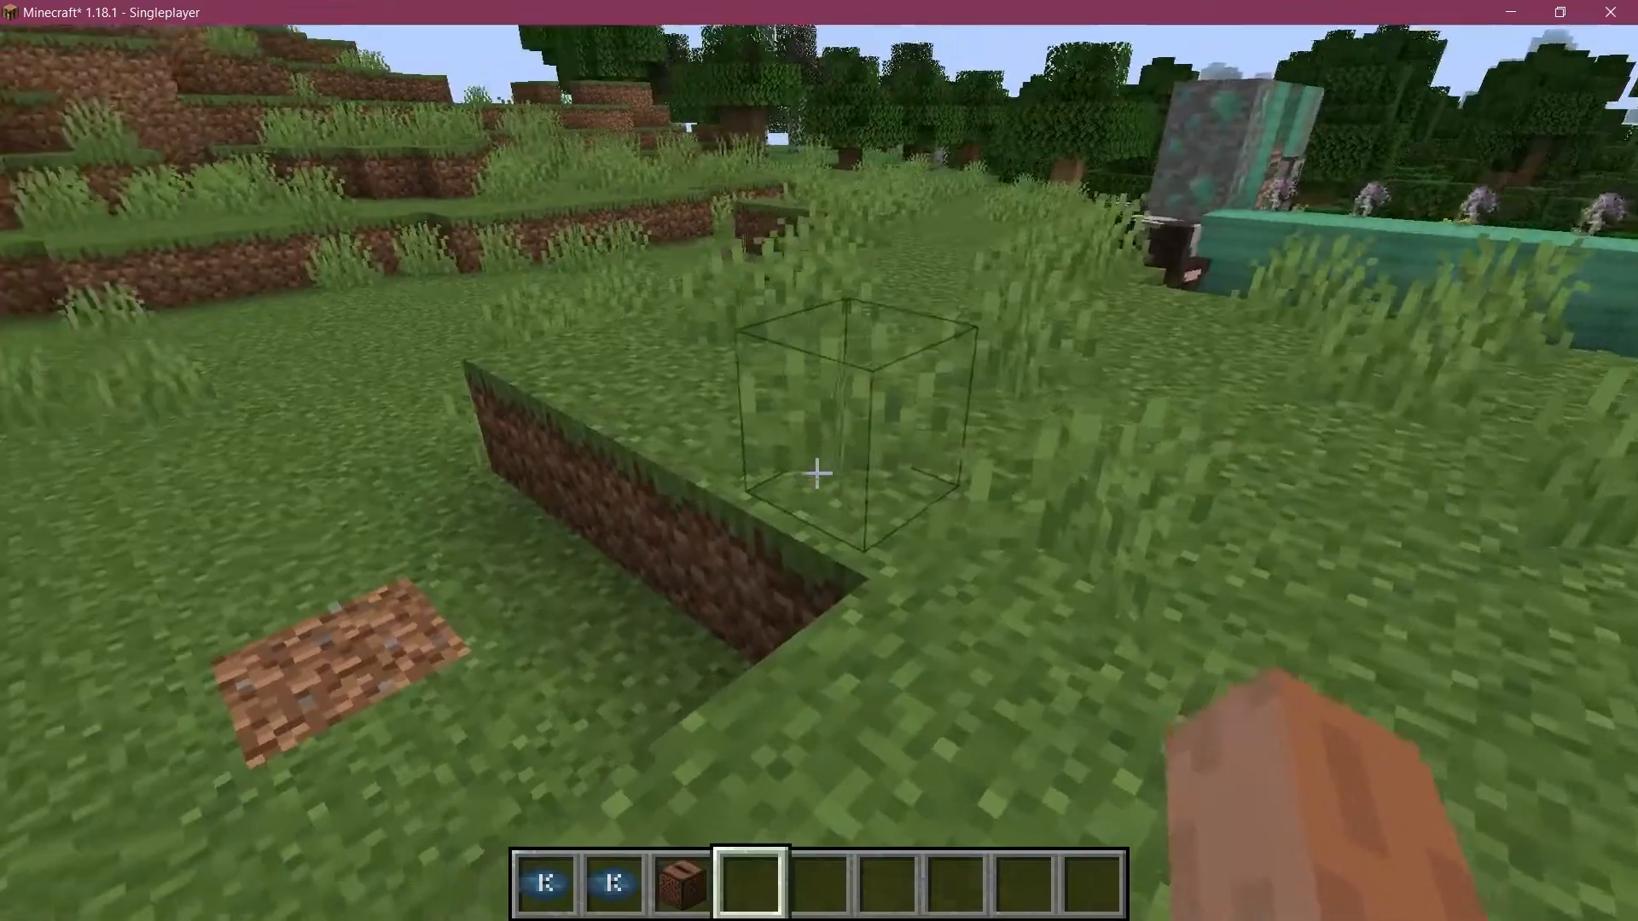
key(e)
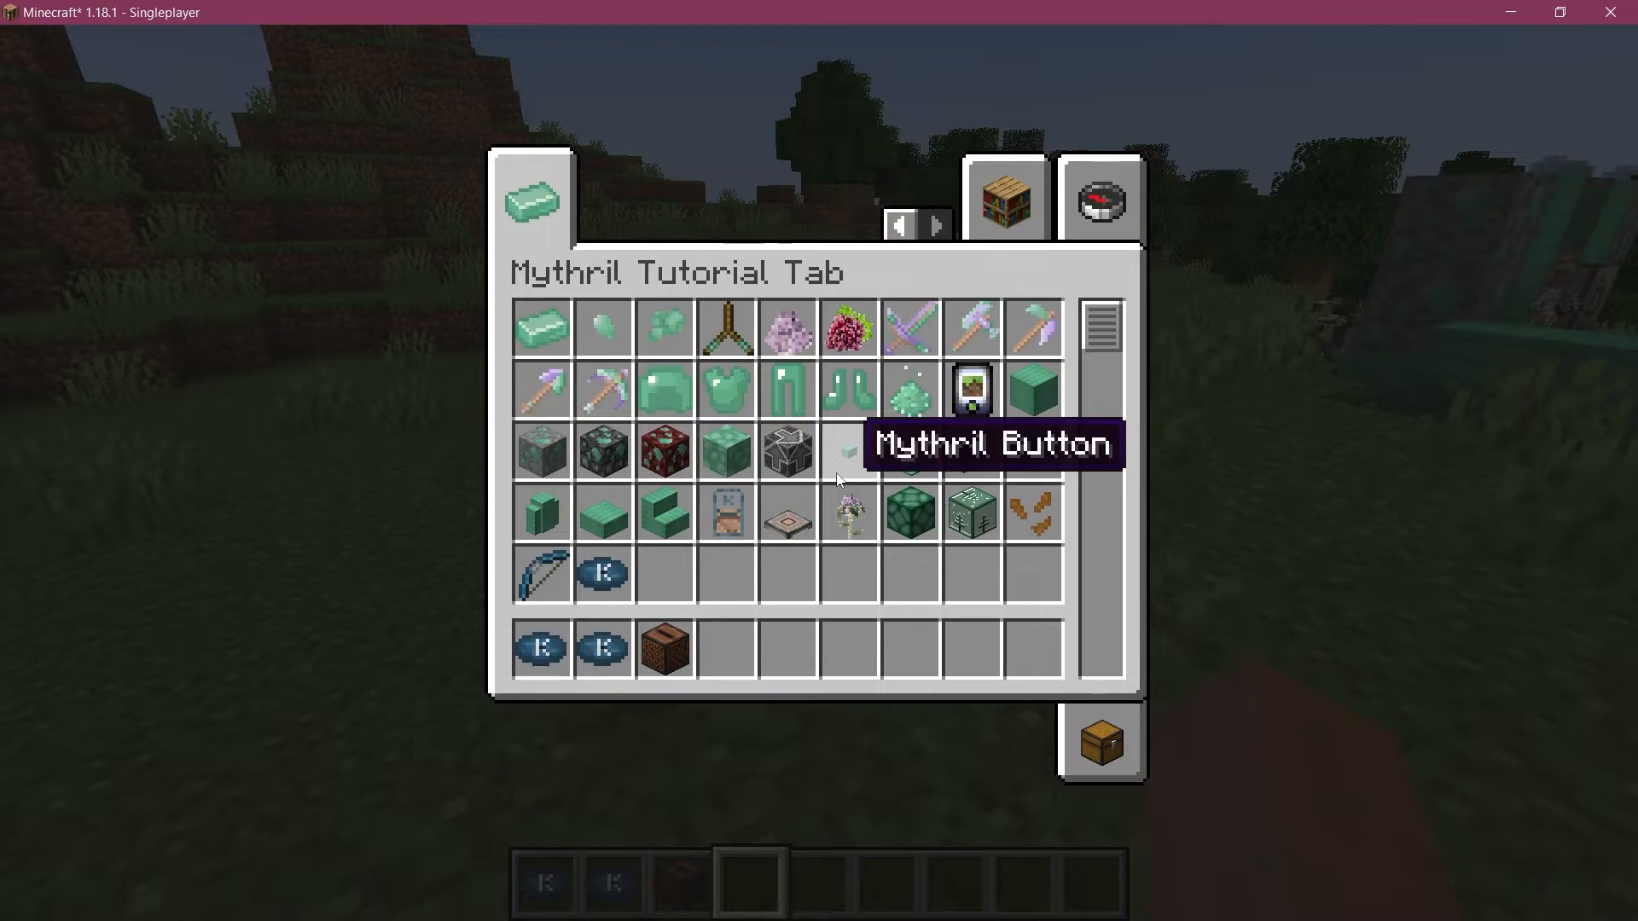